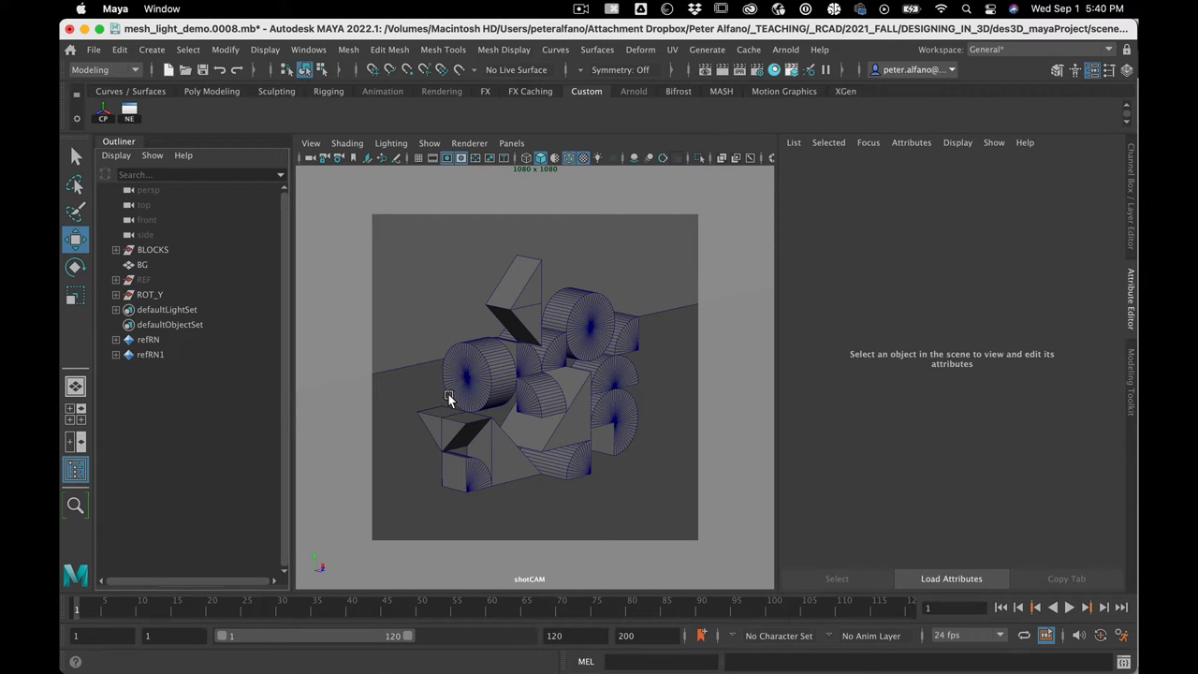
mouse_move(681, 425)
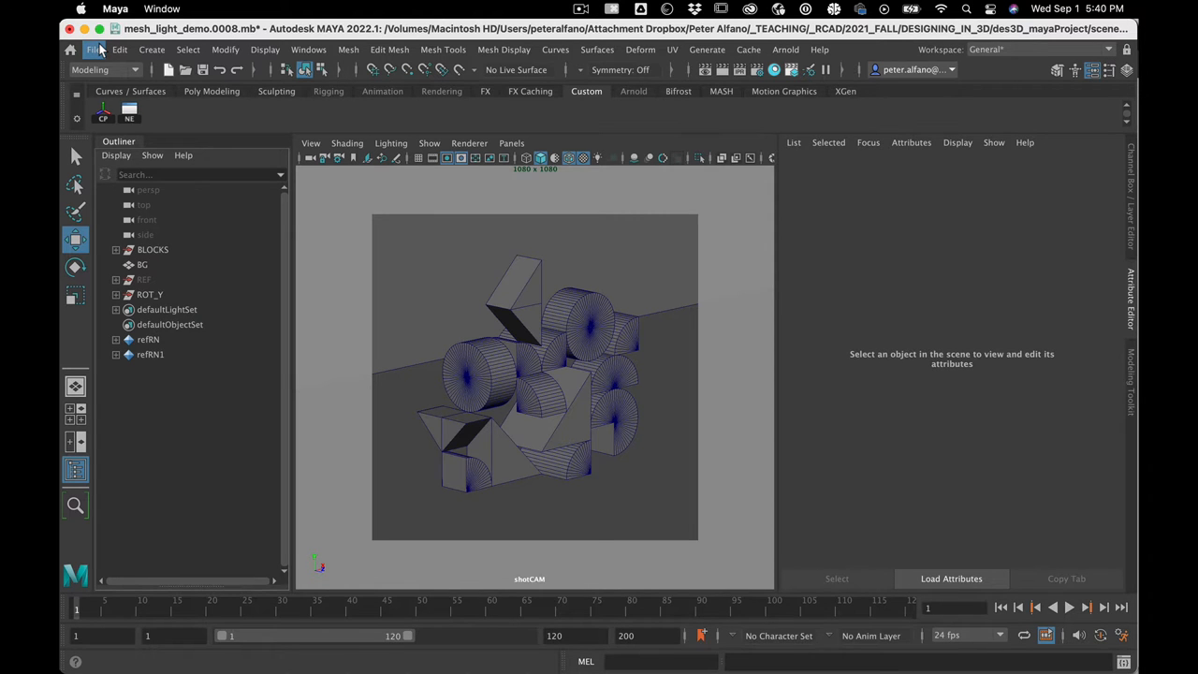
- Open Maya's File menu to reach the Import command
left_click(92, 49)
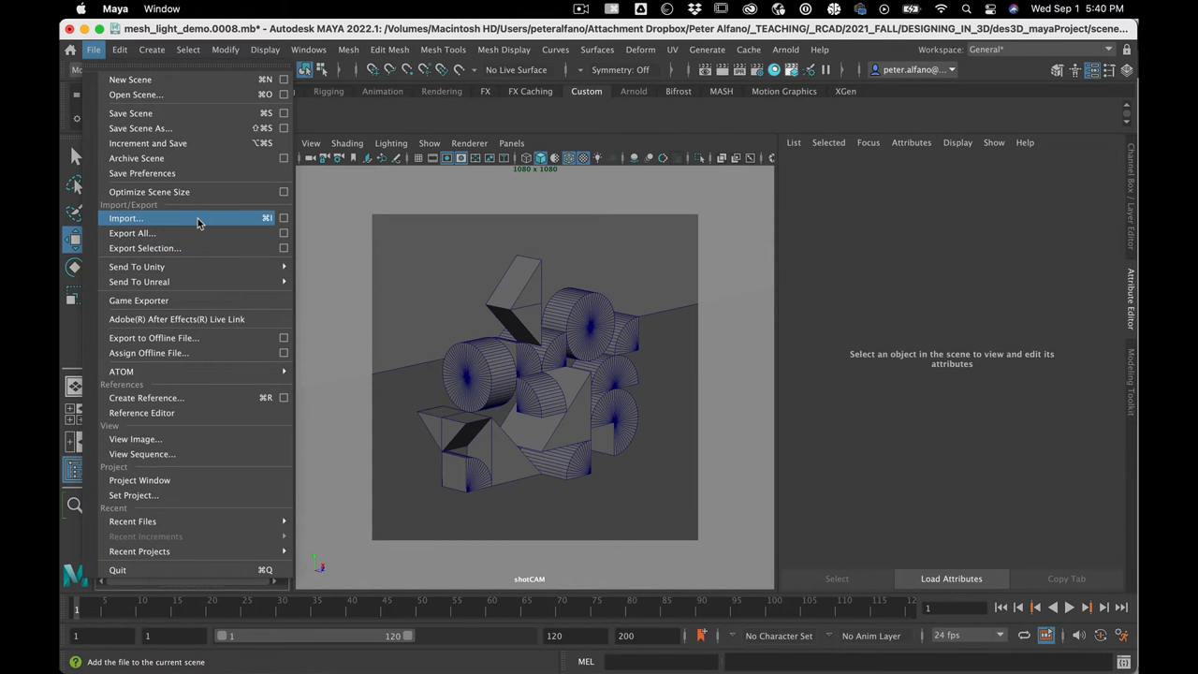
- Import cgaxis_models_01_02.mb from the CGAxis plants MAYA folder
left_click(126, 218)
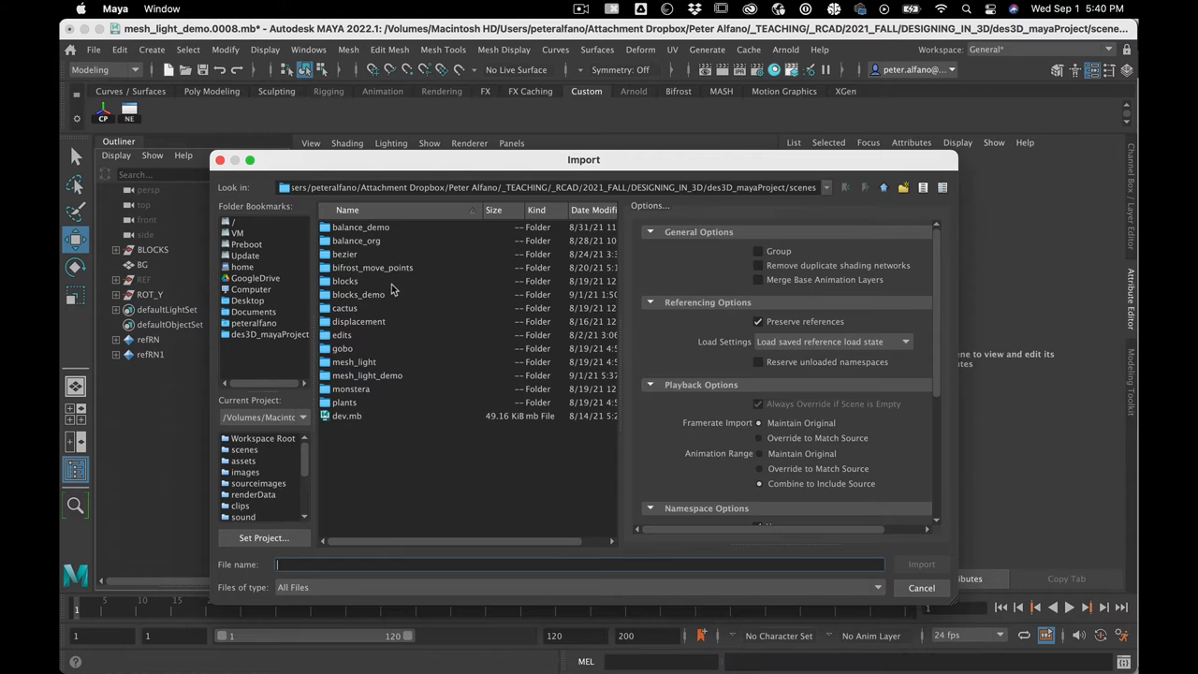
left_click(344, 307)
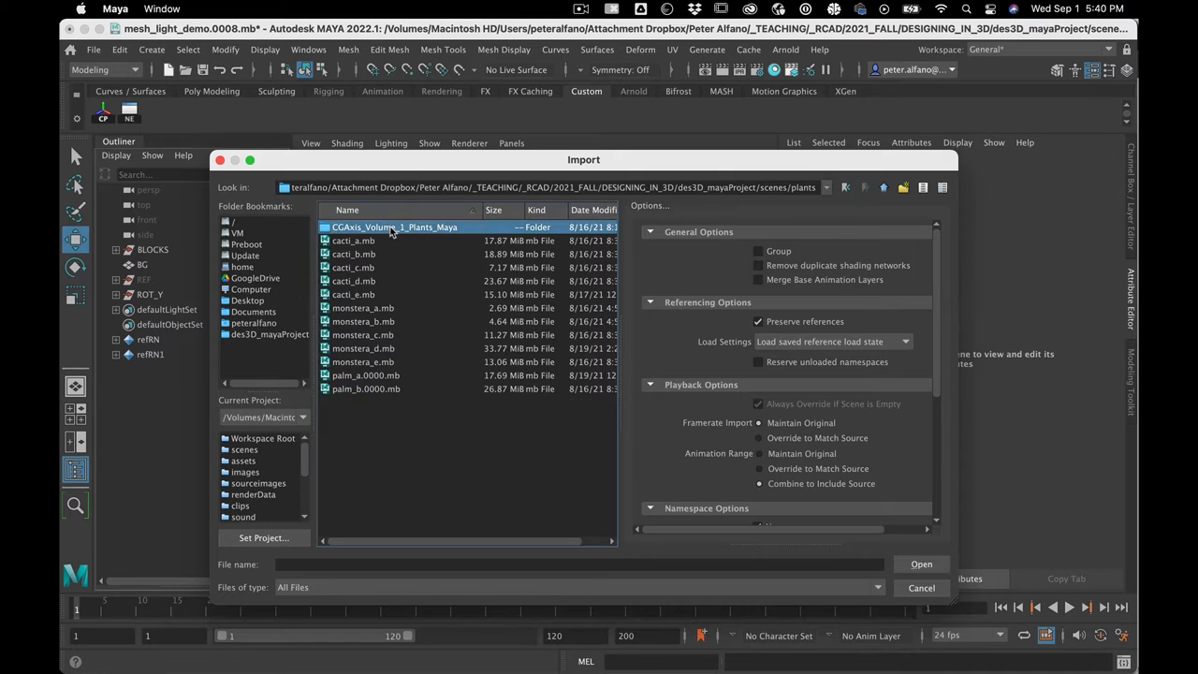
double_click(394, 227)
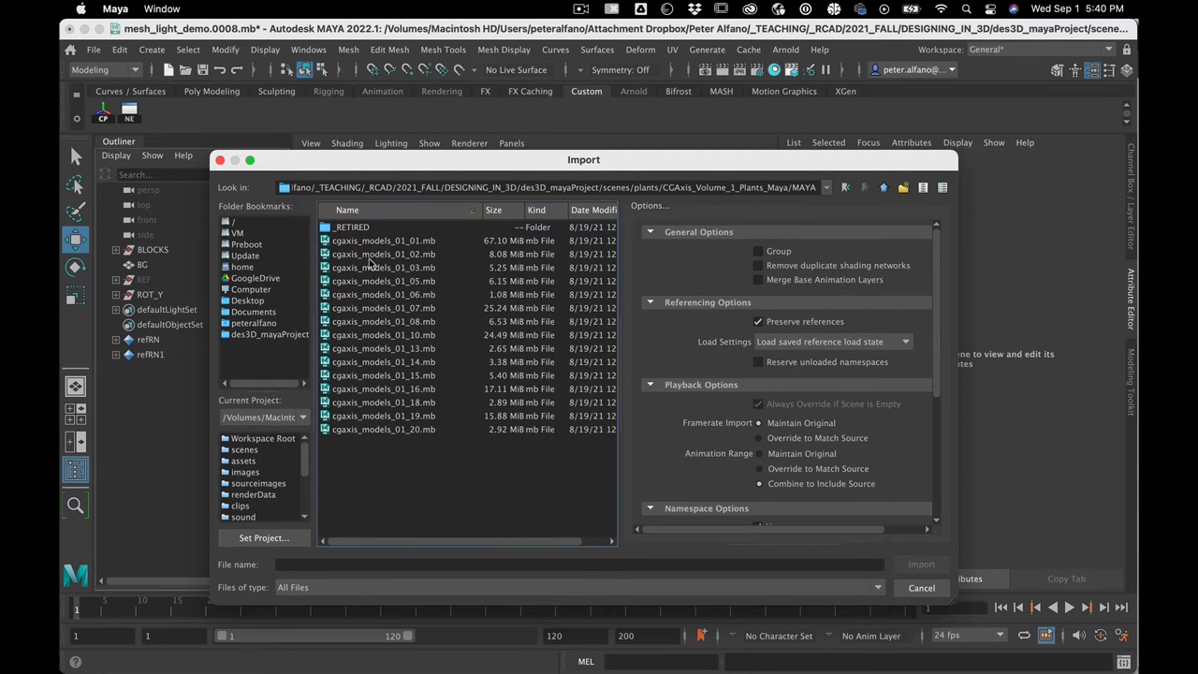
left_click(920, 564)
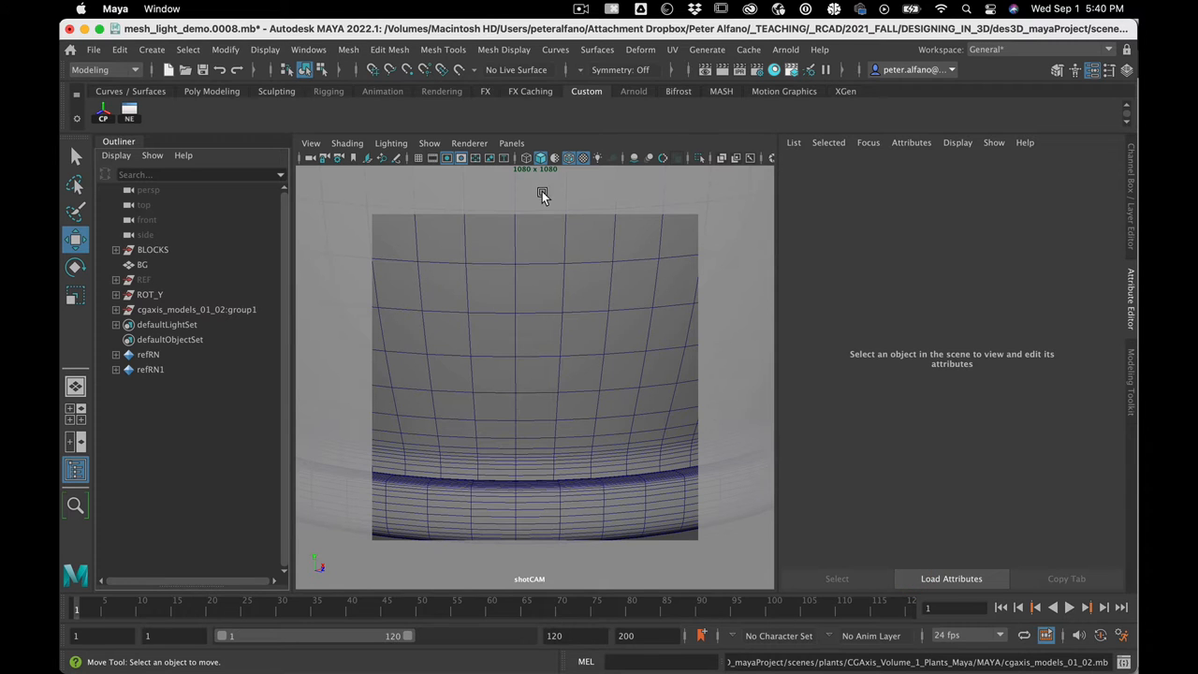
- Select the imported cgaxis plant group and adjust its Scale values in the Channel Box
left_click(196, 308)
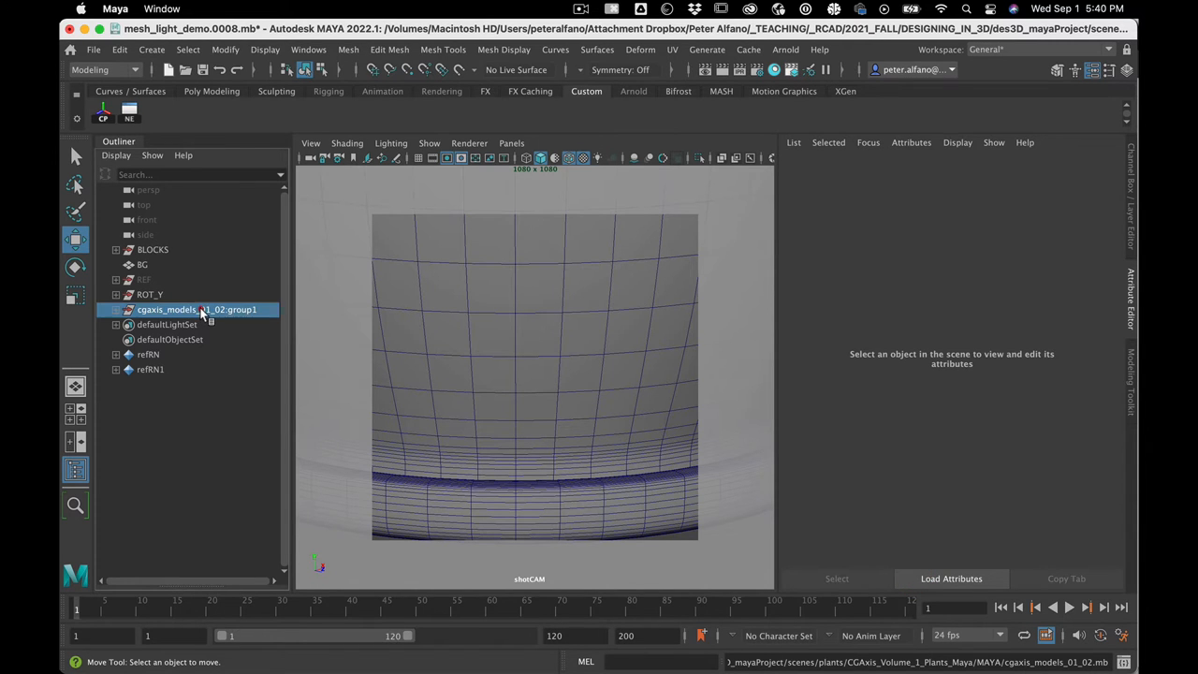
left_click(187, 310)
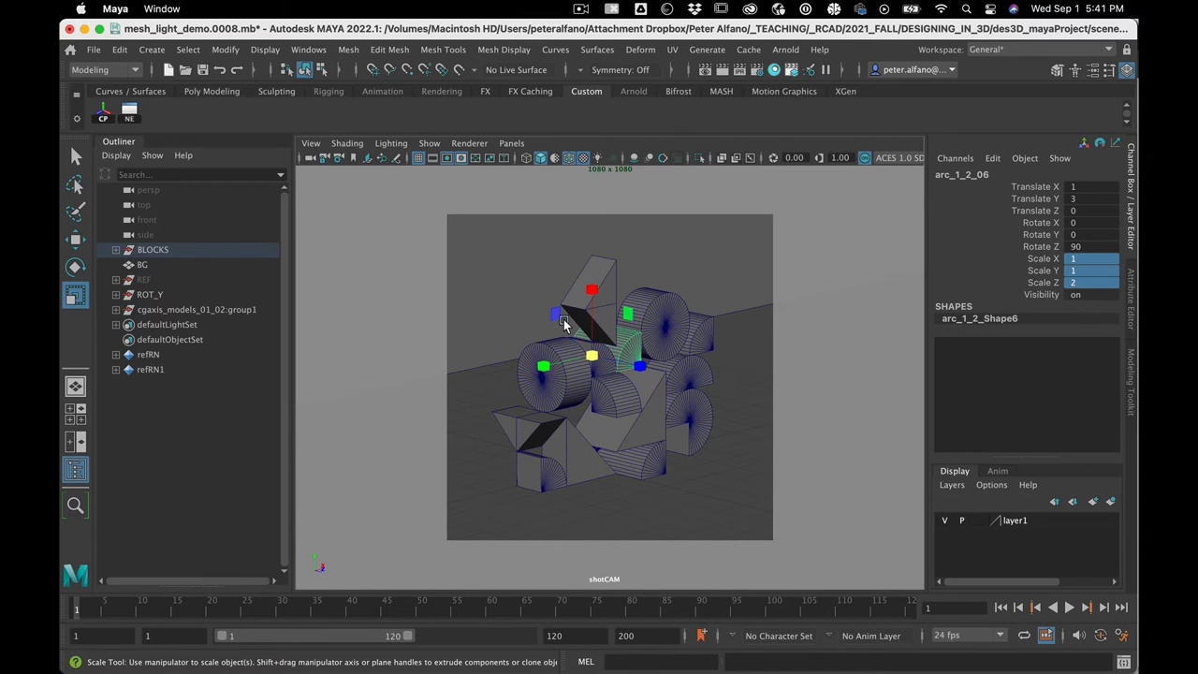
mouse_move(705, 506)
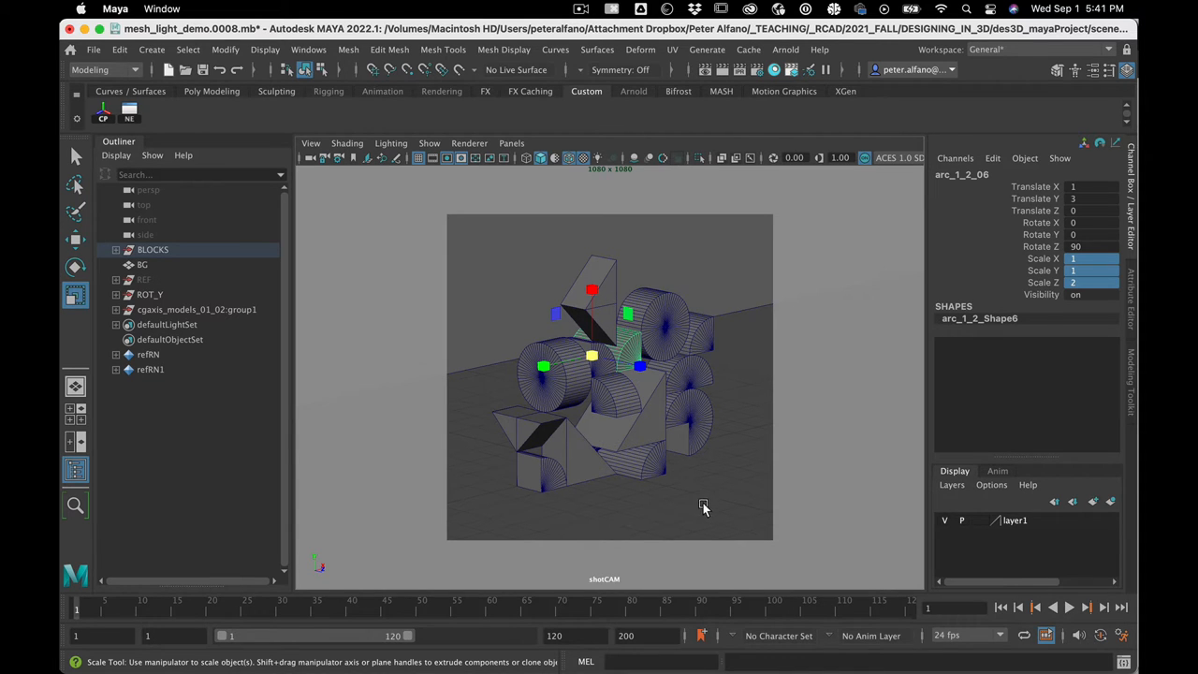
mouse_move(473, 410)
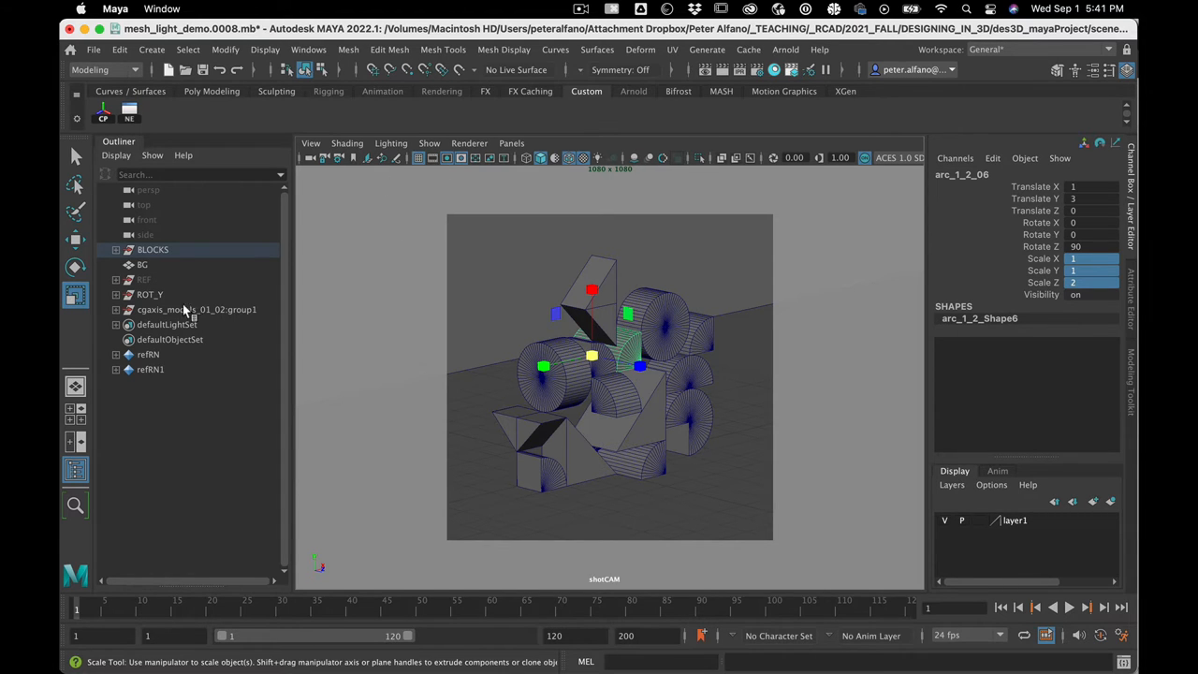
left_click(196, 309)
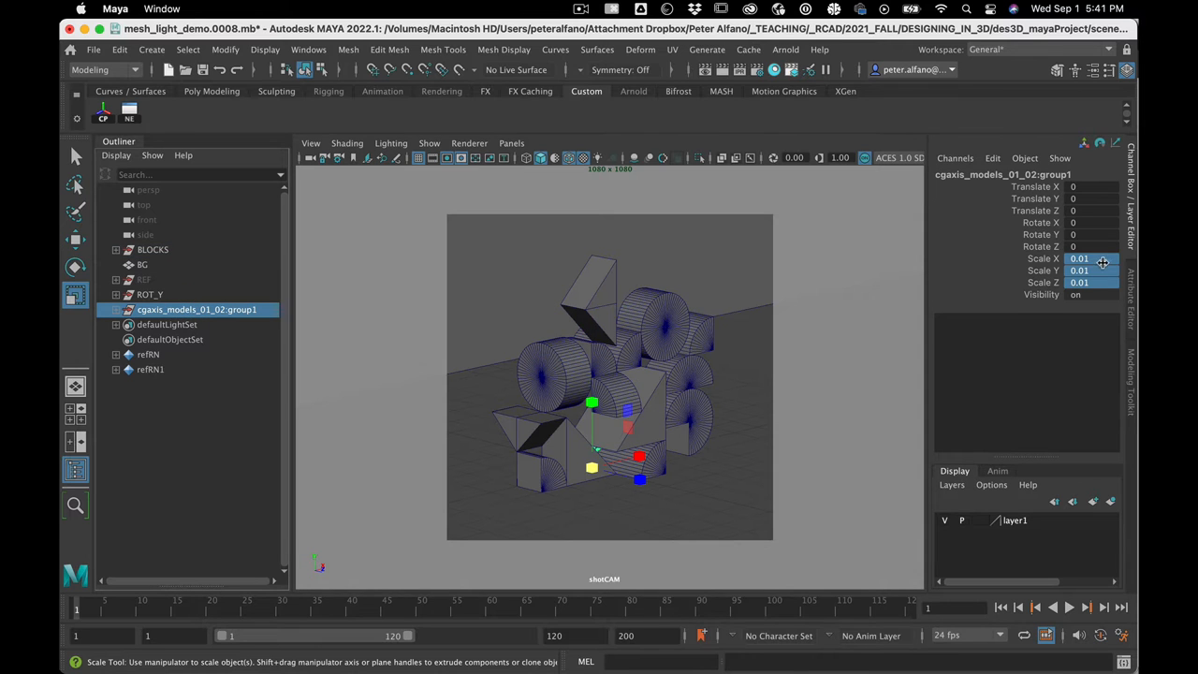
left_click(1090, 282)
type("1")
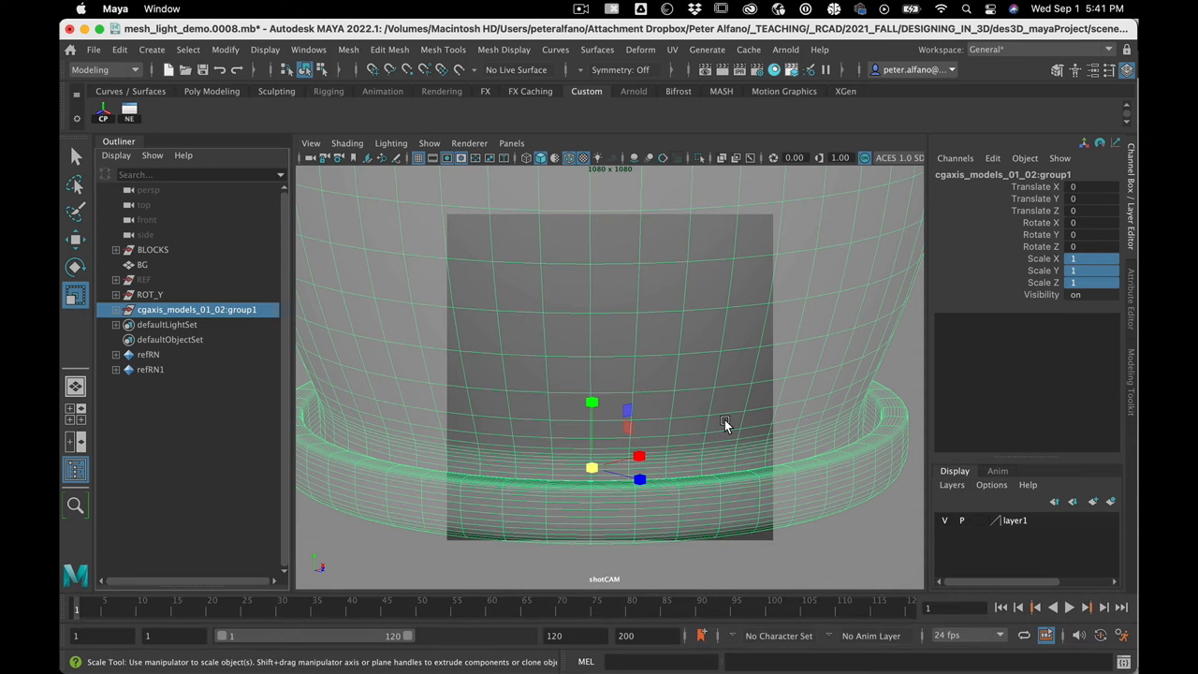
mouse_move(510, 142)
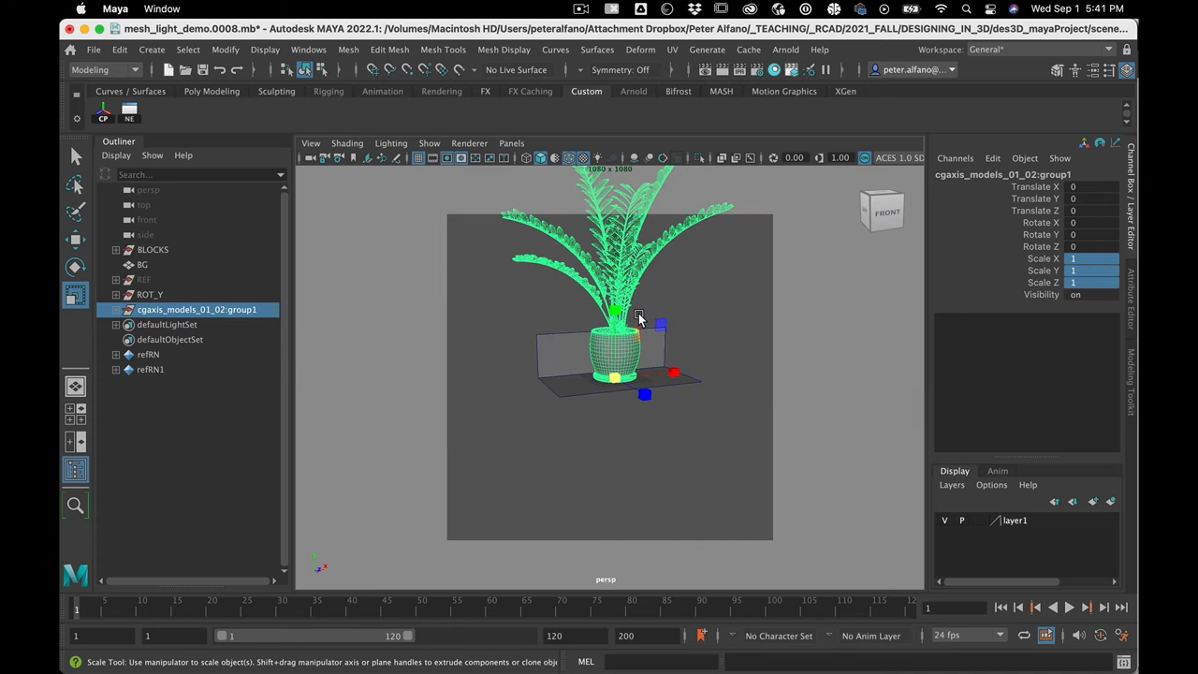
left_click(1090, 258)
type("0.01")
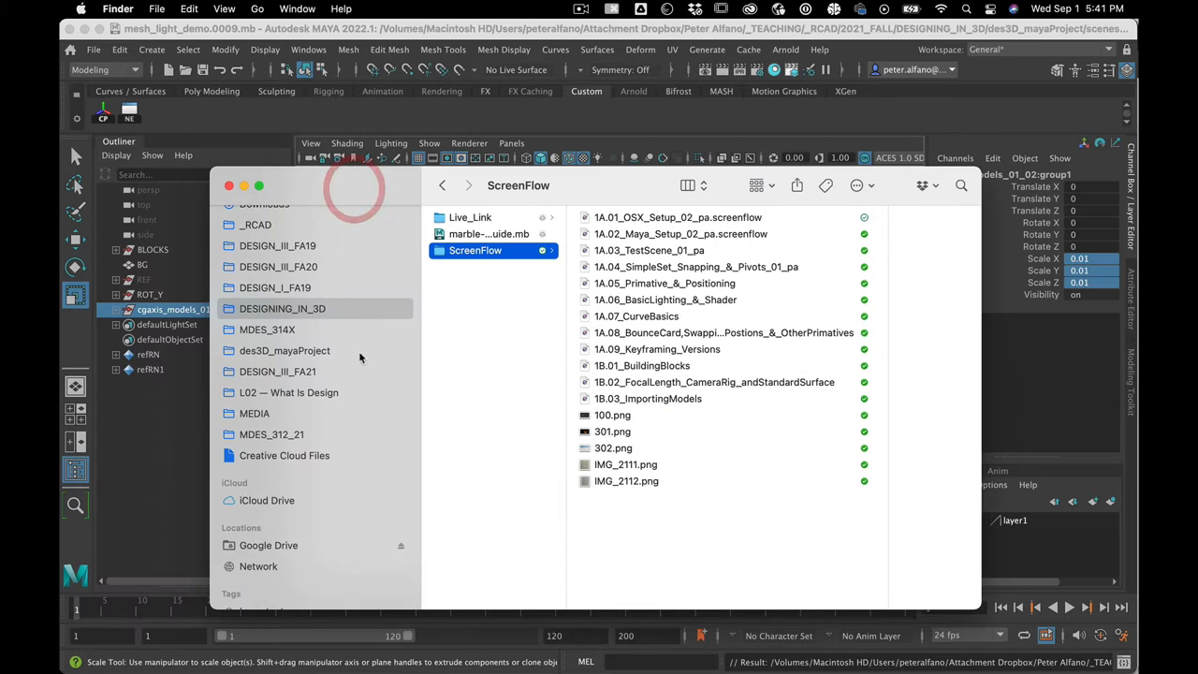
- Browse to des3D_mayaProject/scenes/mesh_light_demo in Finder with a preview showing file sizes
left_click(284, 350)
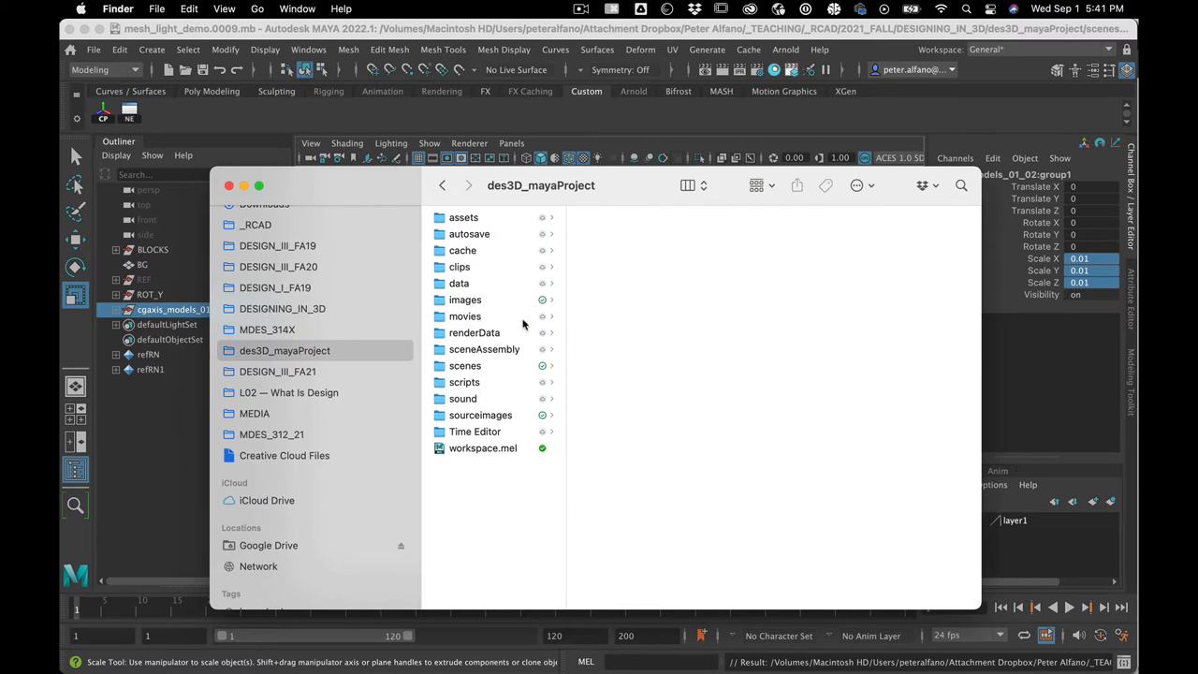
left_click(464, 365)
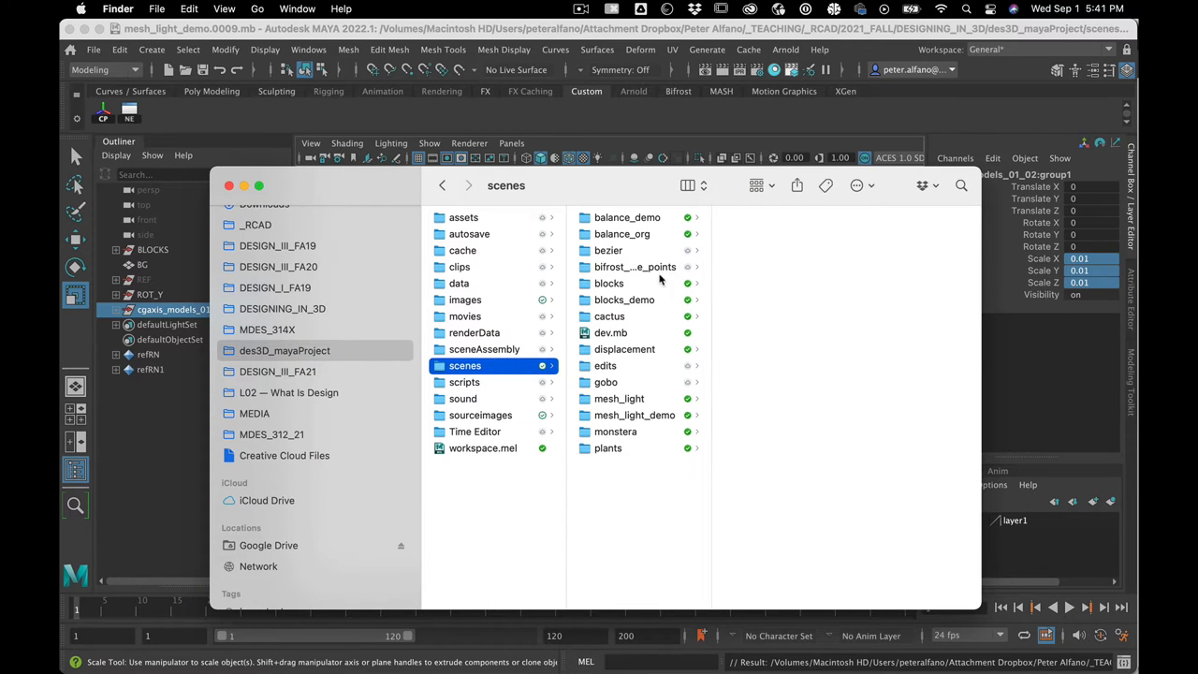
double_click(633, 414)
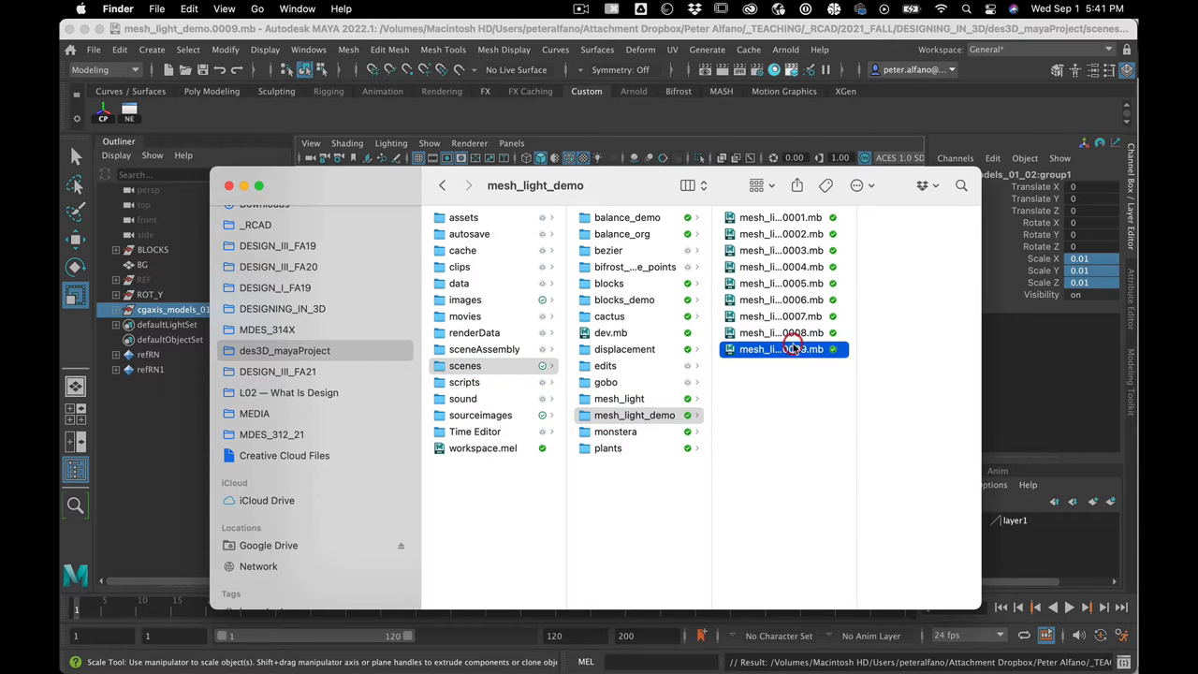
left_click(775, 349)
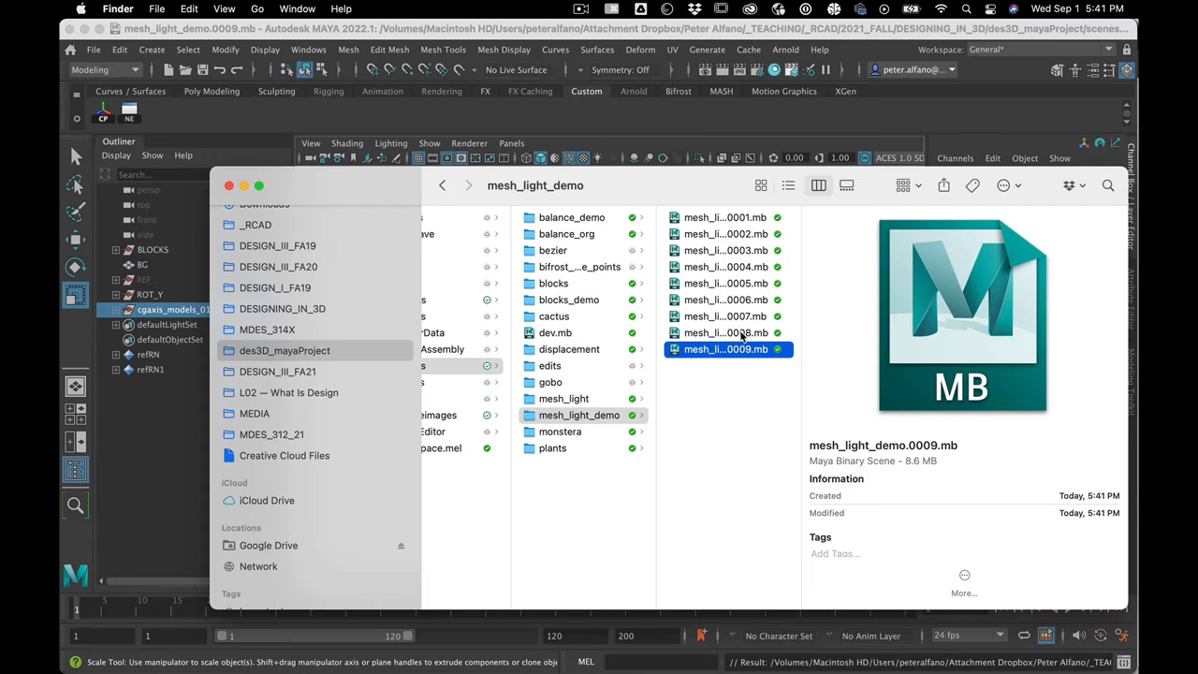
- Compare version 0008 (191 KB) with 0009 (8.6 MB), then close Finder
left_click(725, 332)
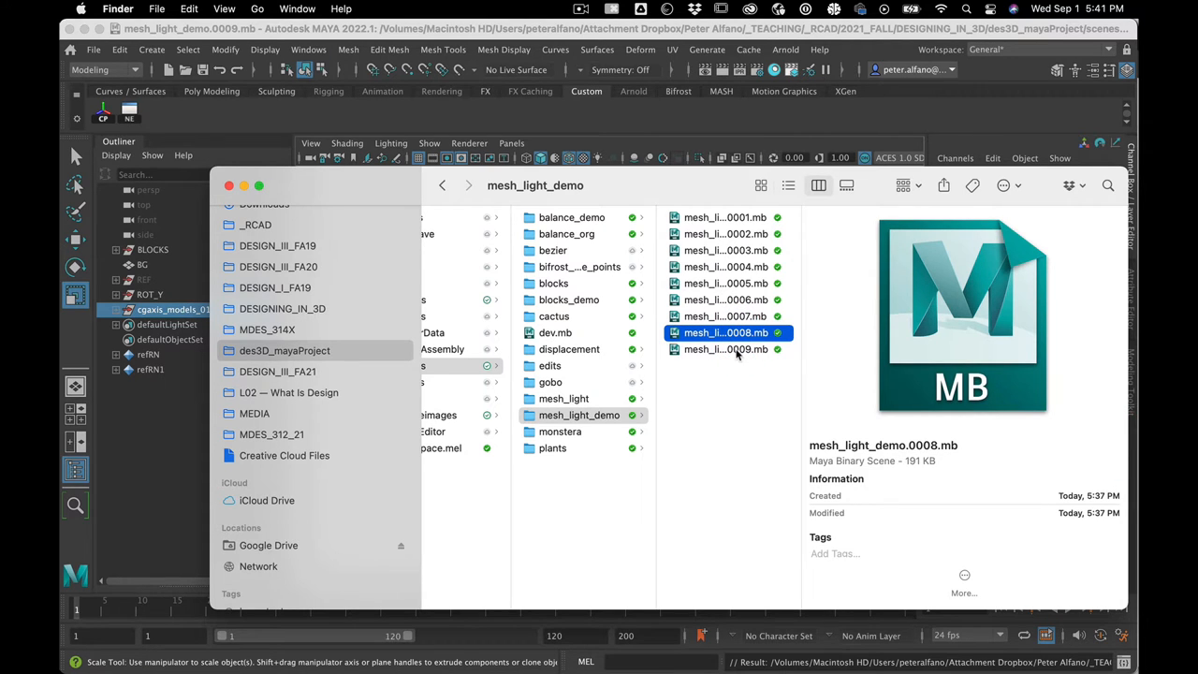
left_click(723, 349)
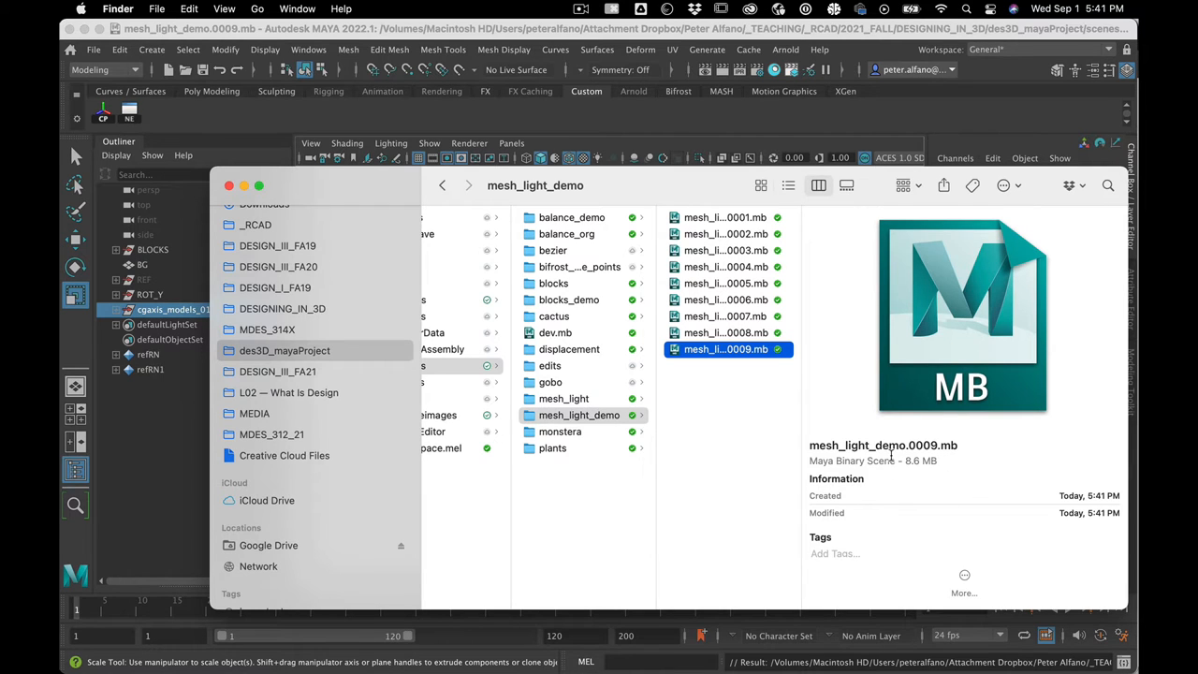
mouse_move(897, 424)
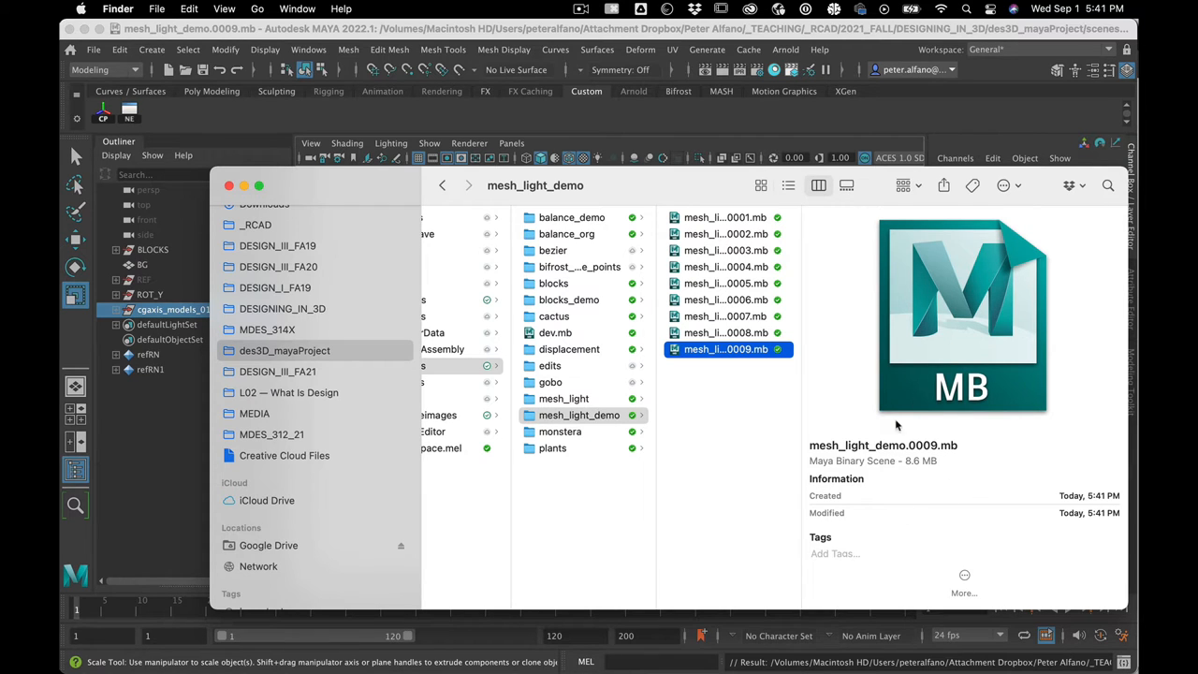
left_click(726, 332)
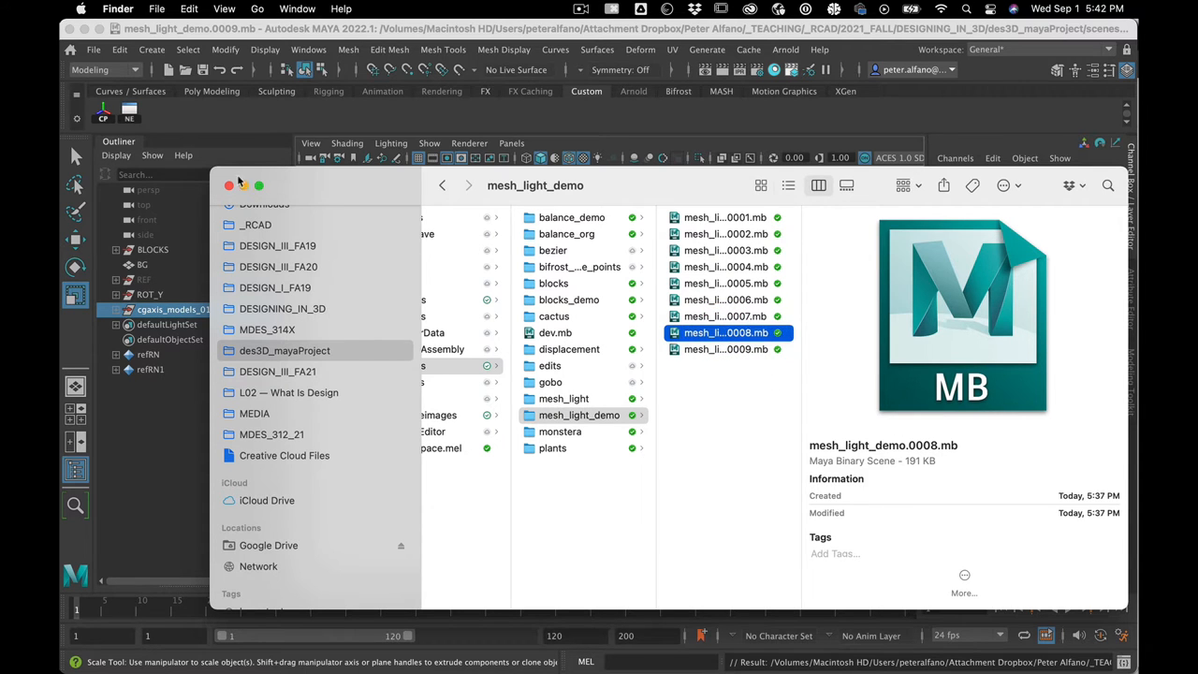
left_click(229, 184)
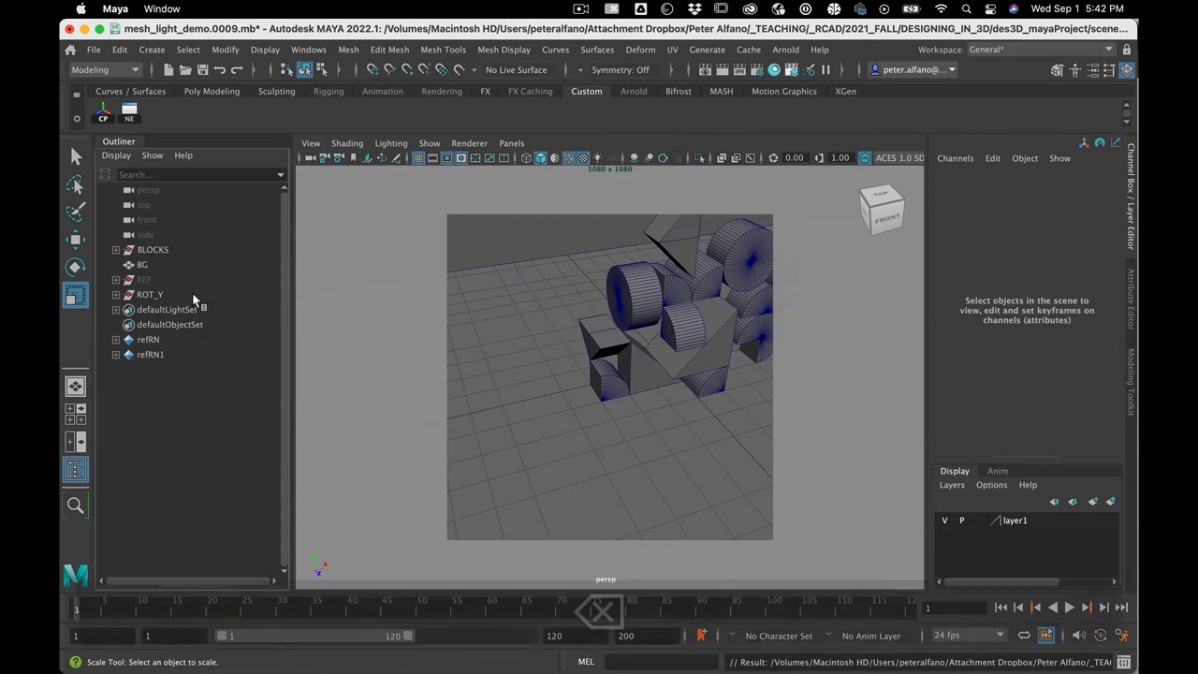
- Select the ROT_Y group and open the File menu toward Create Reference
left_click(149, 294)
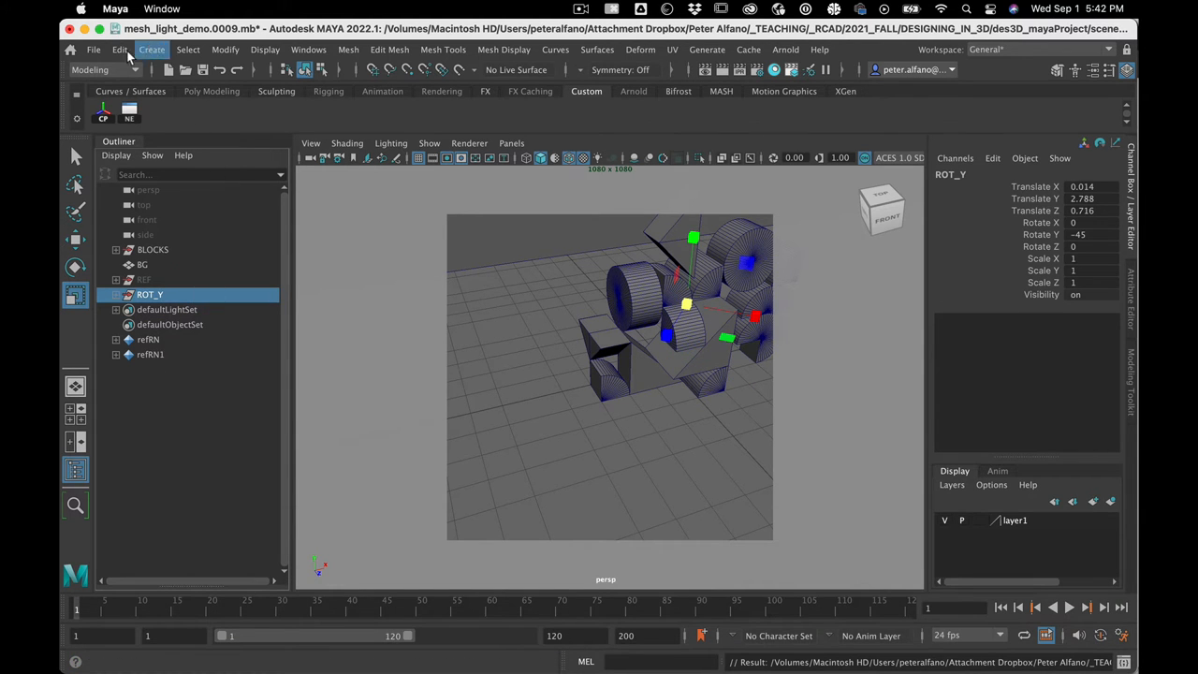
left_click(93, 50)
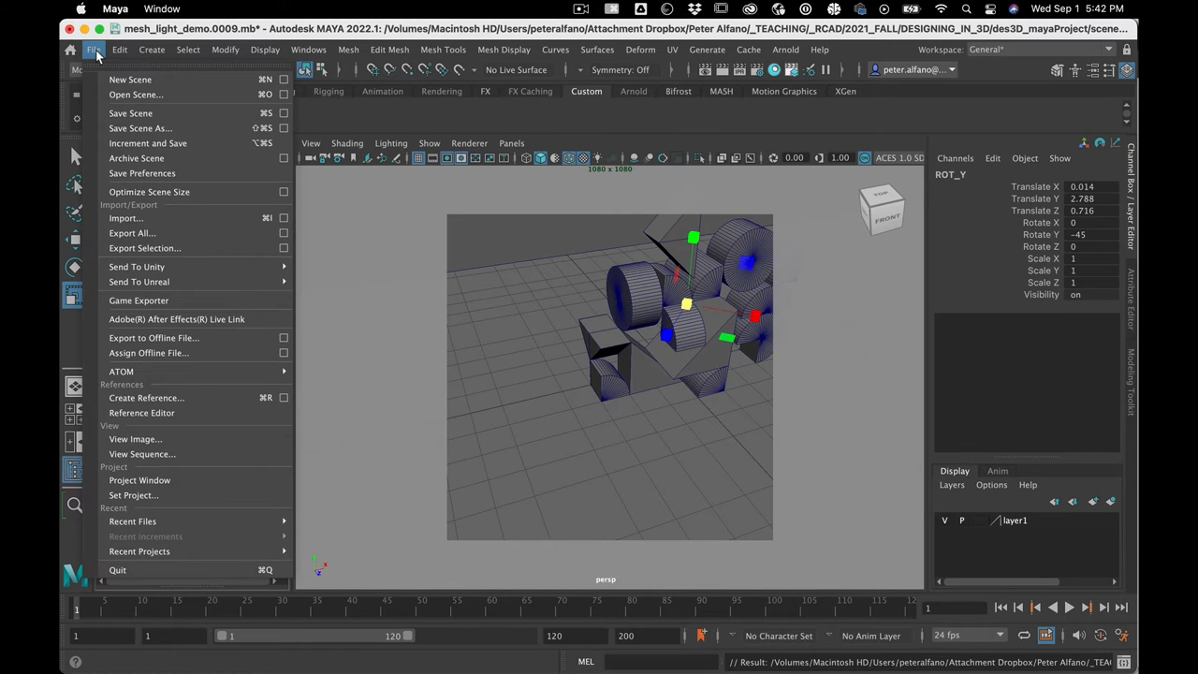
mouse_move(172, 397)
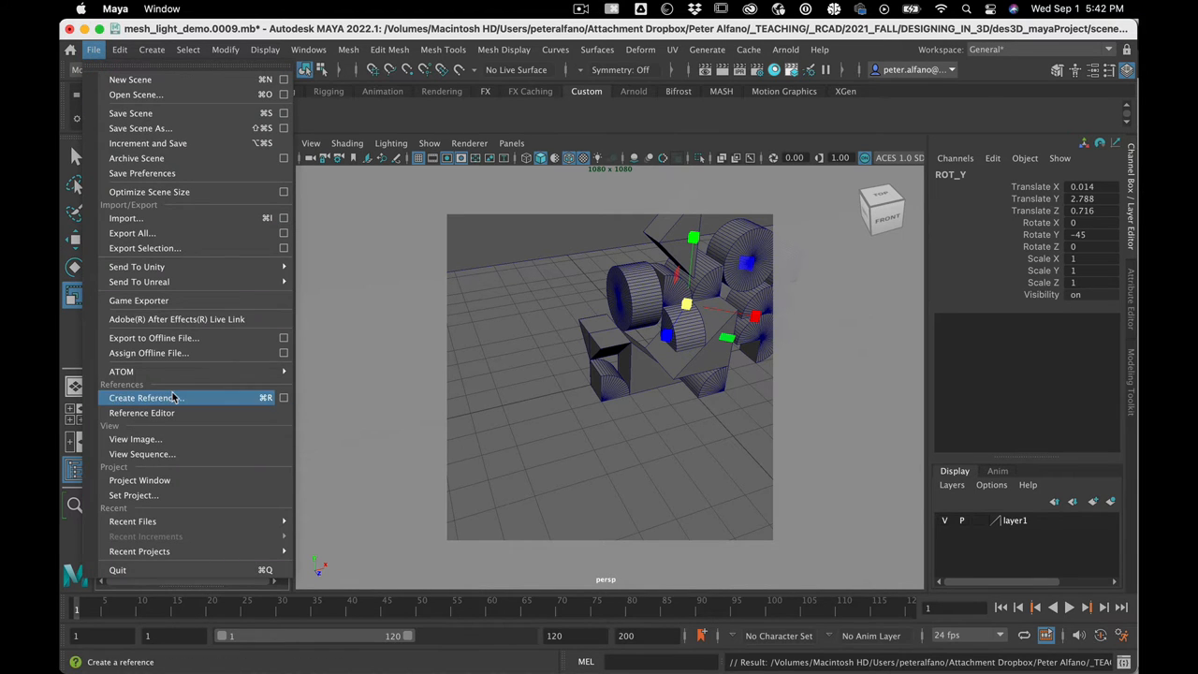
- Start a reference to cgaxis_models_01_02.mb from the CGAxis plants MAYA folder, namespace imp
left_click(145, 398)
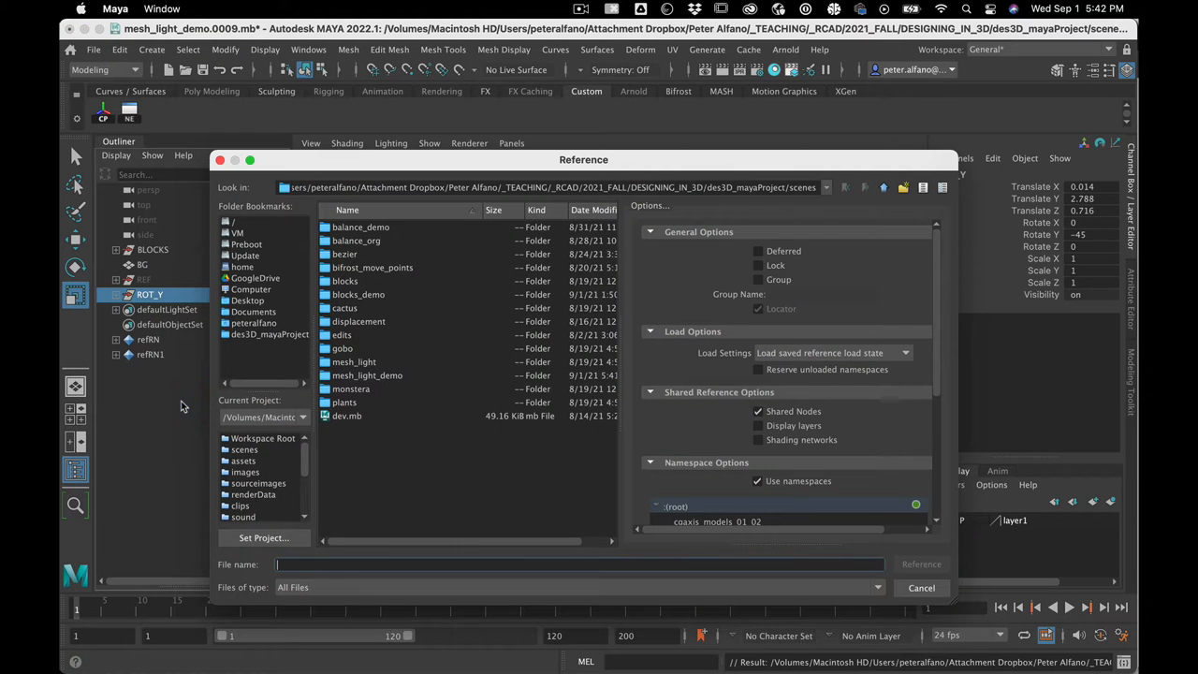
mouse_move(371, 286)
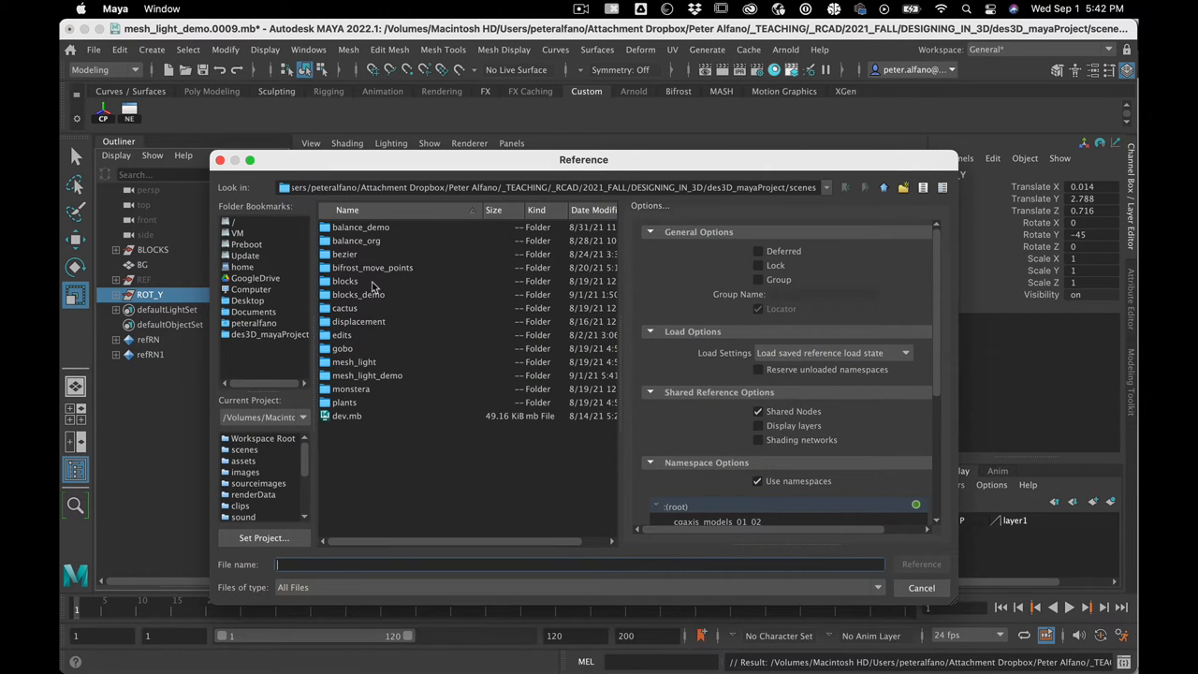
mouse_move(365, 307)
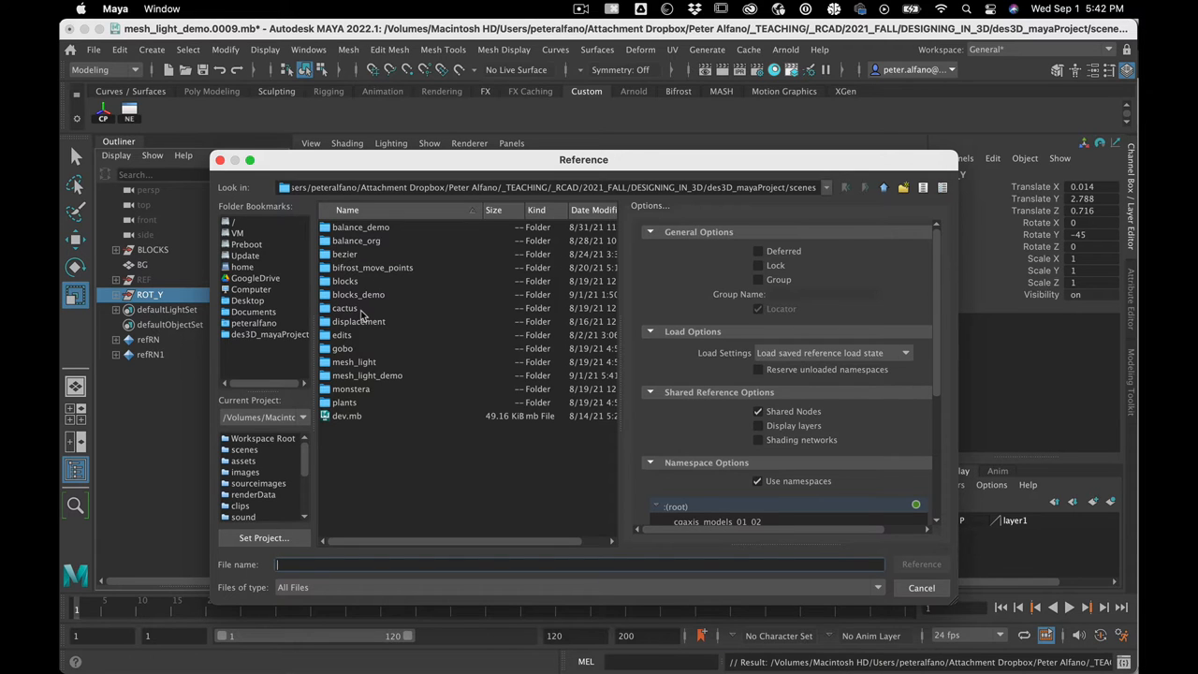
mouse_move(514, 321)
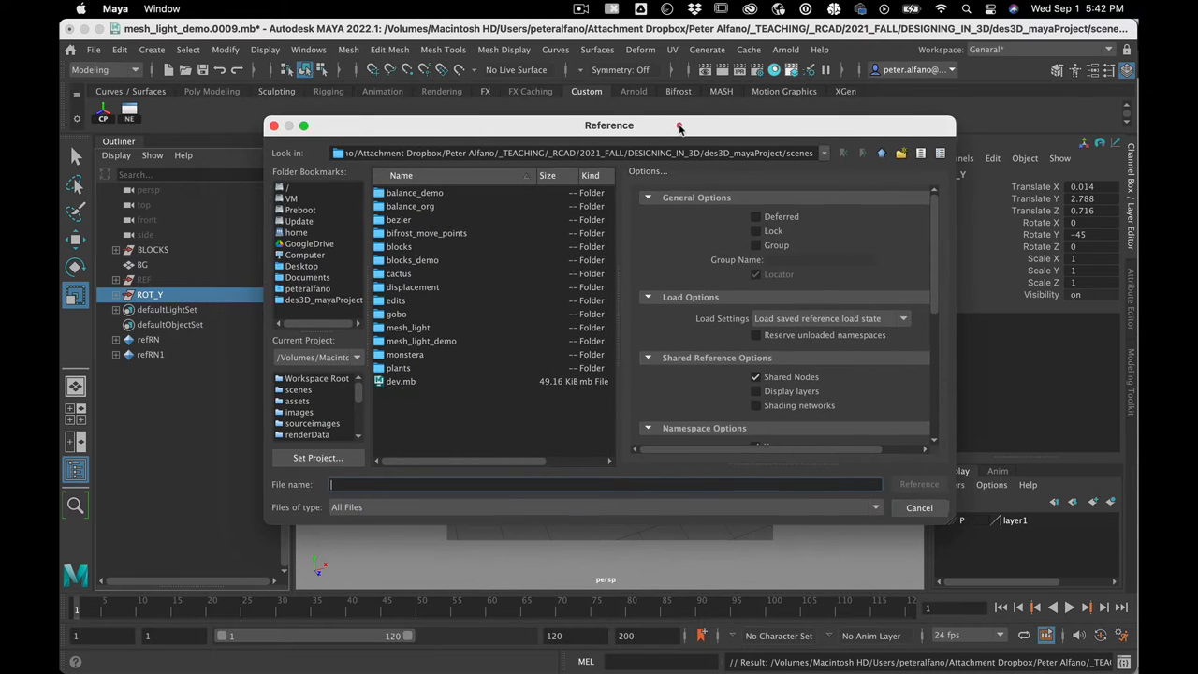
mouse_move(449, 290)
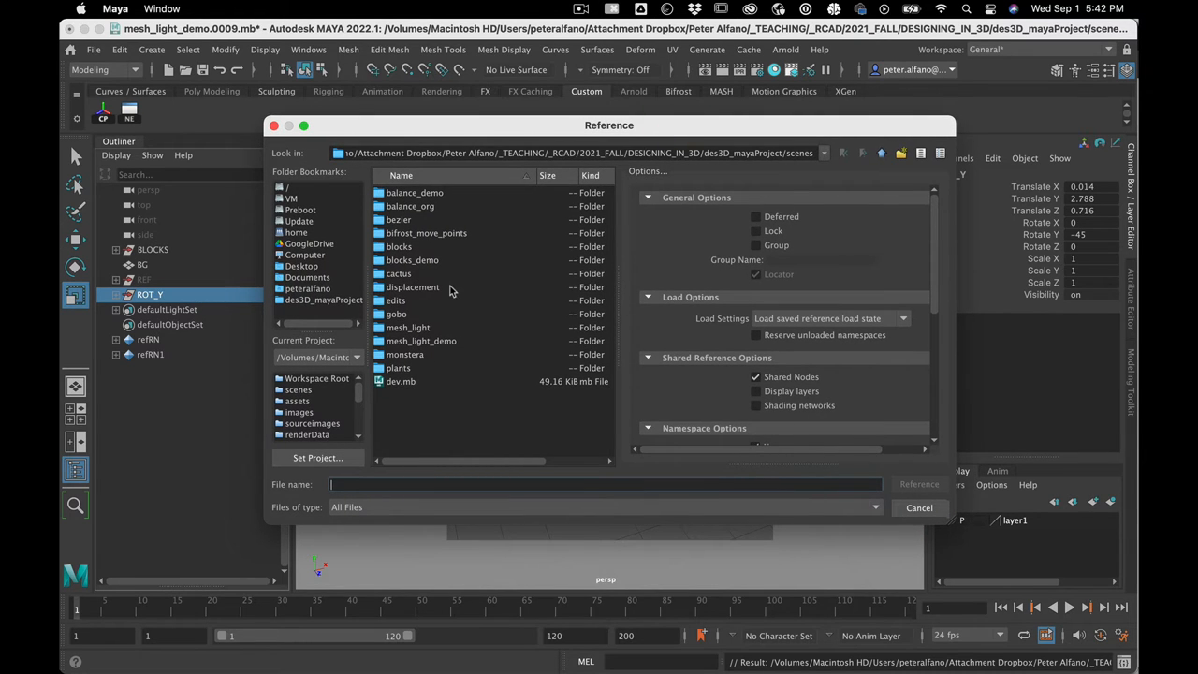
mouse_move(440, 226)
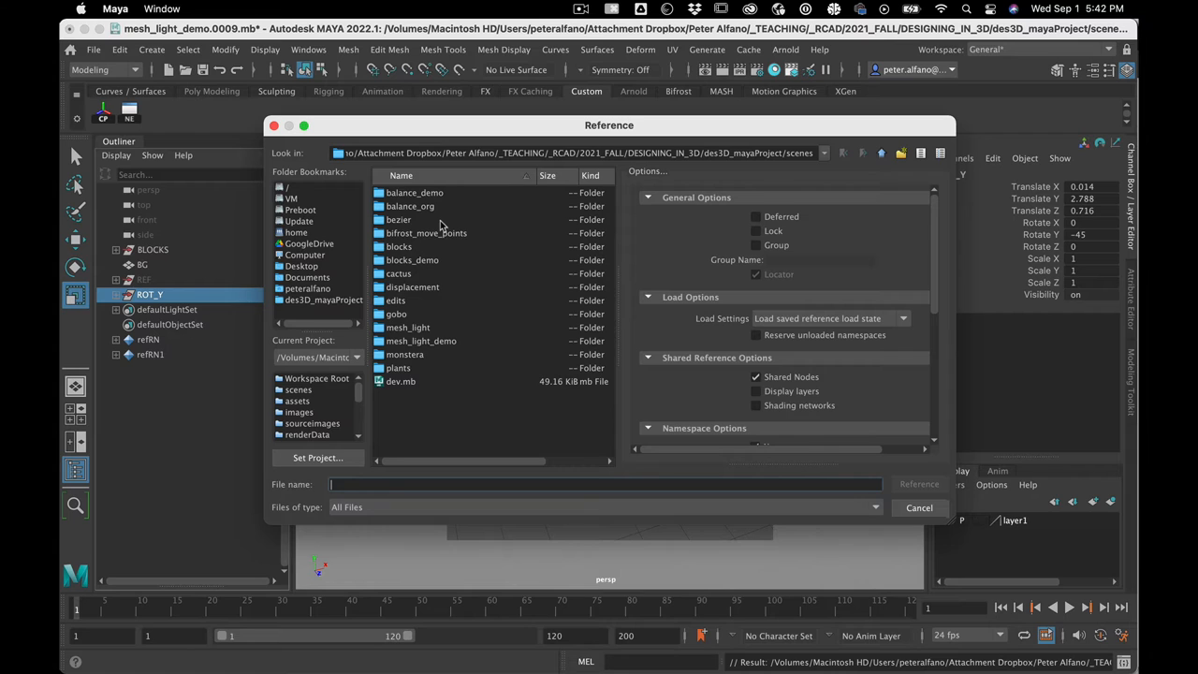
double_click(399, 367)
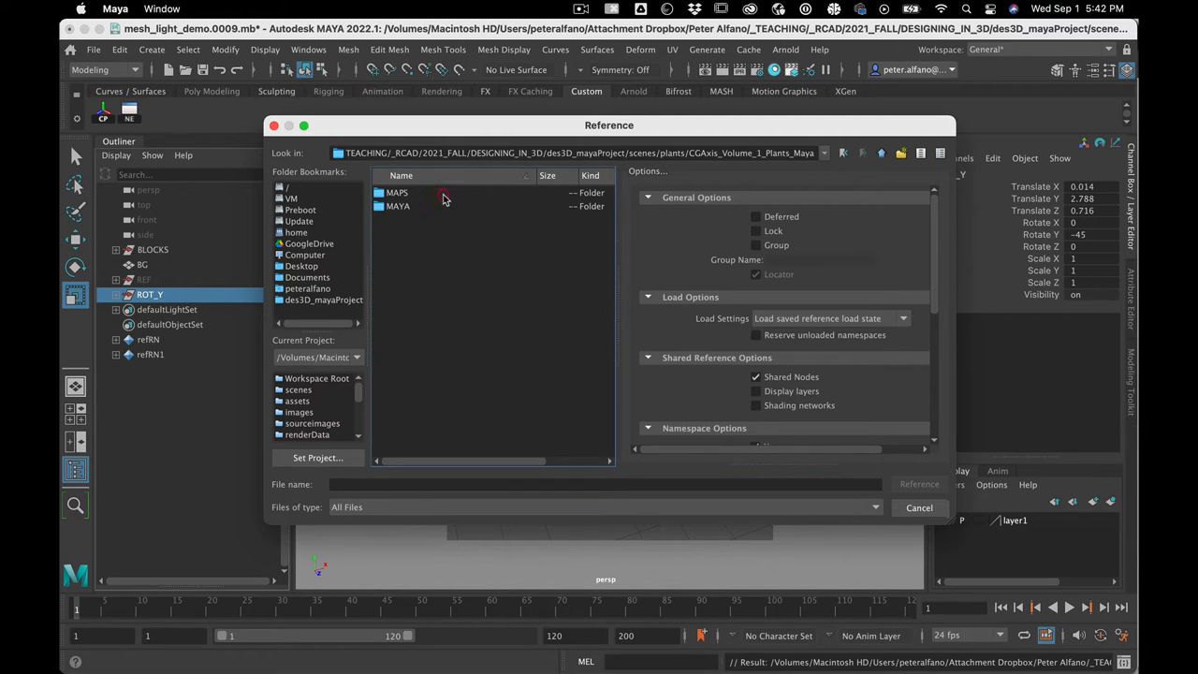
left_click(398, 206)
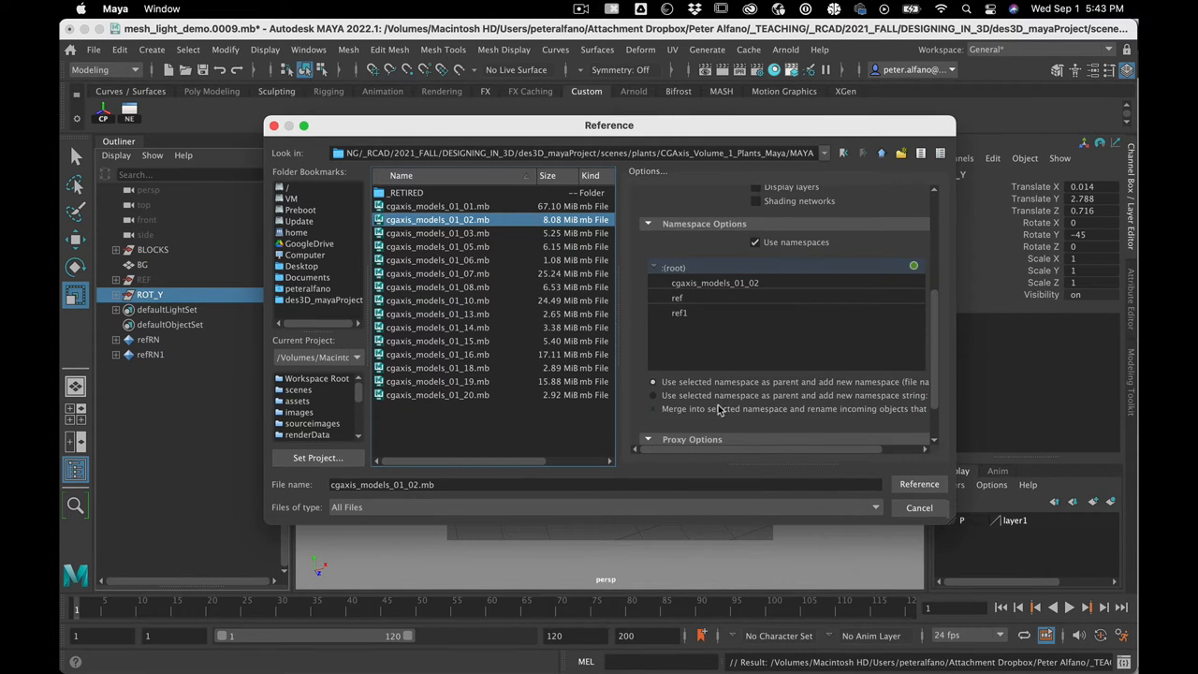
scroll("right", 3)
type("imp")
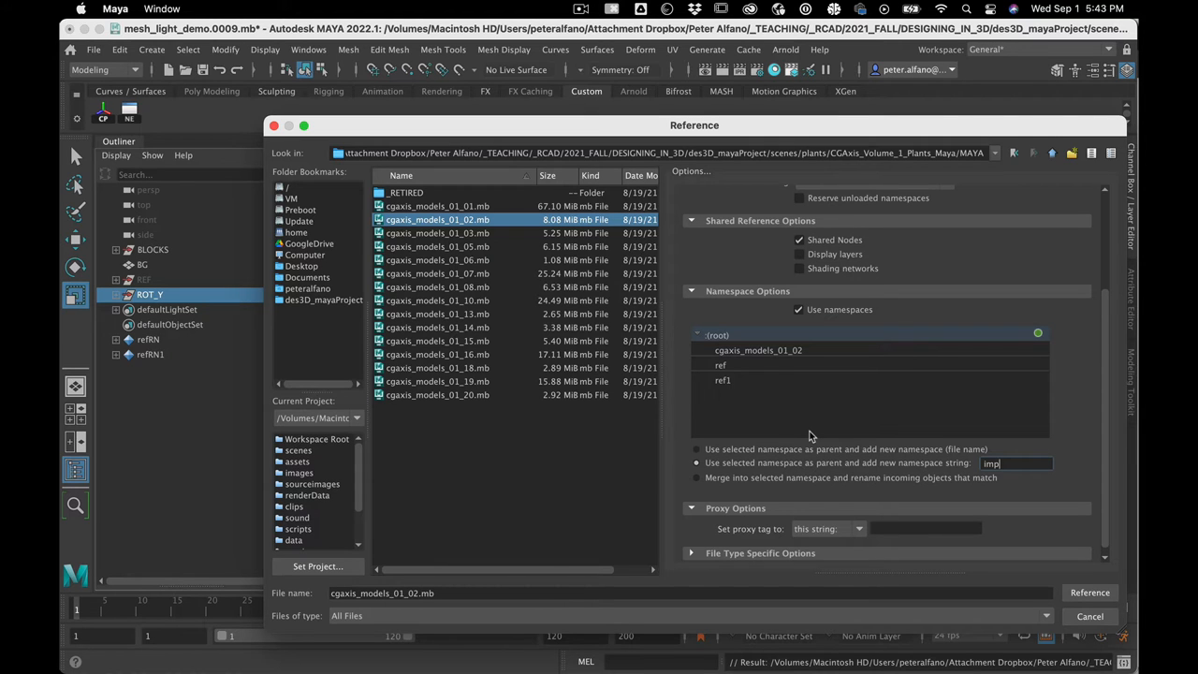
mouse_move(818, 391)
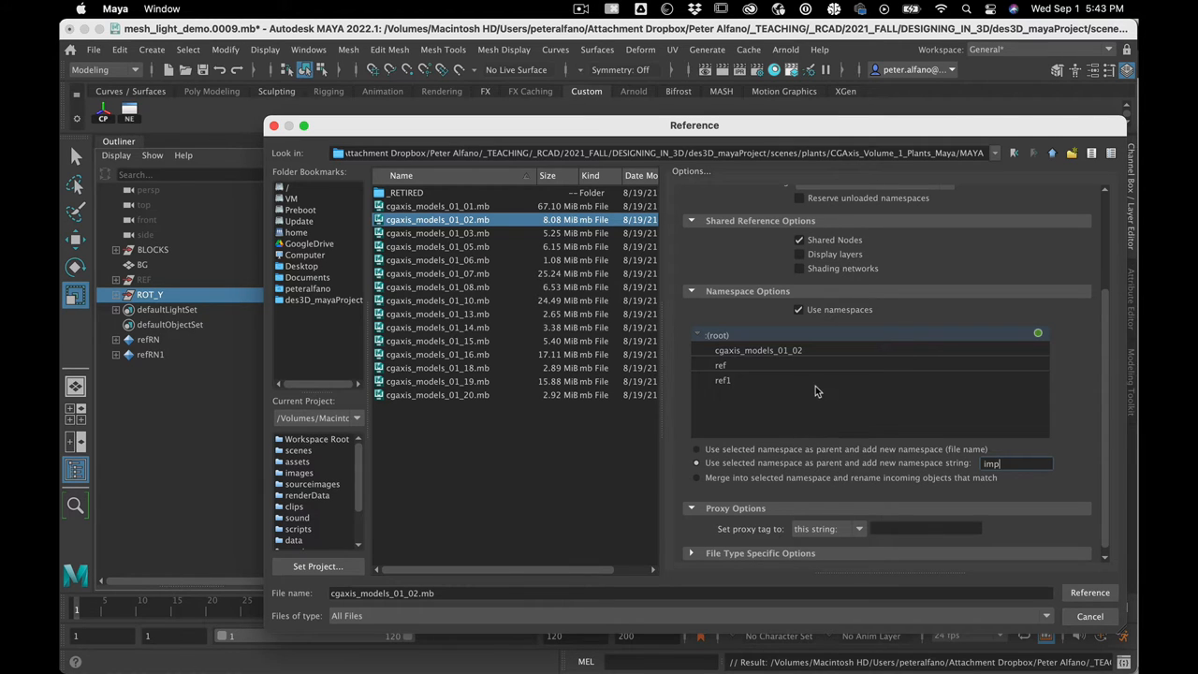
mouse_move(837, 391)
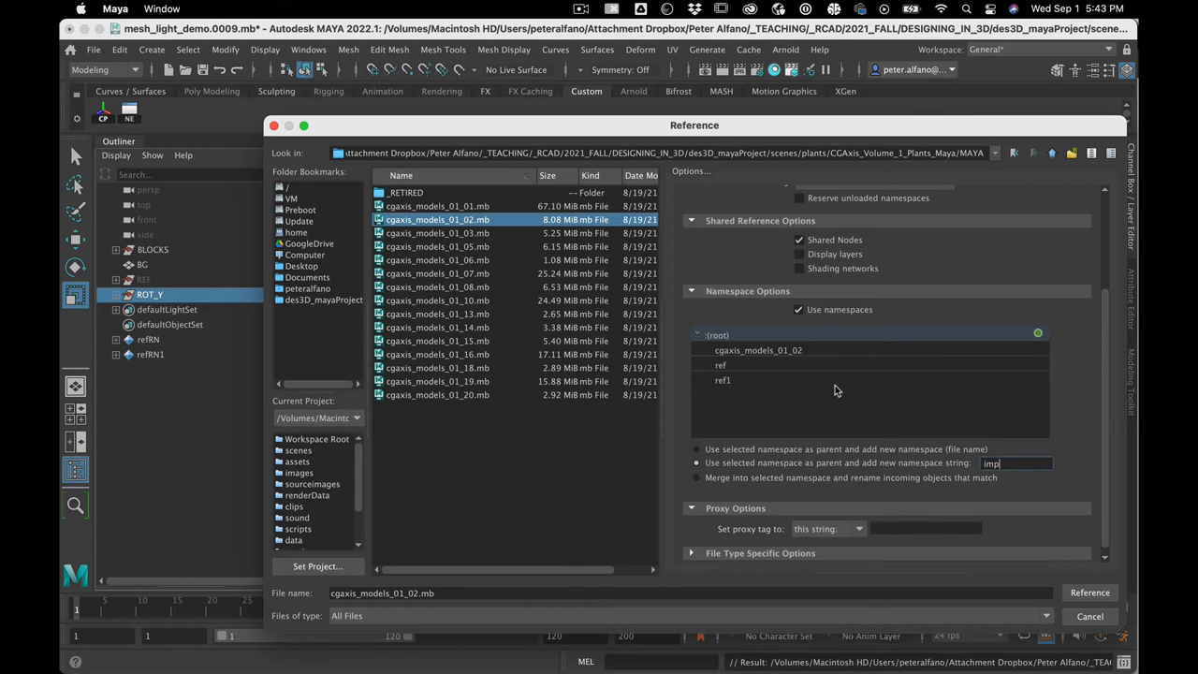
mouse_move(1027, 532)
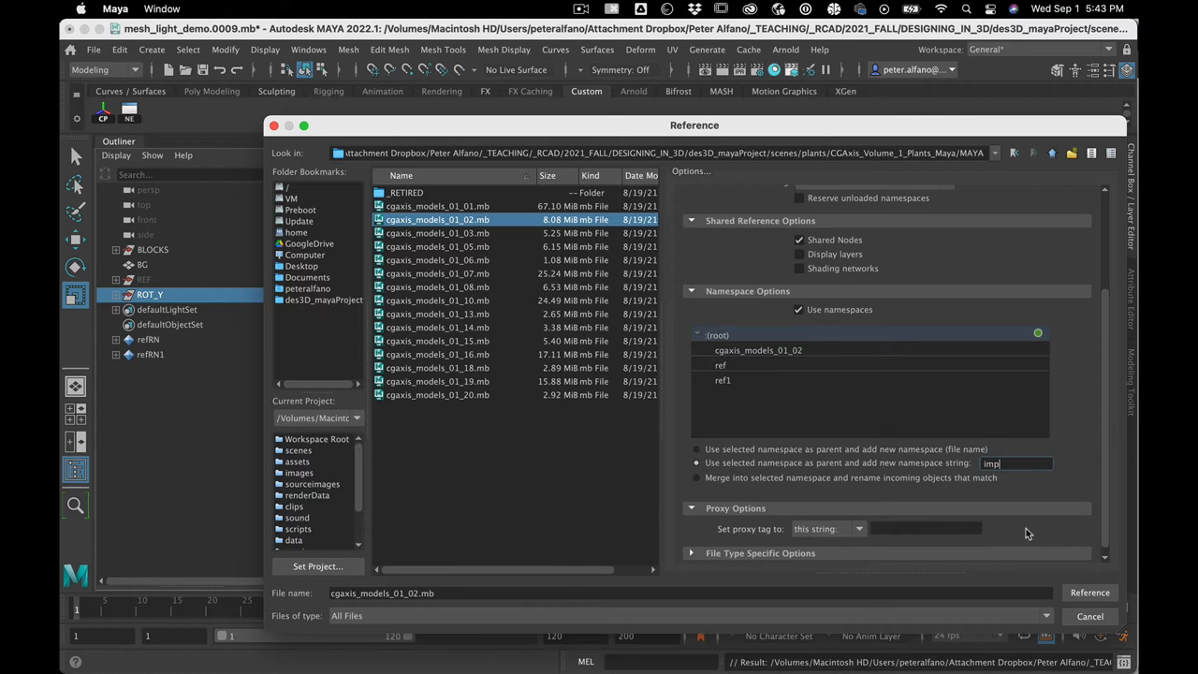
mouse_move(832, 350)
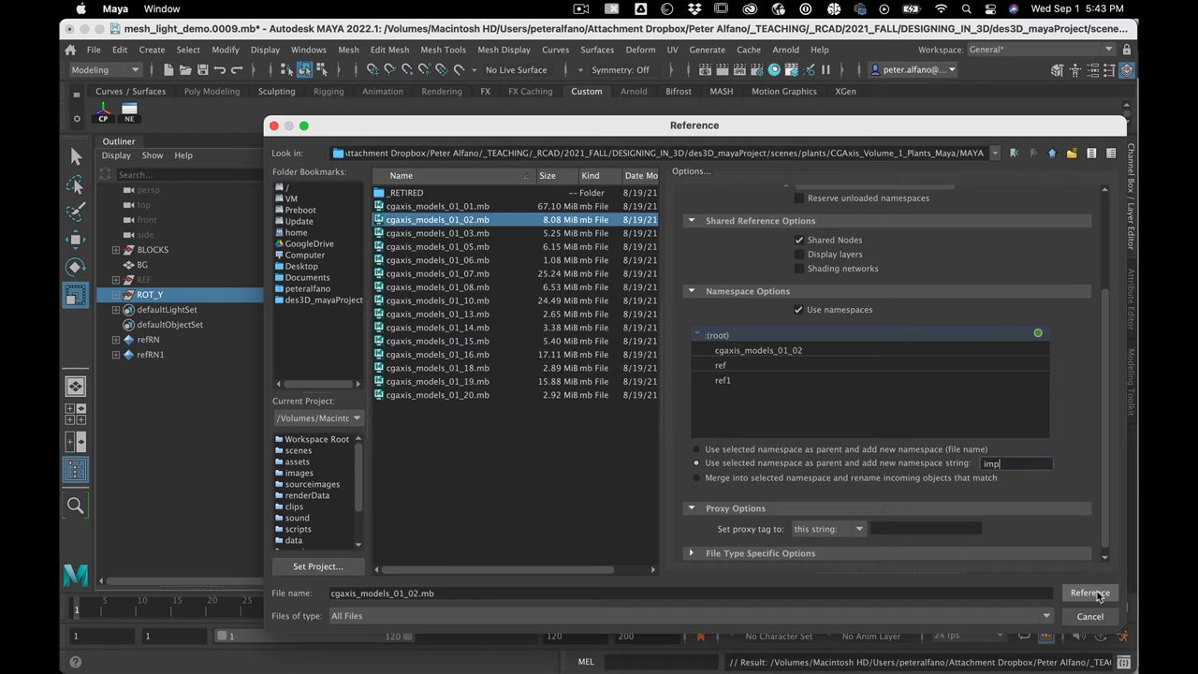
- Reference the plant in and set the imp:group1 scale to 0.01
left_click(1093, 592)
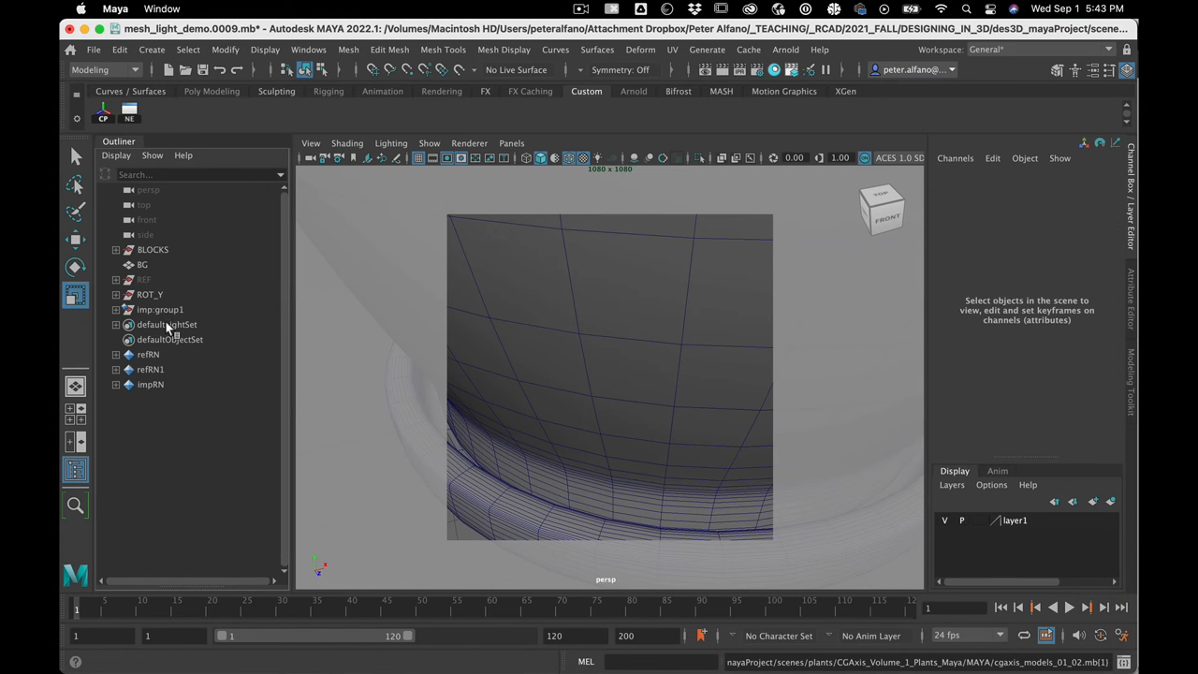
left_click(159, 309)
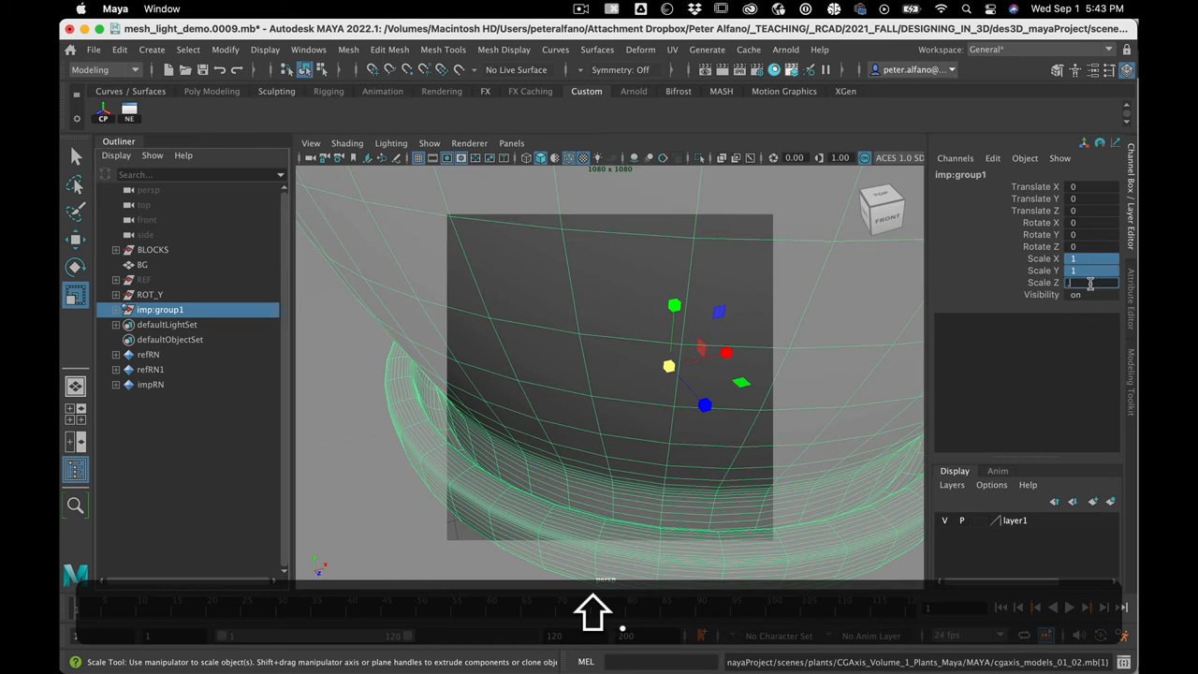
type("0.01")
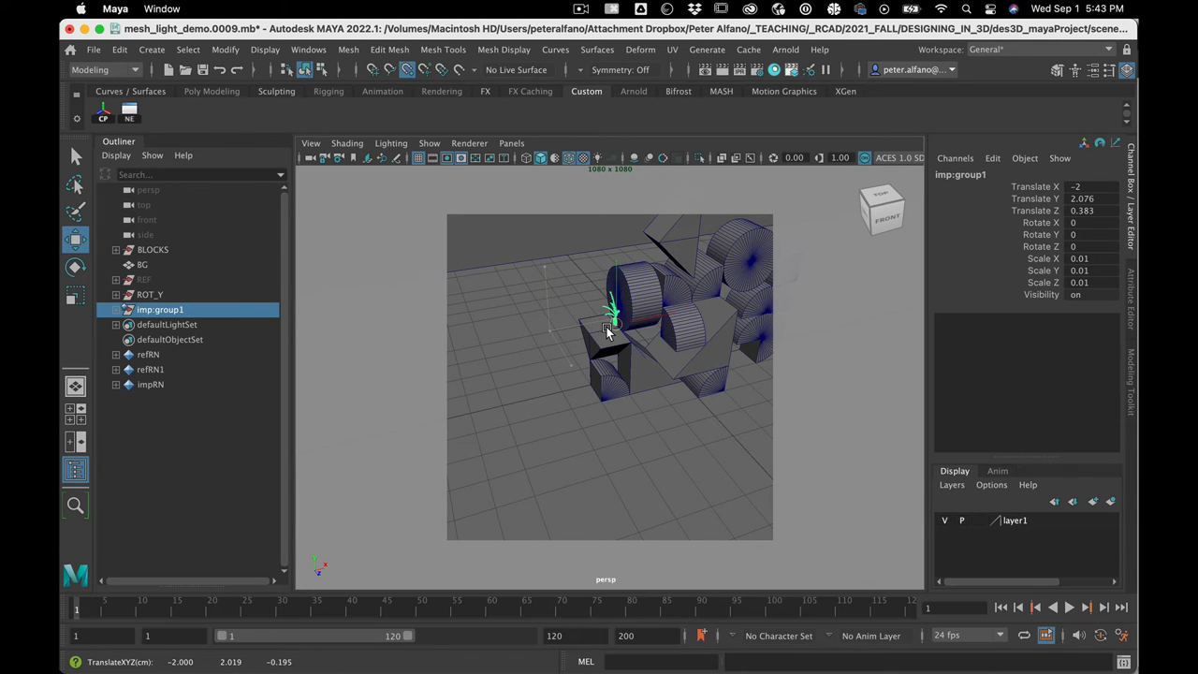
- Move the plant onto the front-left block and enlarge it in shotCAM
left_click_drag(608, 323, 655, 317)
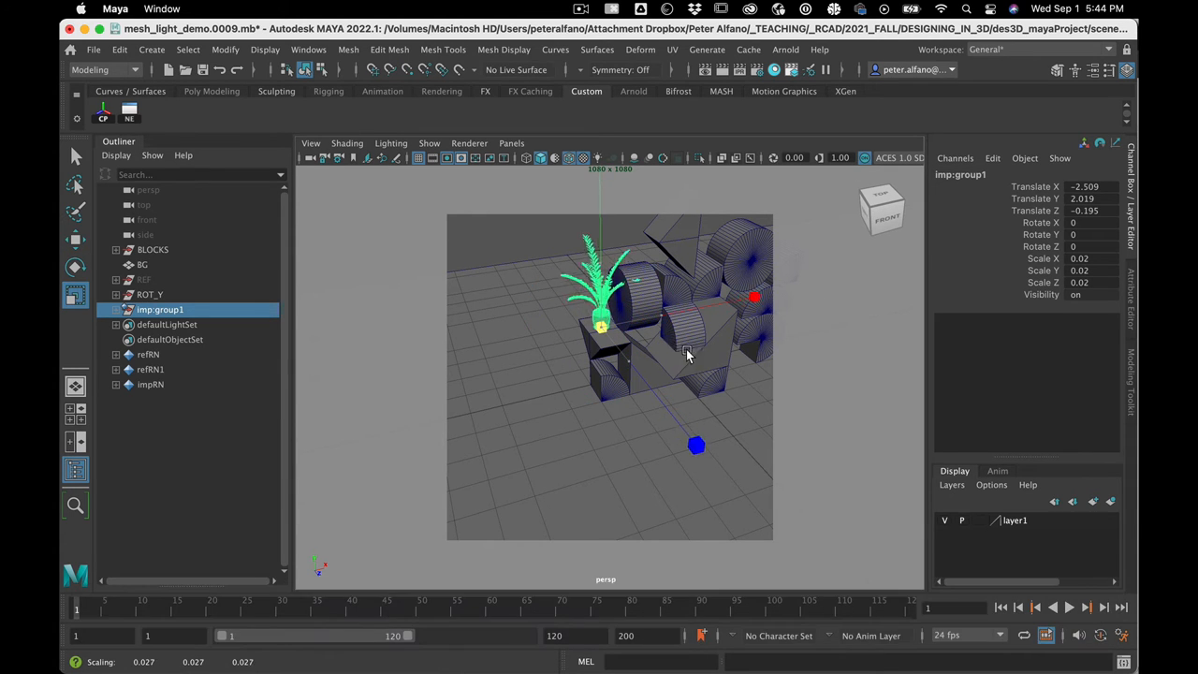
left_click(511, 142)
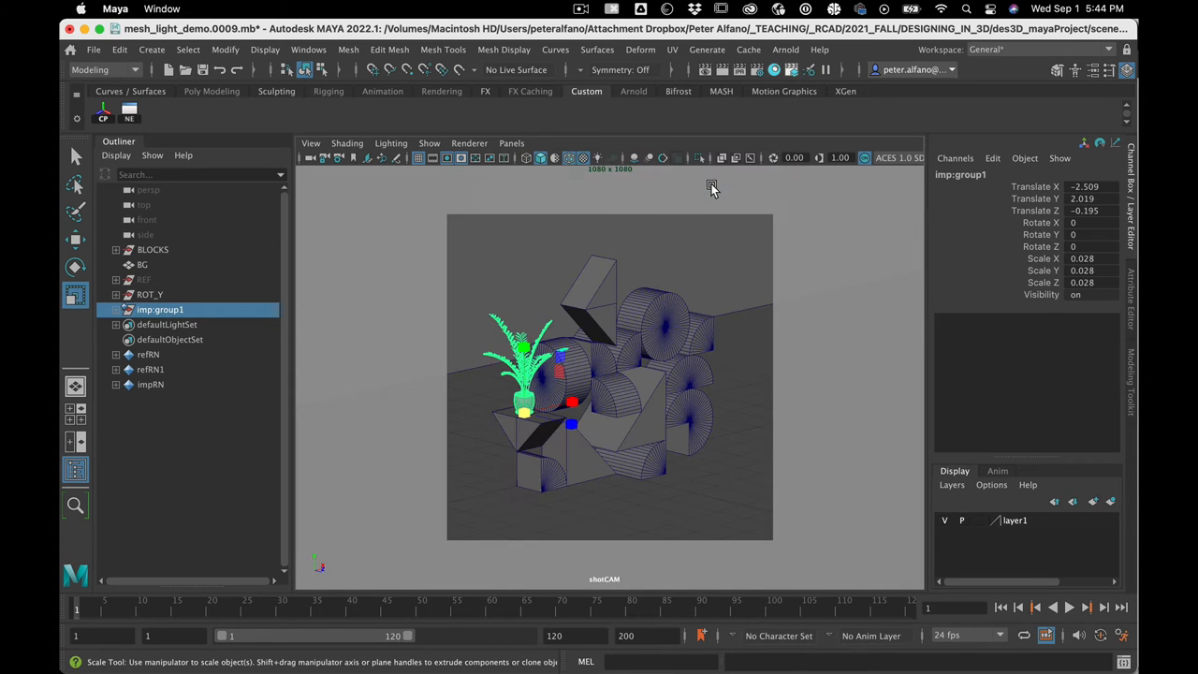
left_click_drag(571, 403, 557, 426)
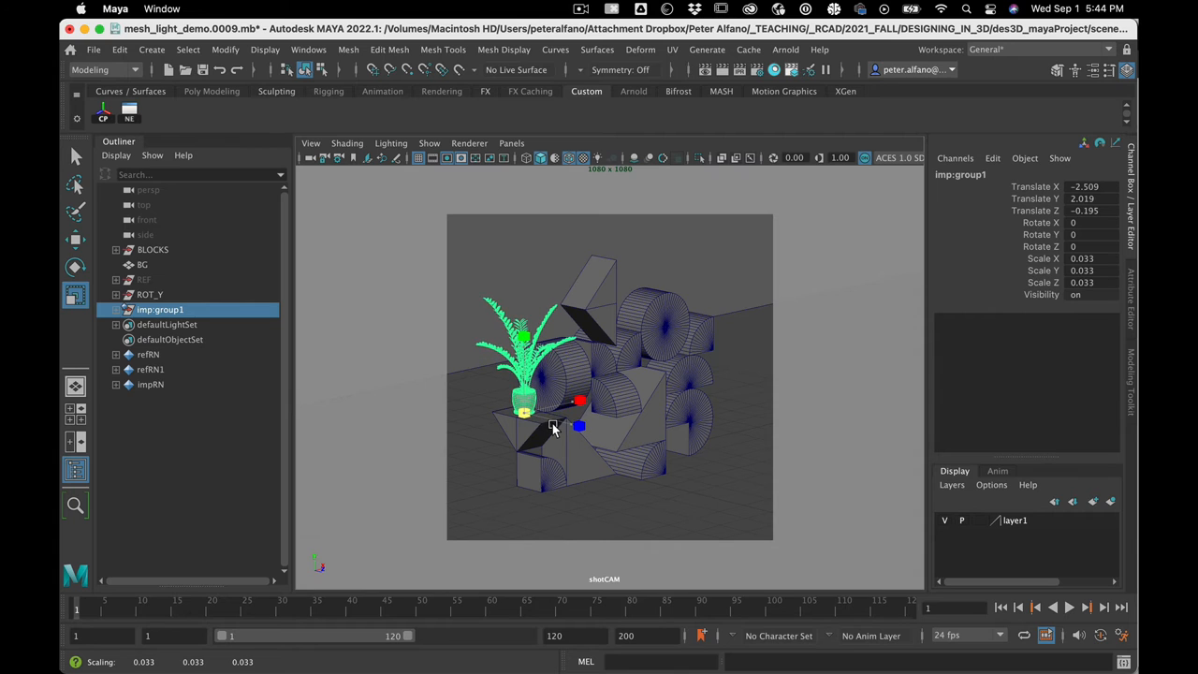
left_click_drag(555, 428, 583, 428)
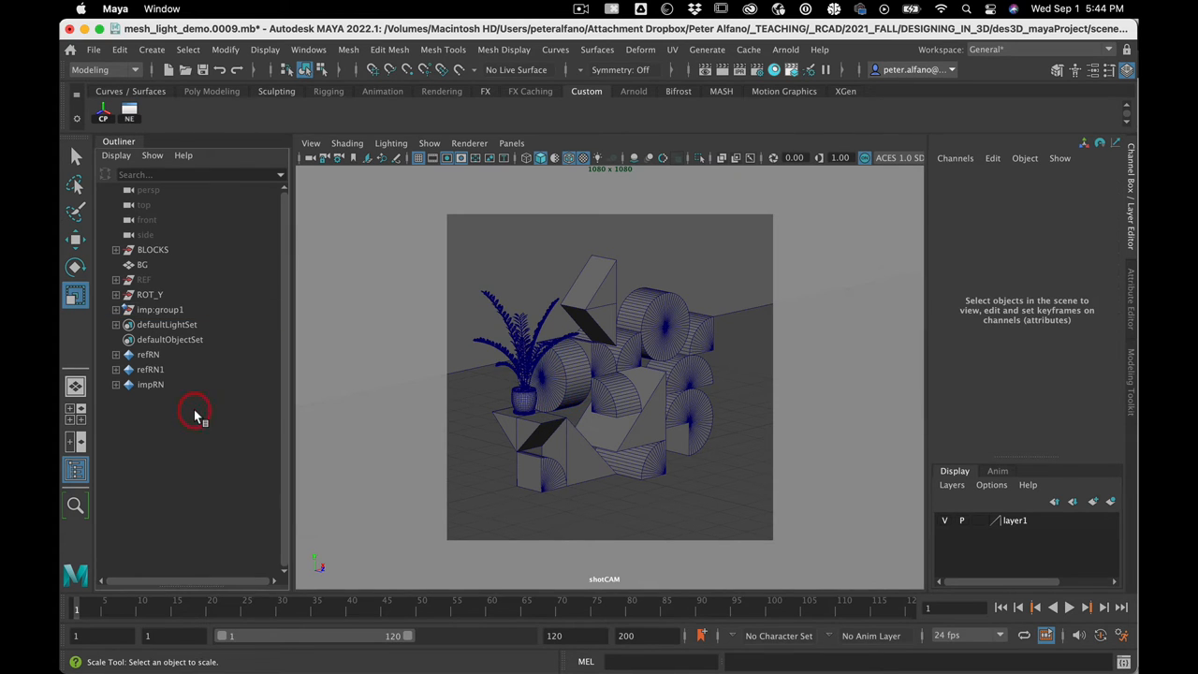
- Increment and save the scene as mesh_light_demo.0010, then open a Finder window
left_click(159, 308)
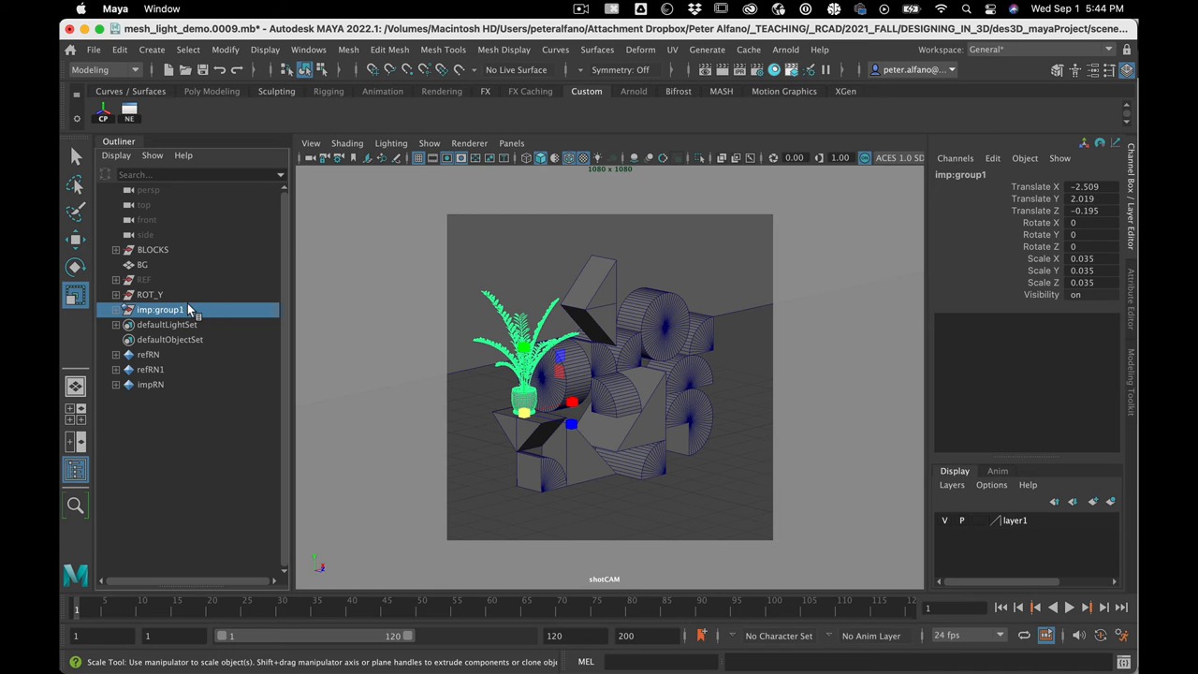
left_click(93, 50)
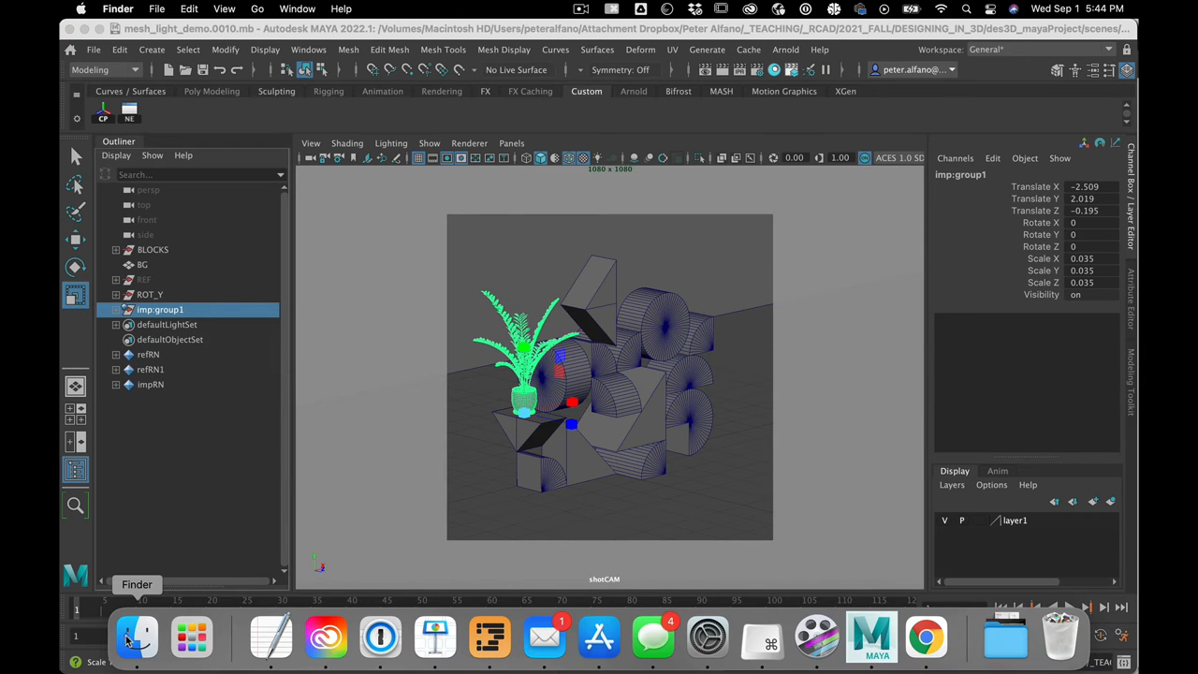
left_click(128, 641)
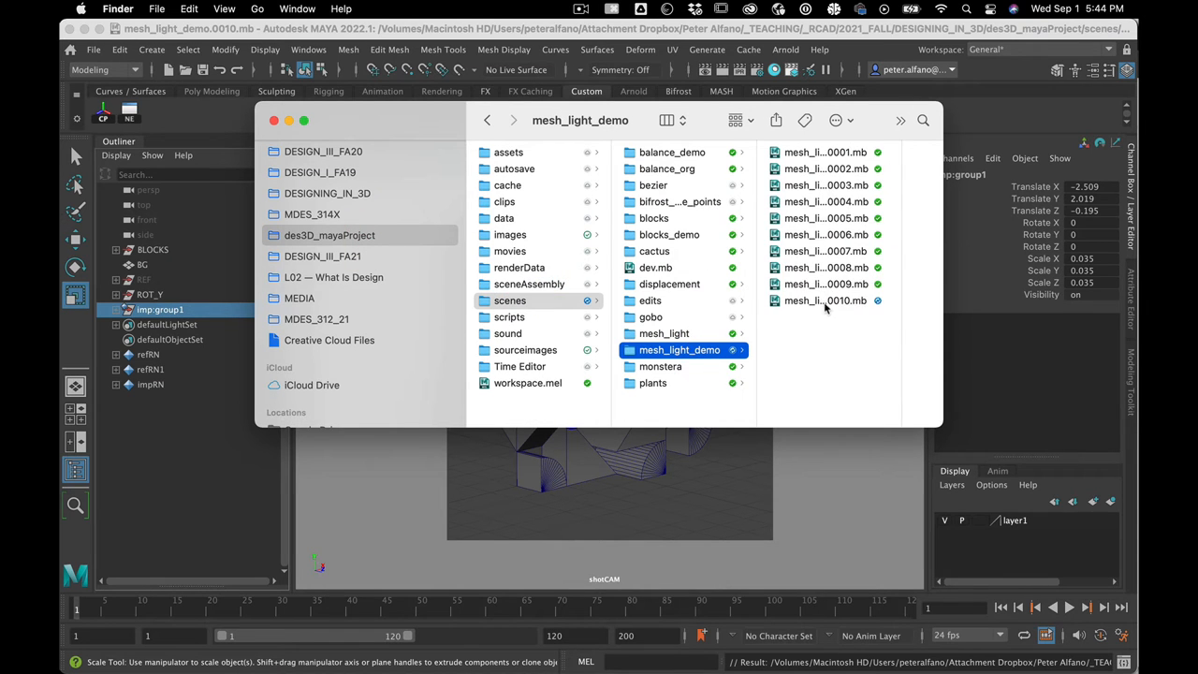
- Check that mesh_light_demo.0010.mb is only 192 KB, then close Finder
left_click(824, 300)
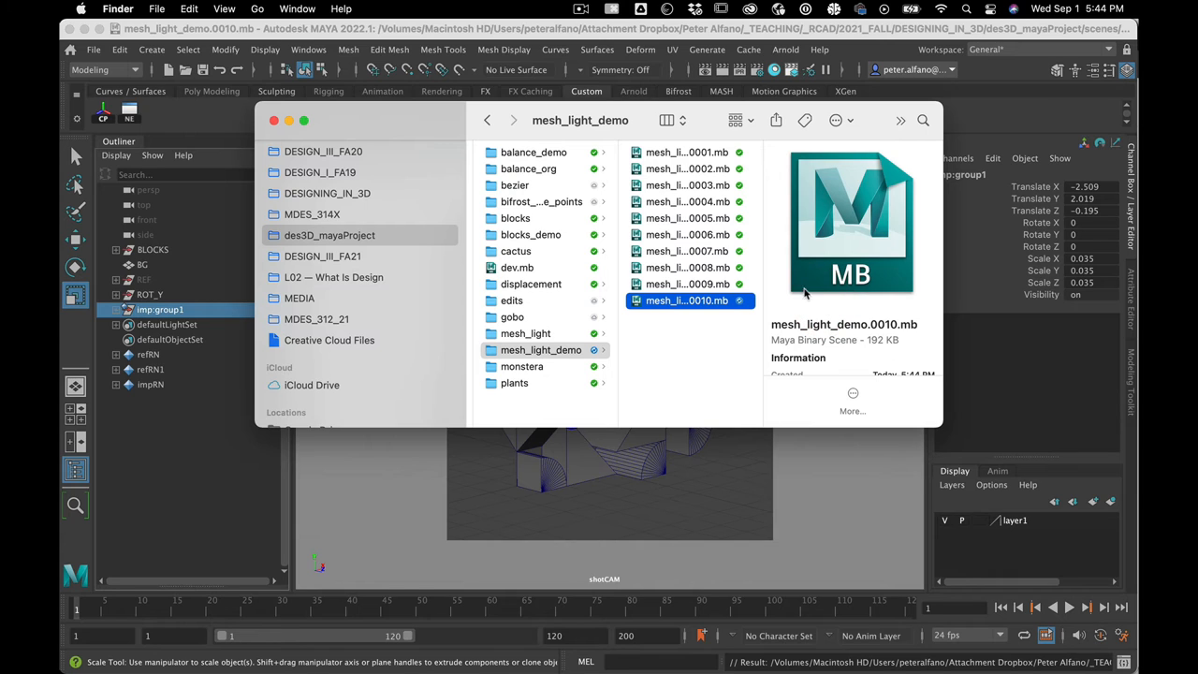
left_click(685, 300)
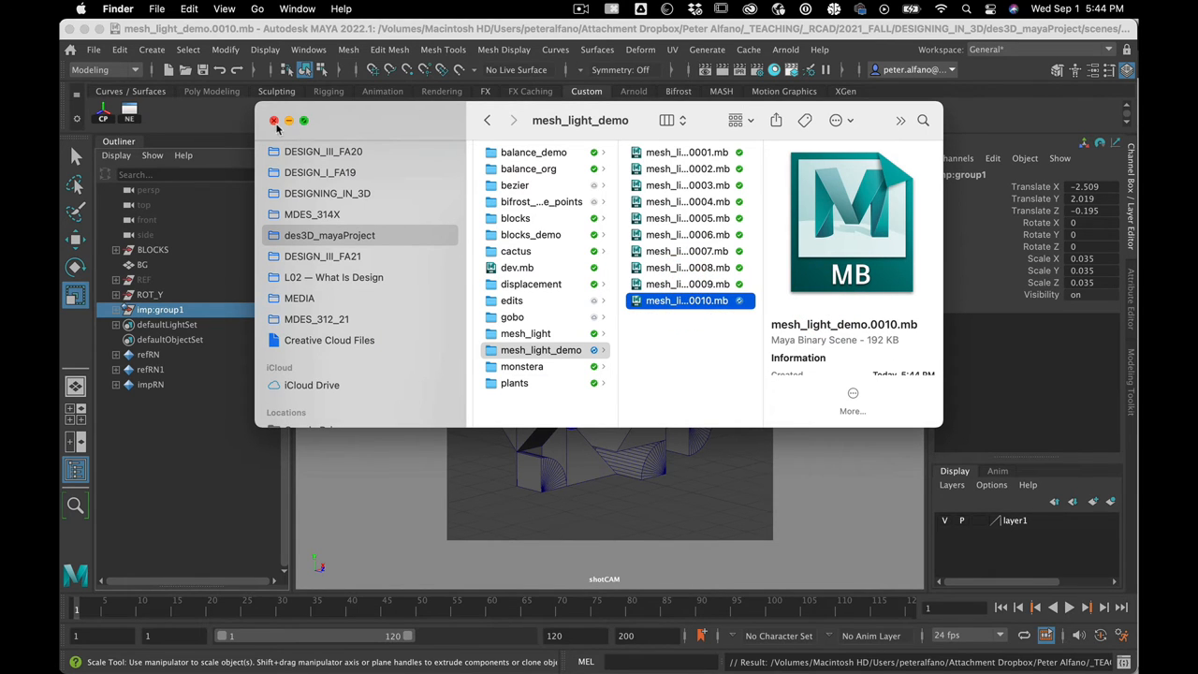
left_click(274, 121)
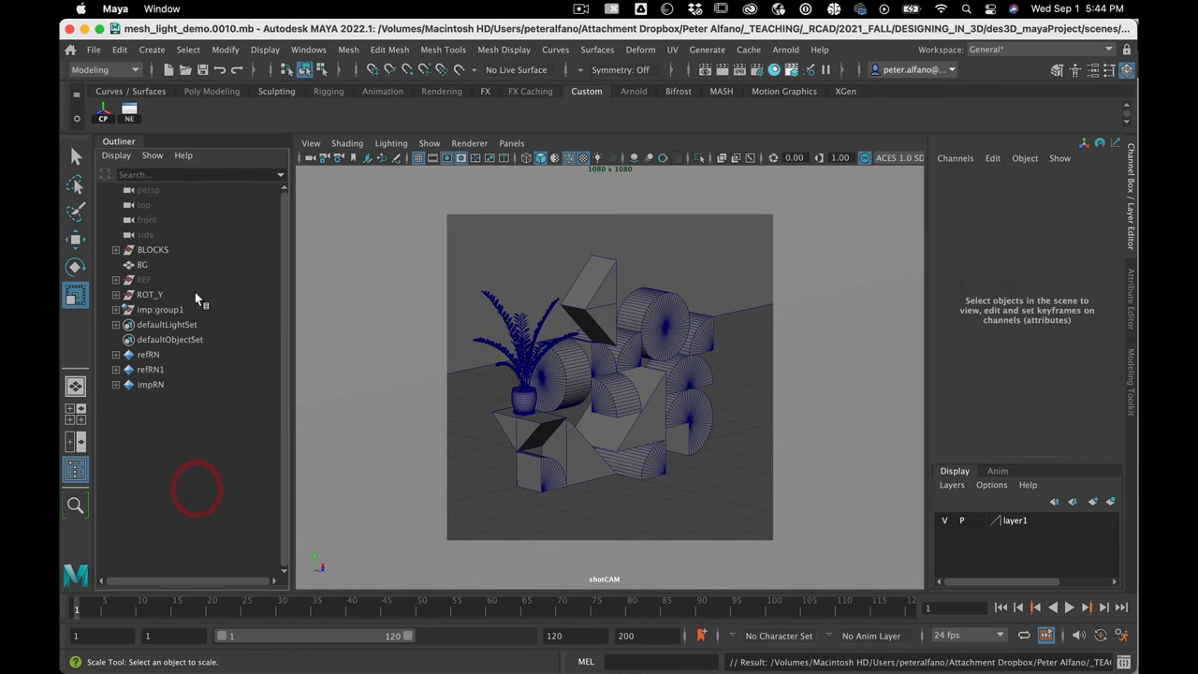
- Replace the imp:group1 reference with cgaxis_models_01_03.mb
left_click(160, 308)
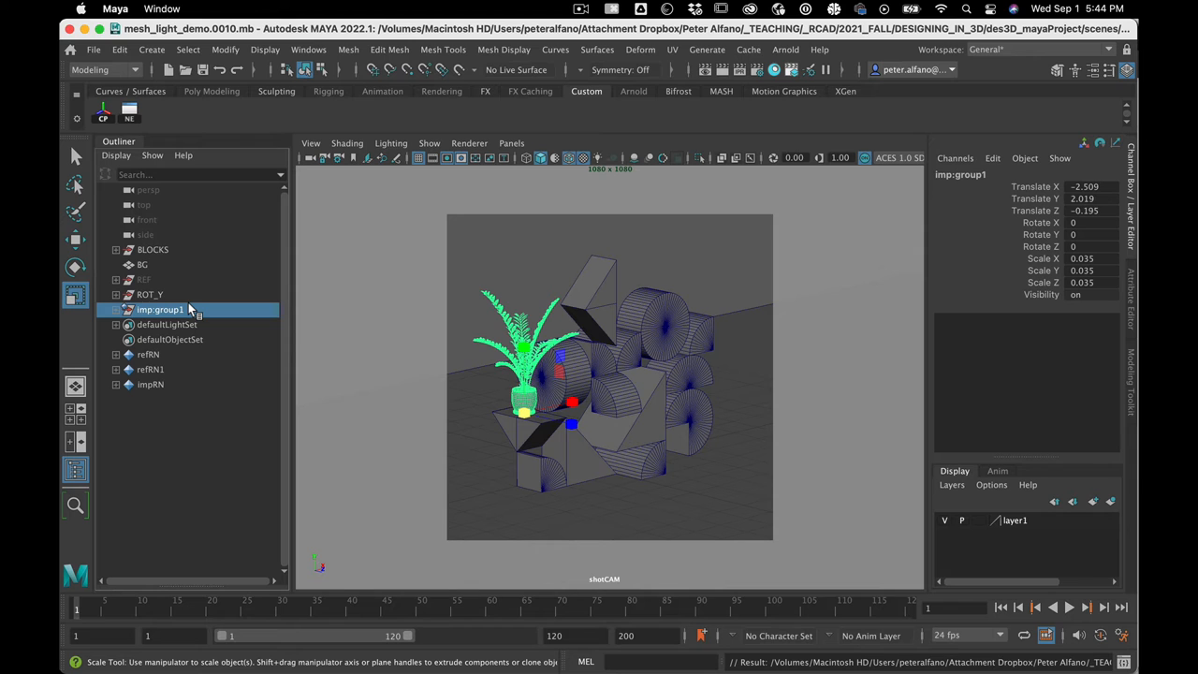
right_click(159, 309)
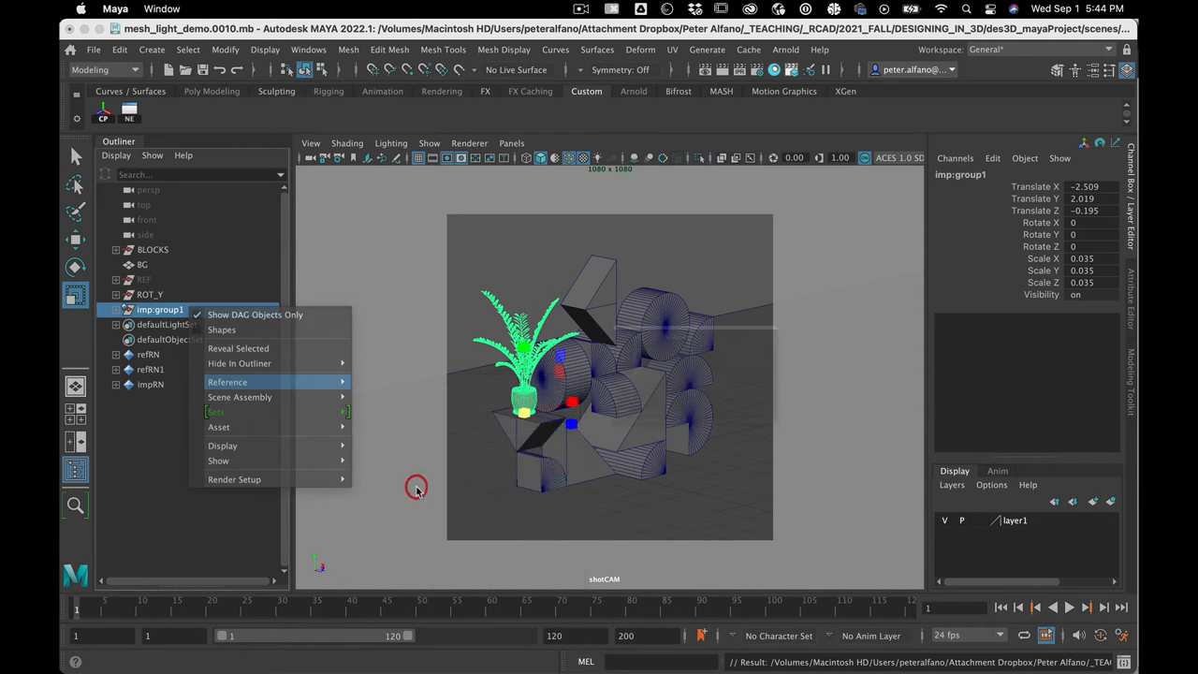
left_click(226, 382)
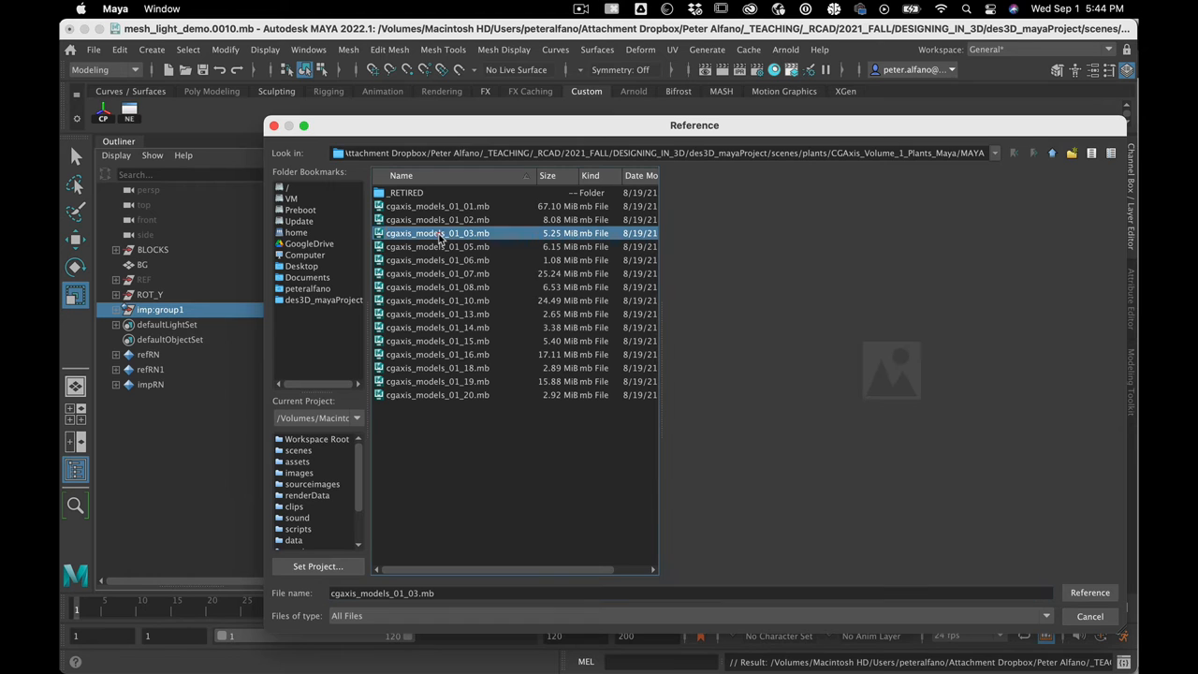
left_click(1089, 592)
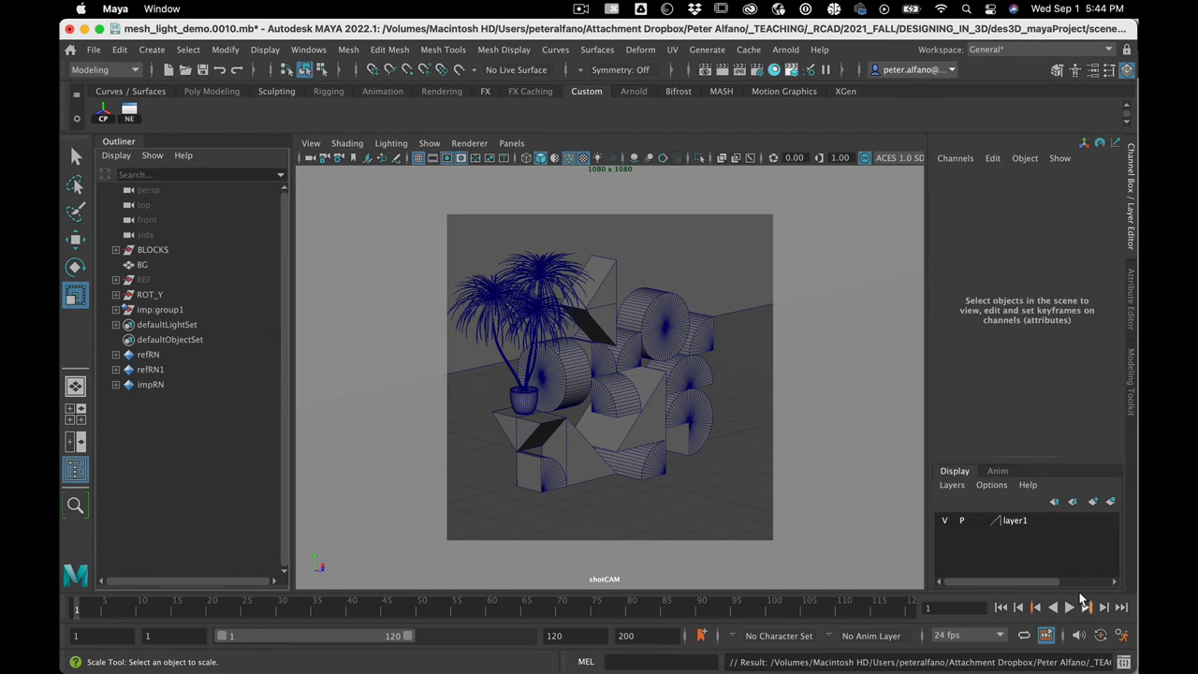
mouse_move(184, 301)
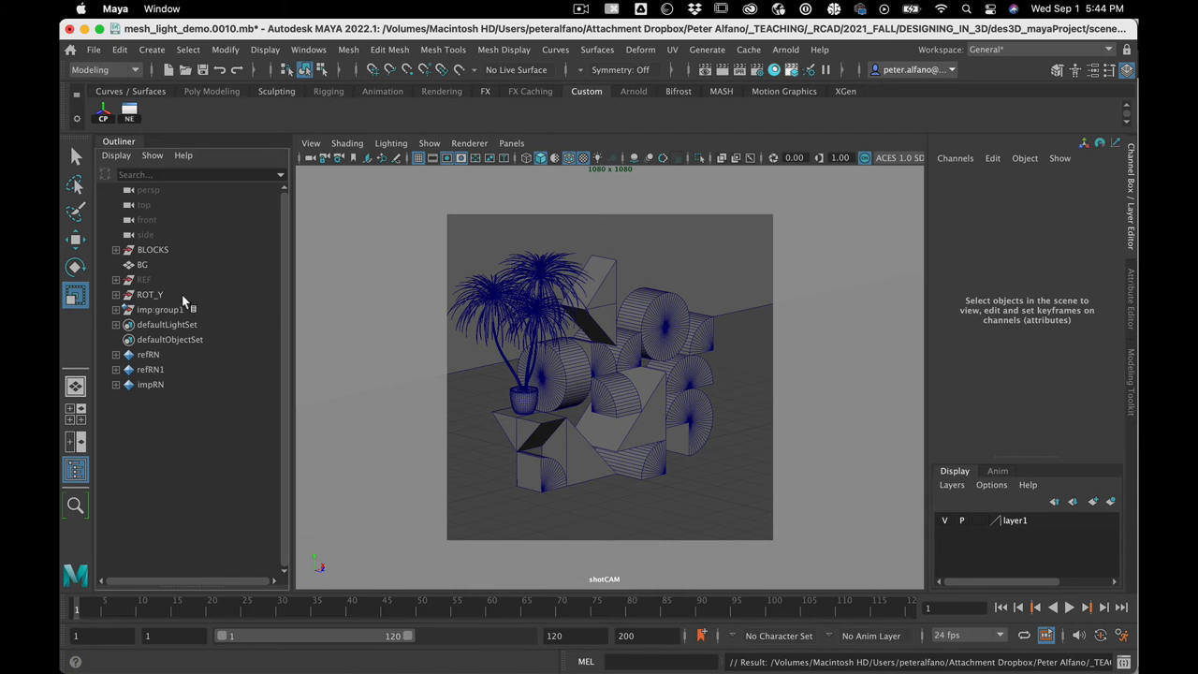
- Reselect the replaced plant group and open the File menu
left_click(159, 309)
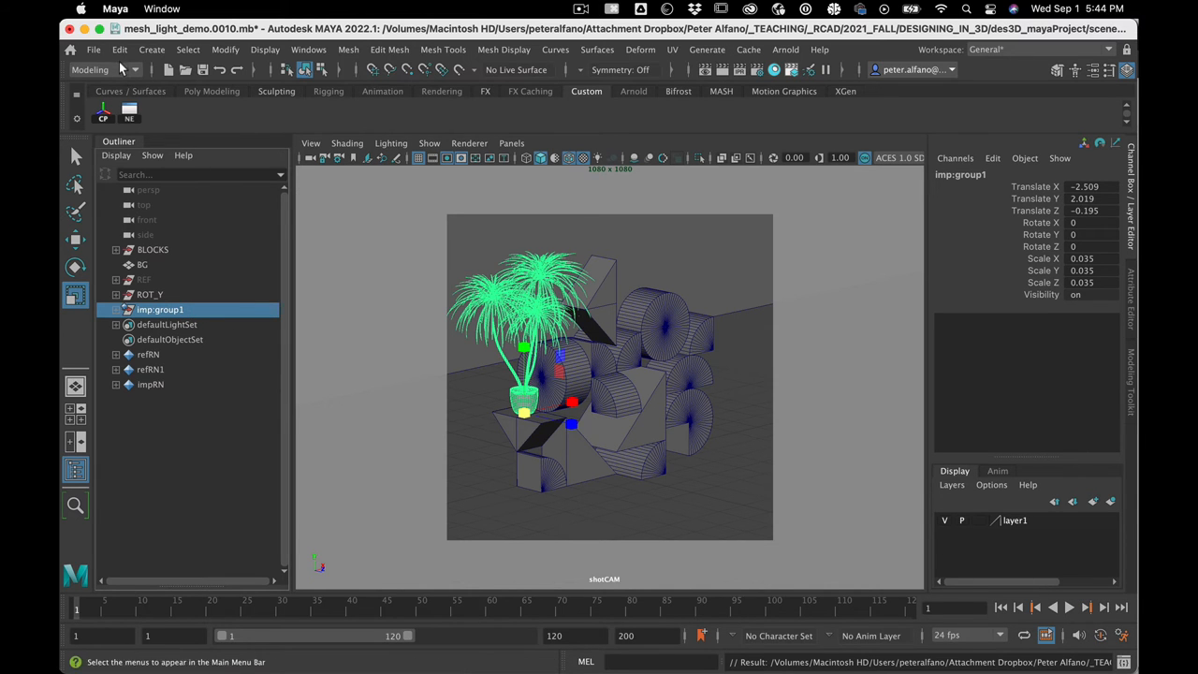
left_click(117, 49)
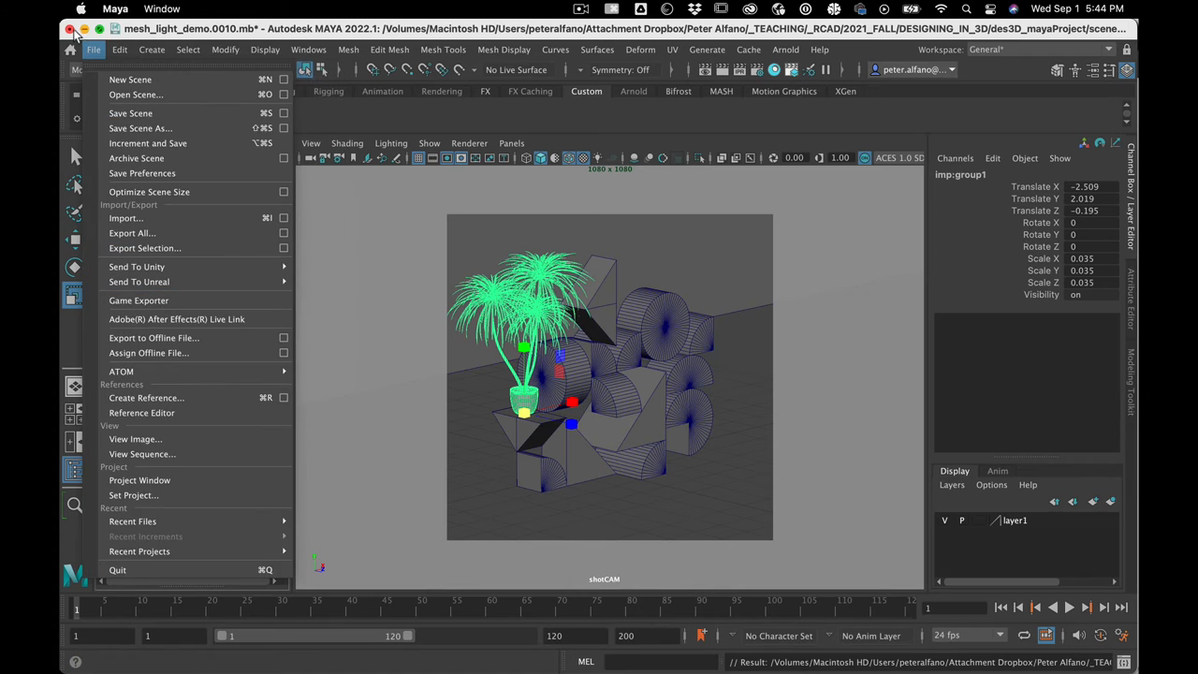
mouse_move(141, 412)
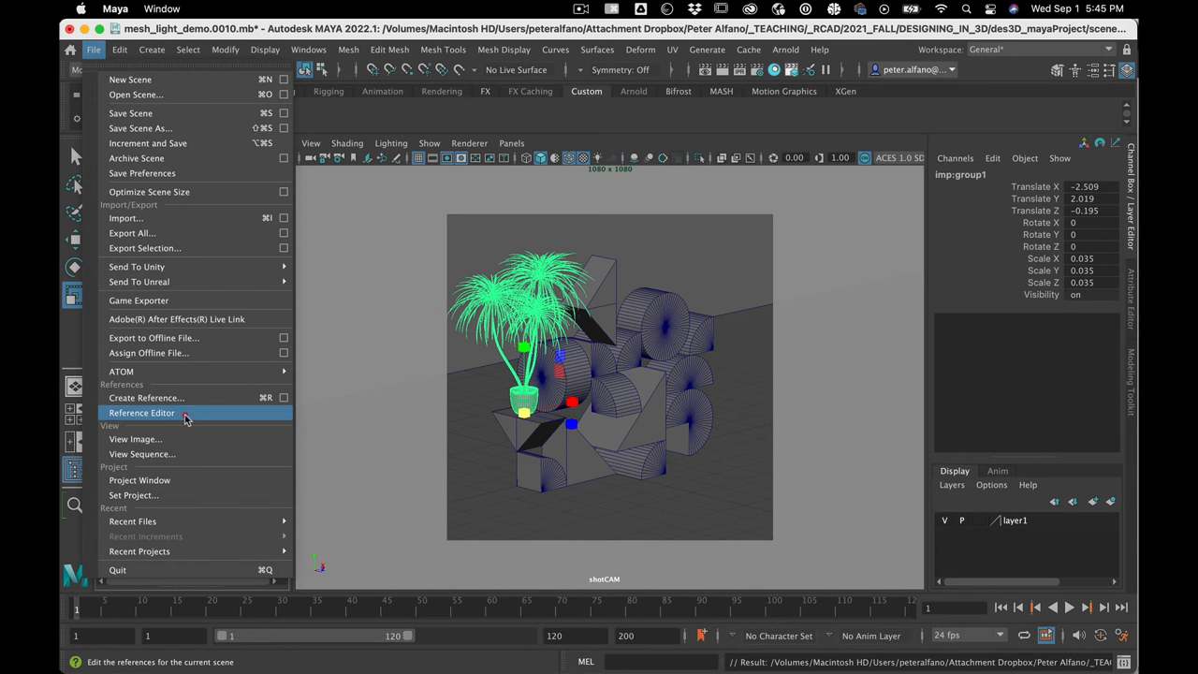
- List the edits recorded on impRN in the Reference Editor and select the scale edit
left_click(141, 413)
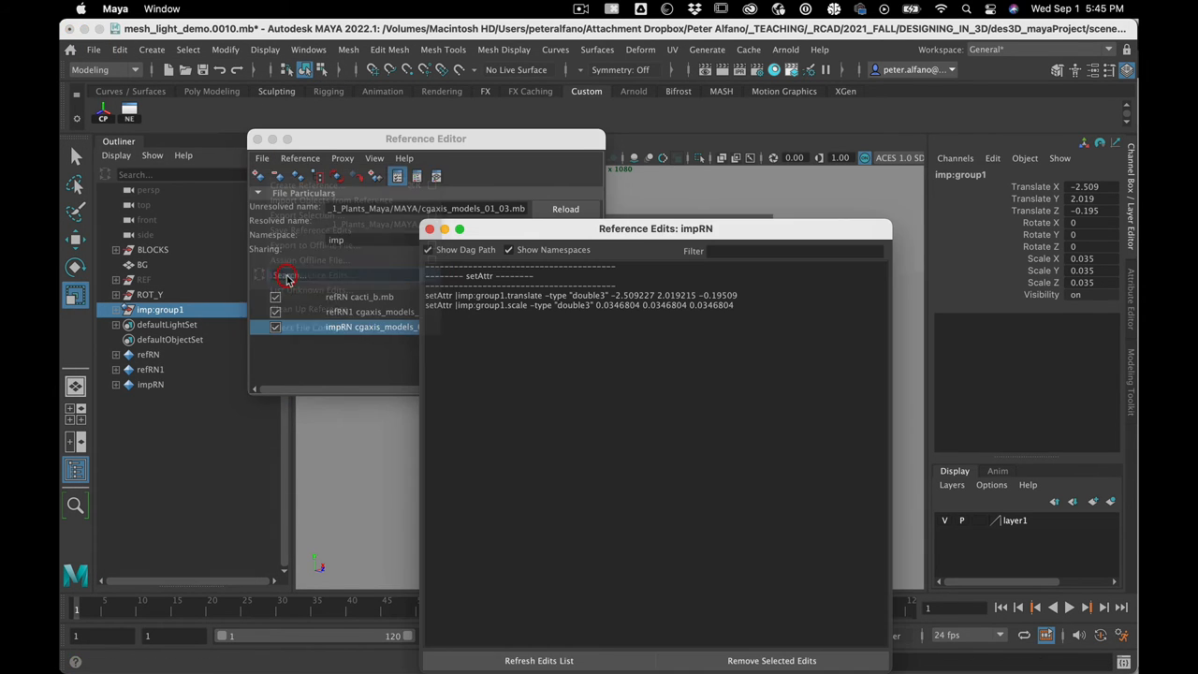
left_click(580, 295)
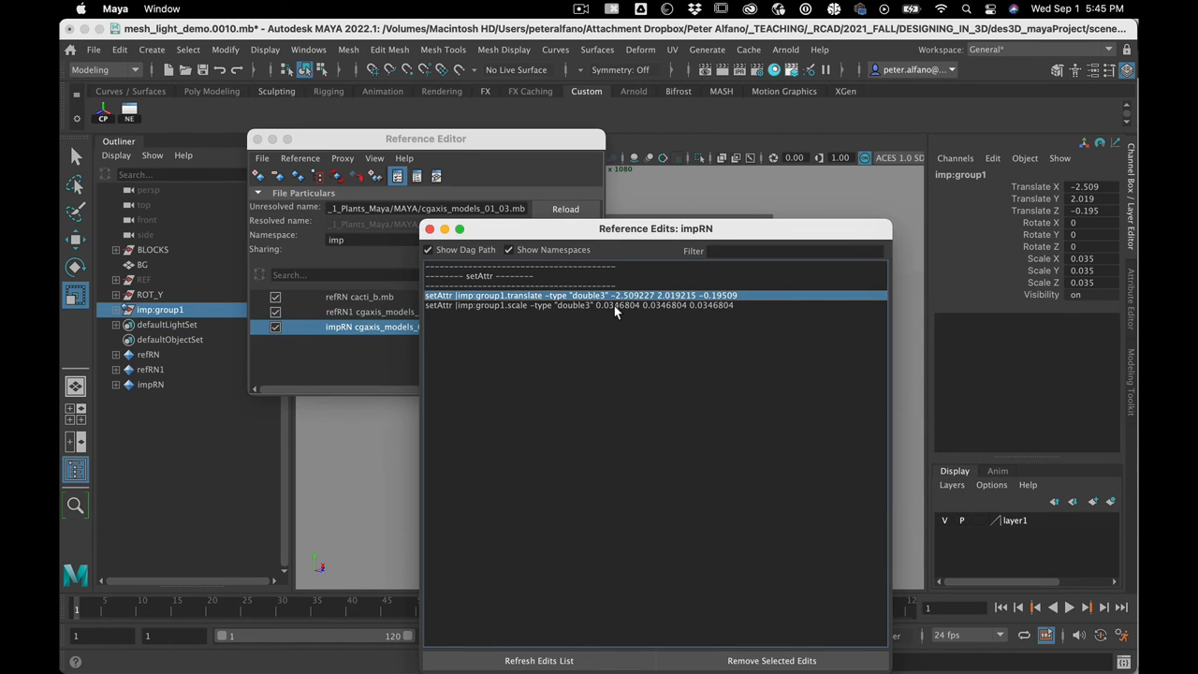
left_click(597, 305)
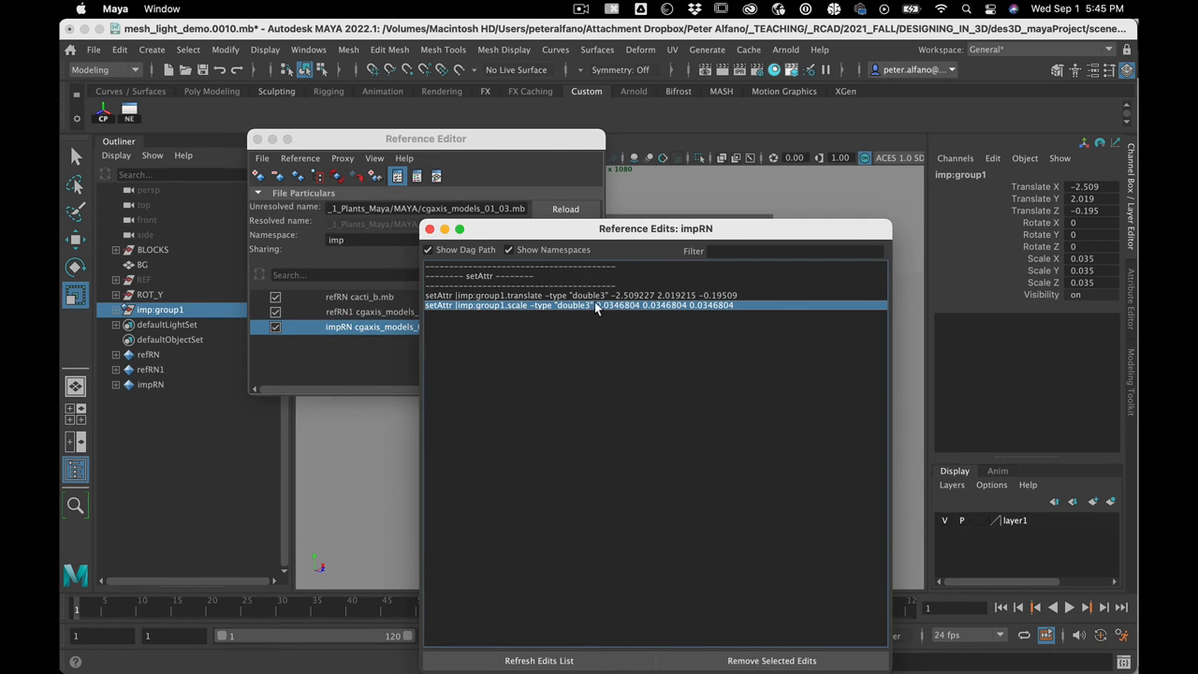
mouse_move(578, 365)
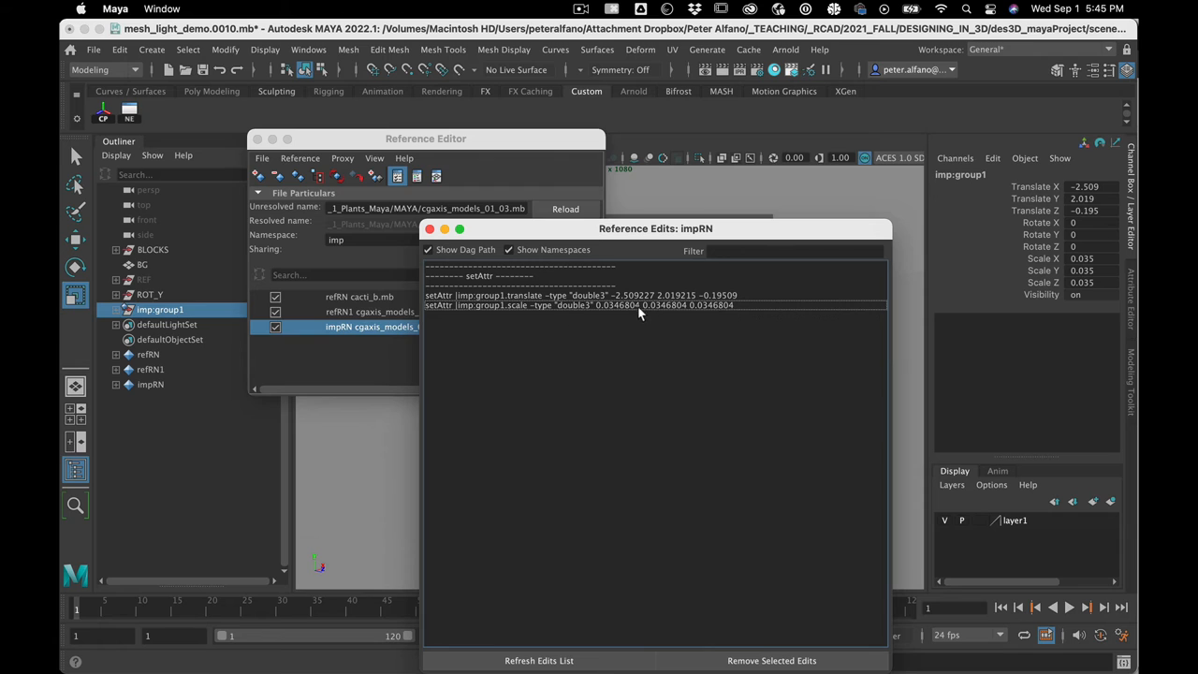
- Inspect the translate edit, then close the reference edit windows
left_click(618, 295)
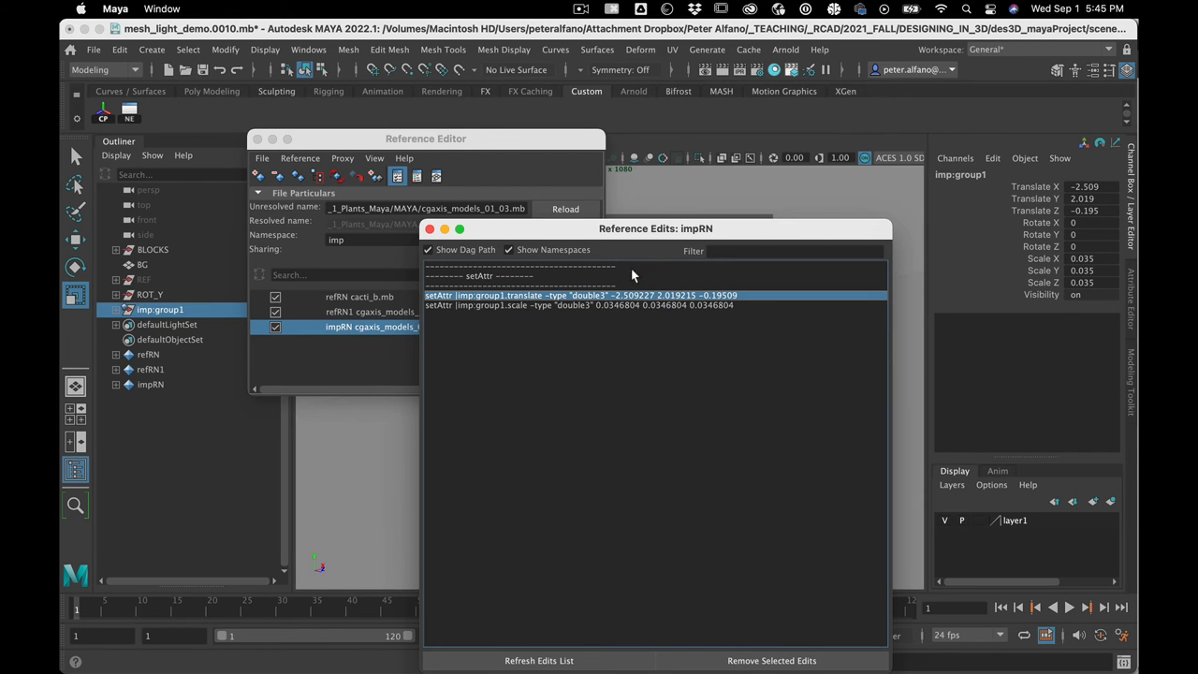
left_click_drag(655, 229, 646, 163)
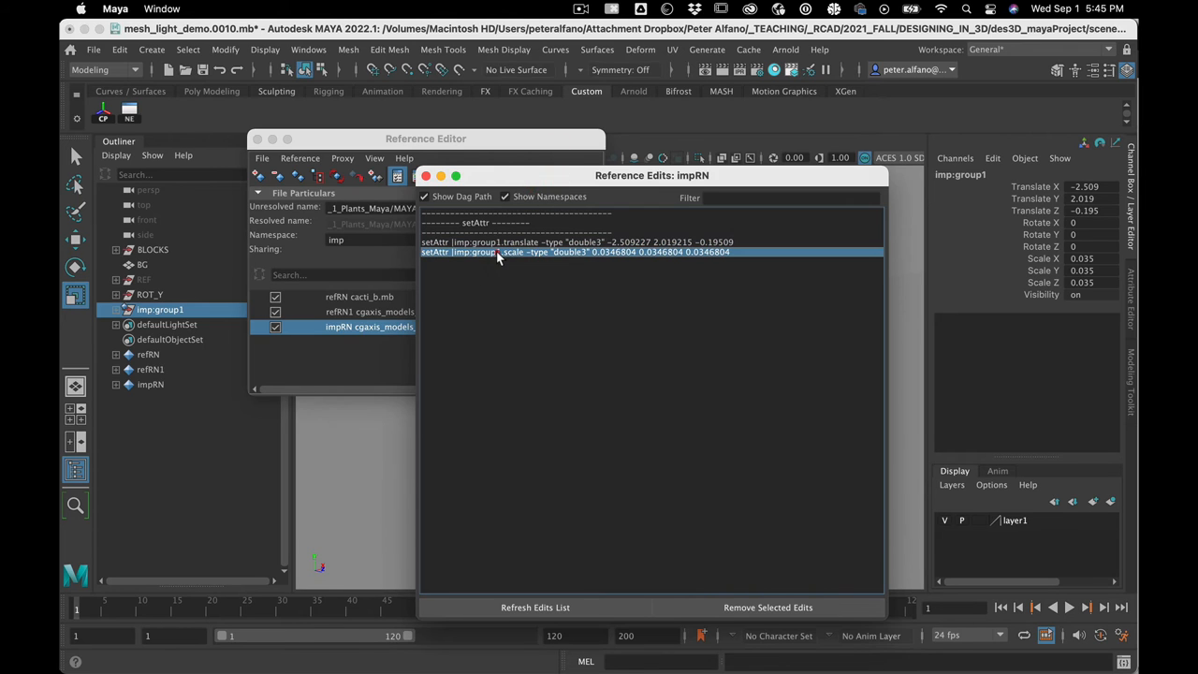
mouse_move(512, 257)
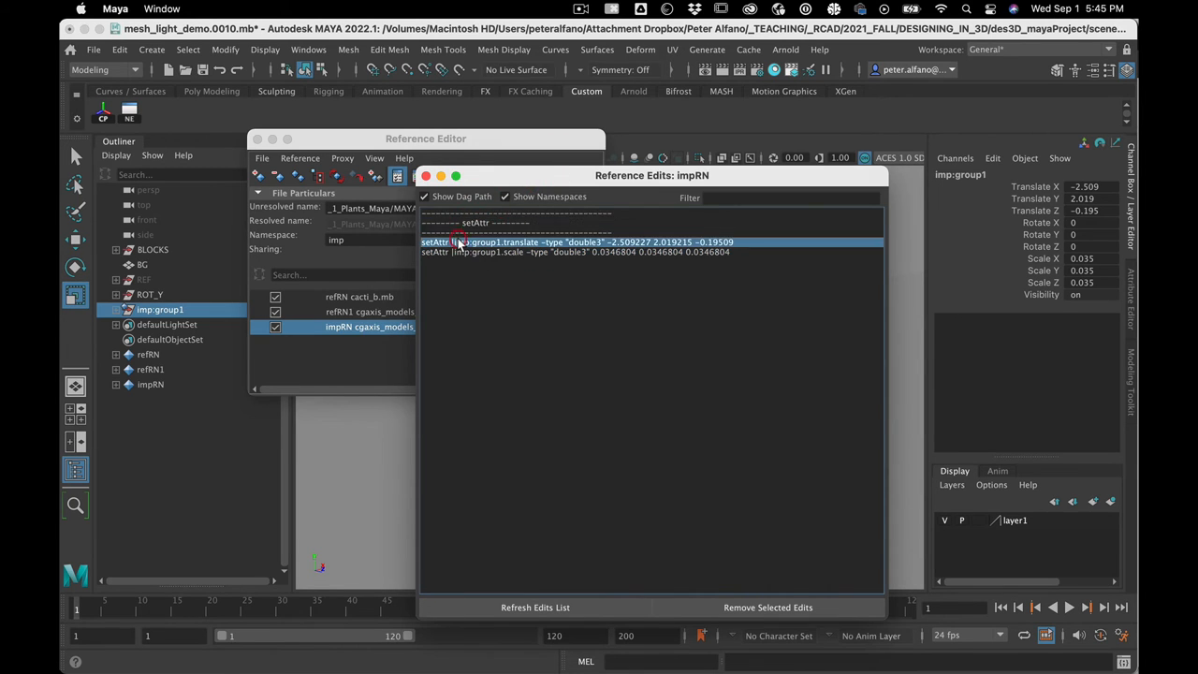
mouse_move(493, 241)
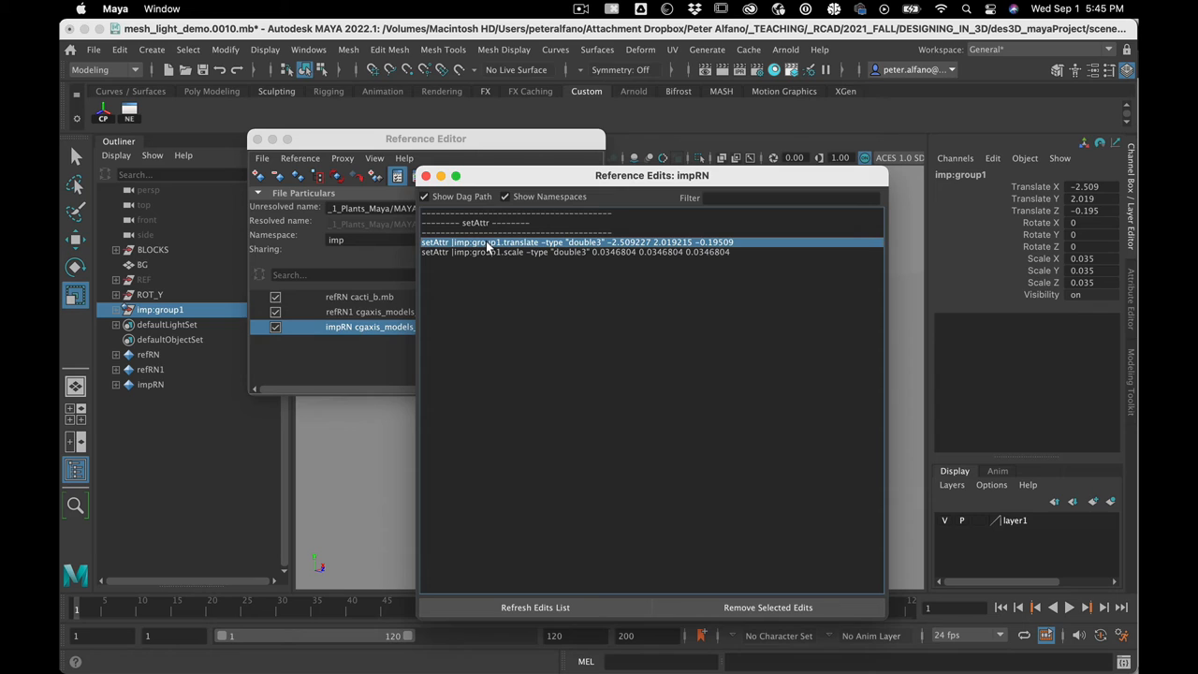
mouse_move(536, 250)
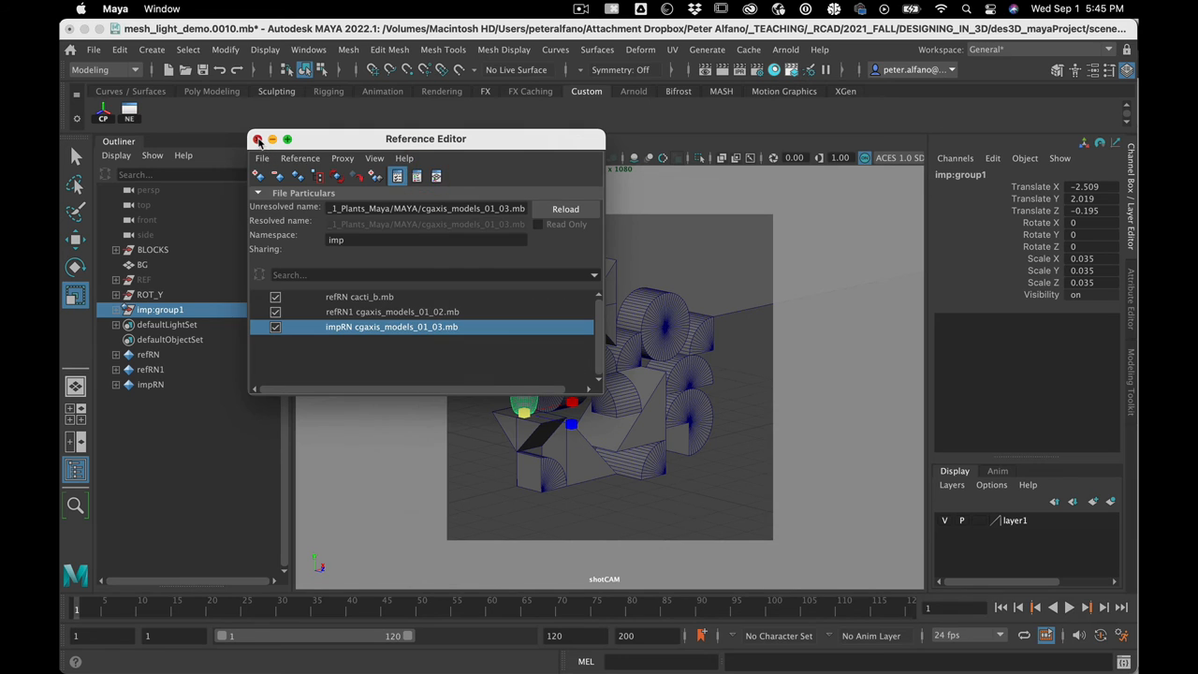
left_click(258, 139)
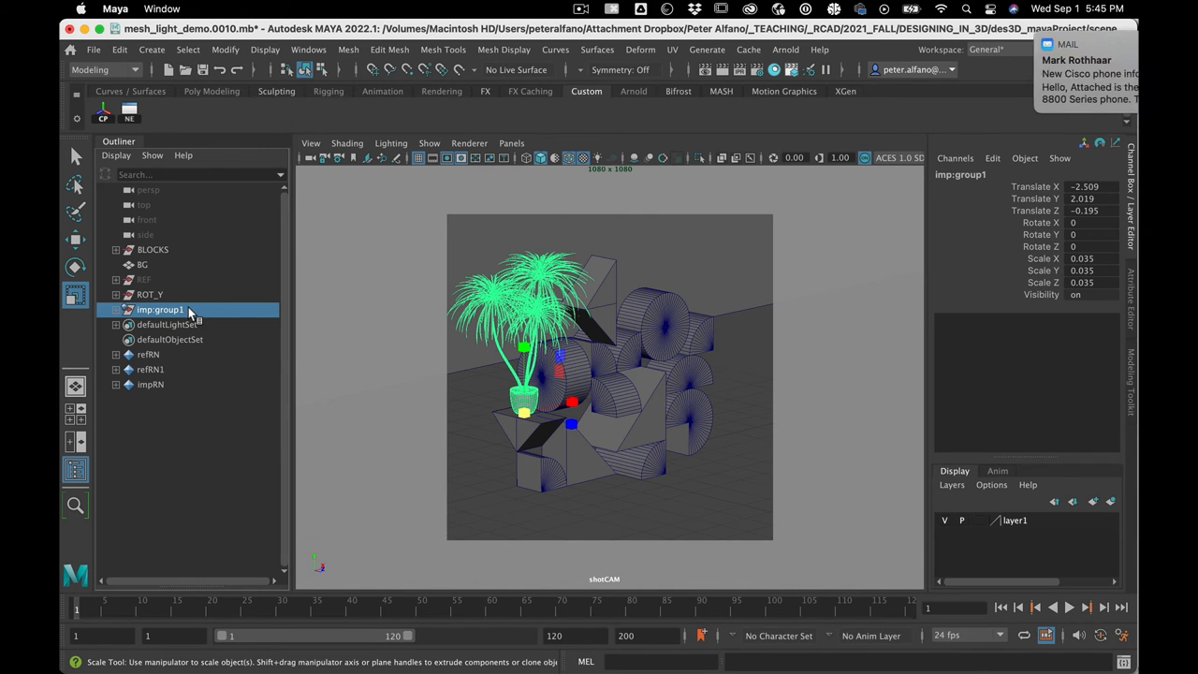
mouse_move(190, 309)
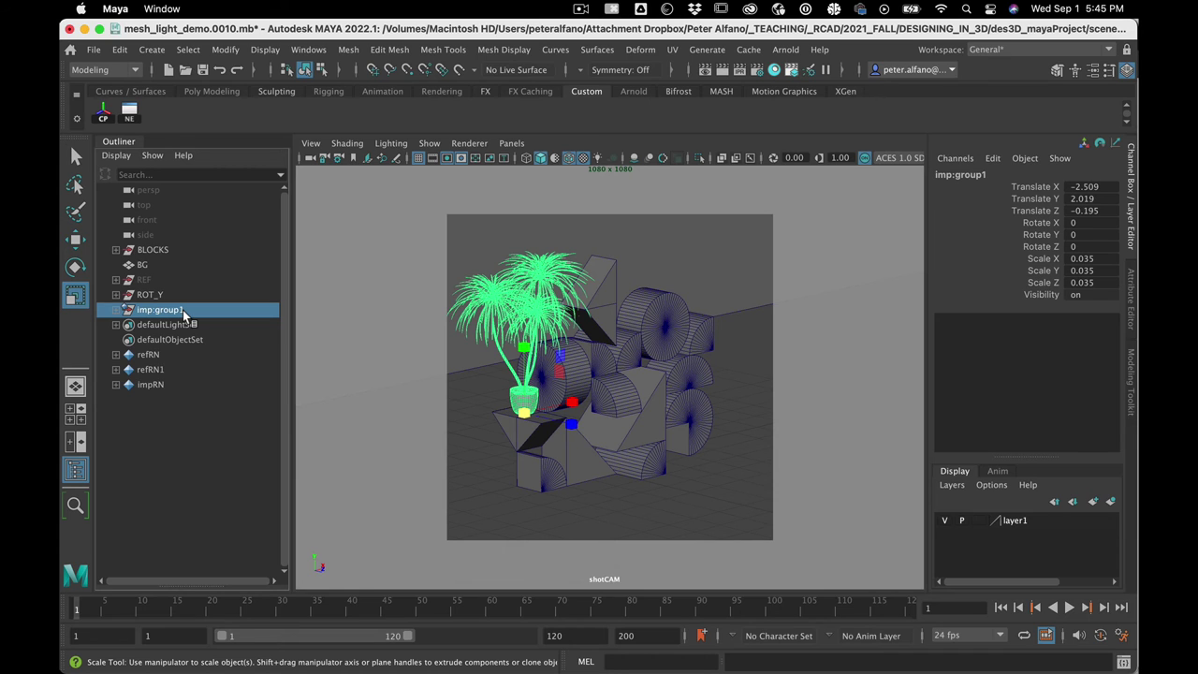
- Replace the imp:group1 palm reference with cgaxis_models_01_02.mb, keeping it on the block
left_click(178, 472)
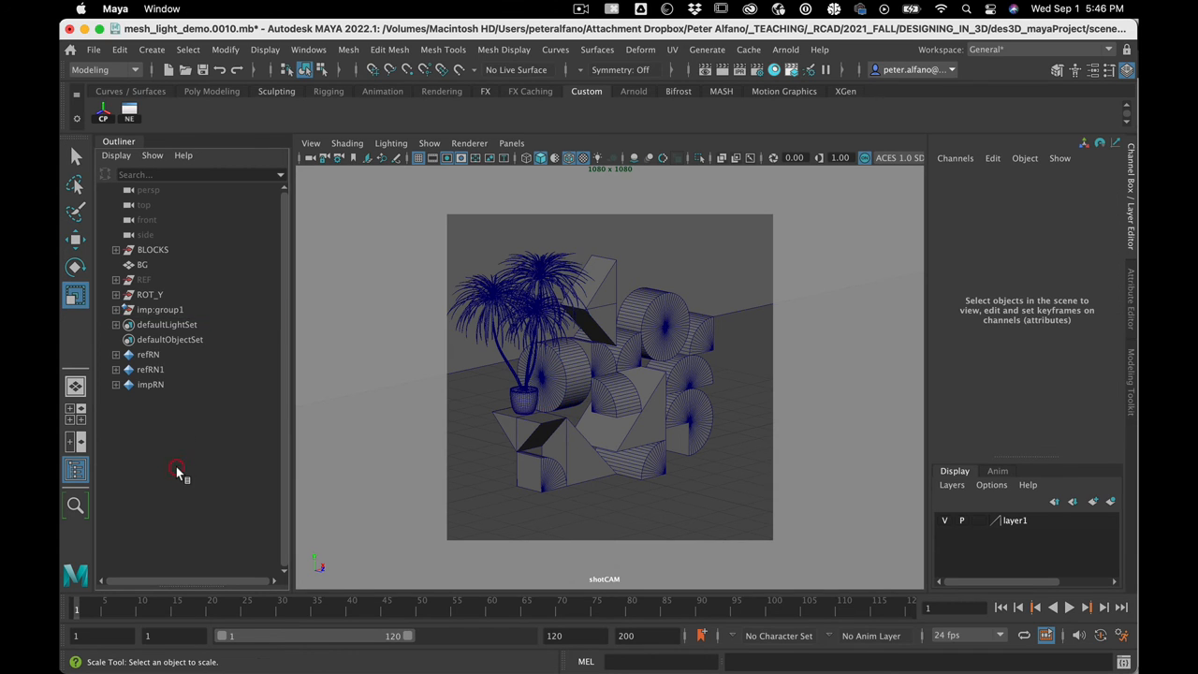
left_click(160, 308)
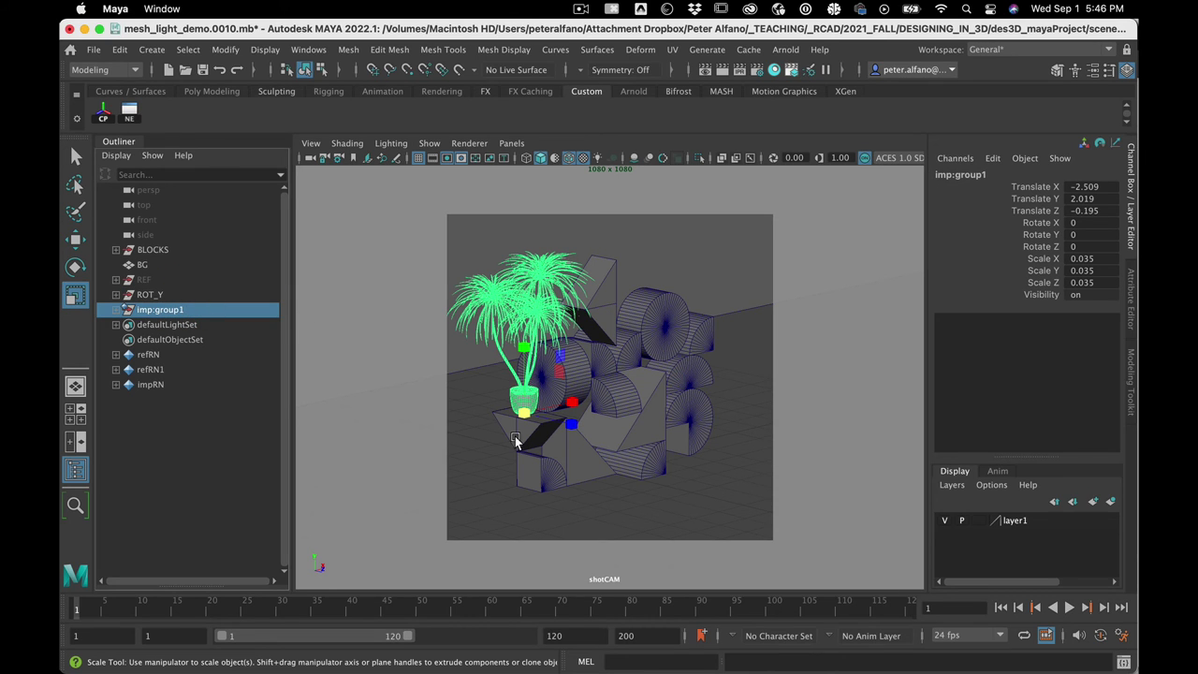
left_click(91, 50)
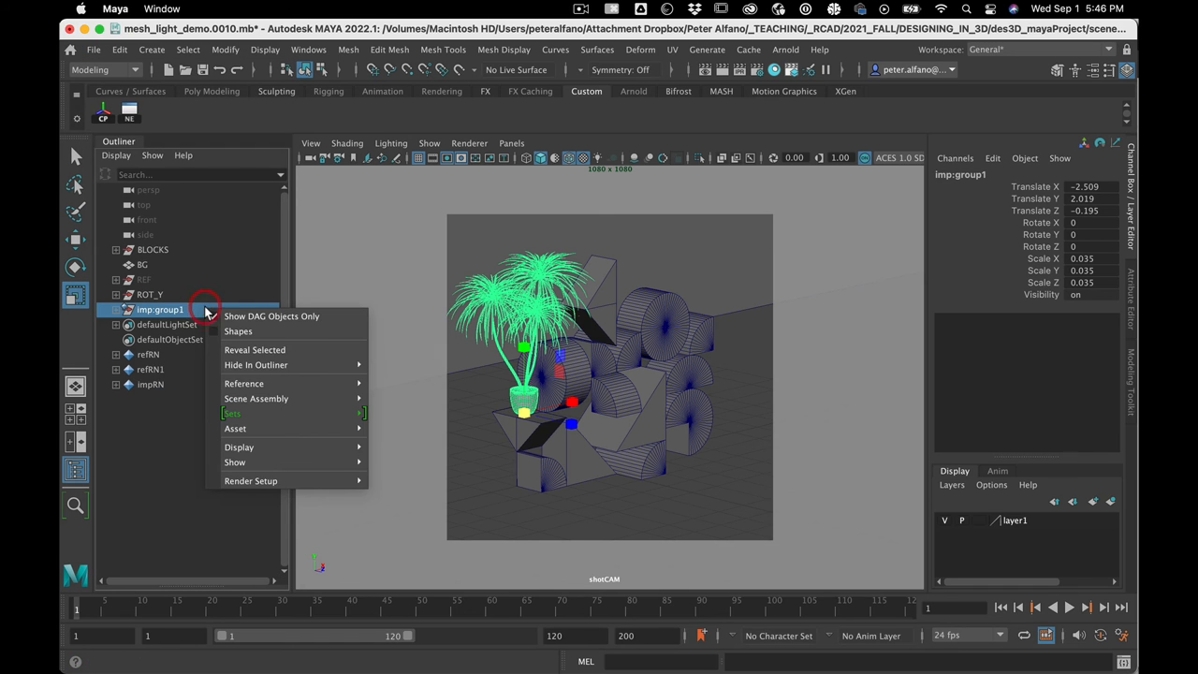
mouse_move(244, 383)
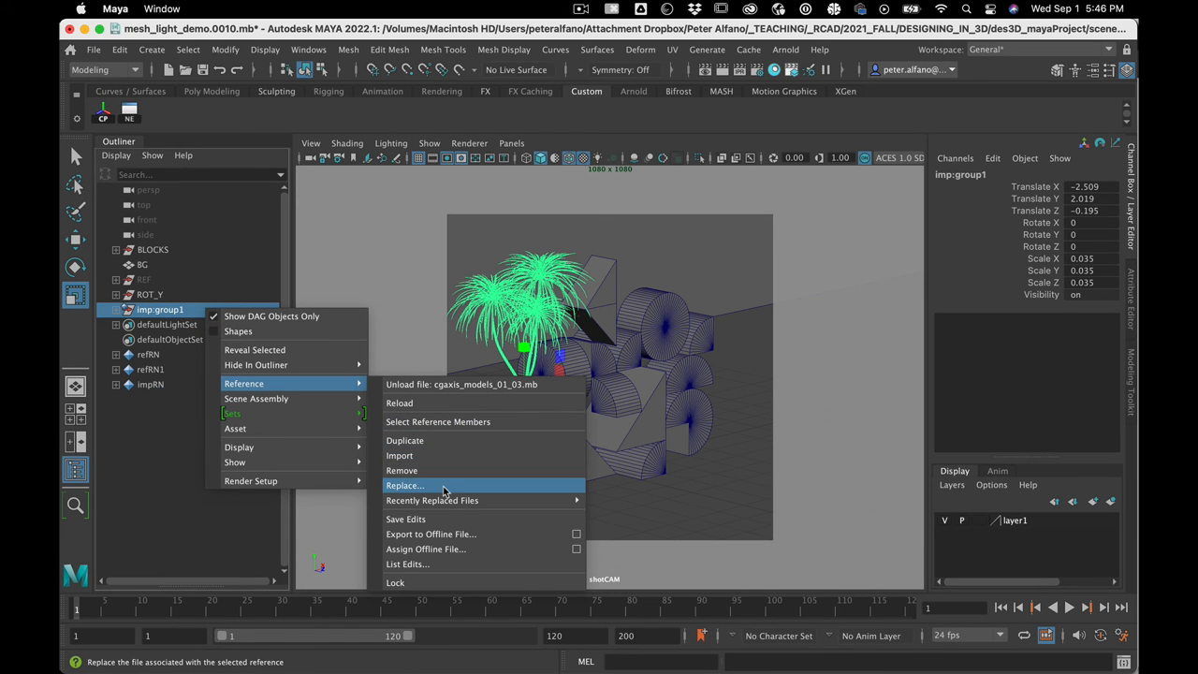
left_click(404, 484)
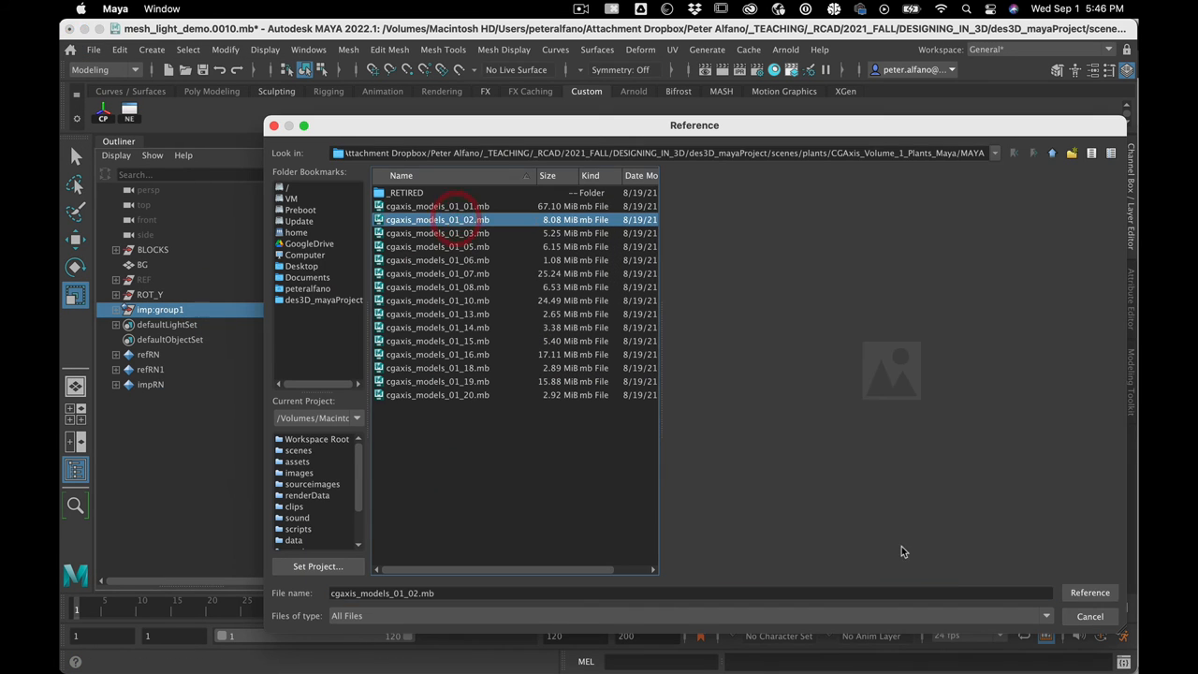
left_click(1088, 592)
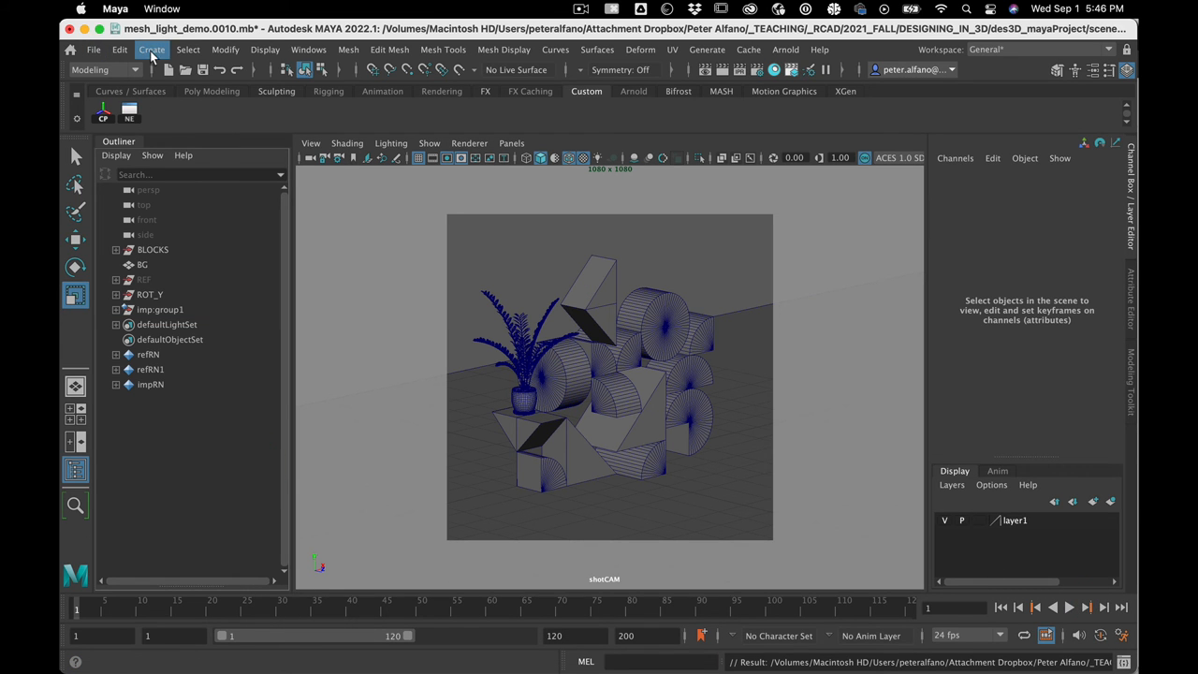
- Create a file reference to cacti_b.mb from the plants folder
left_click(92, 49)
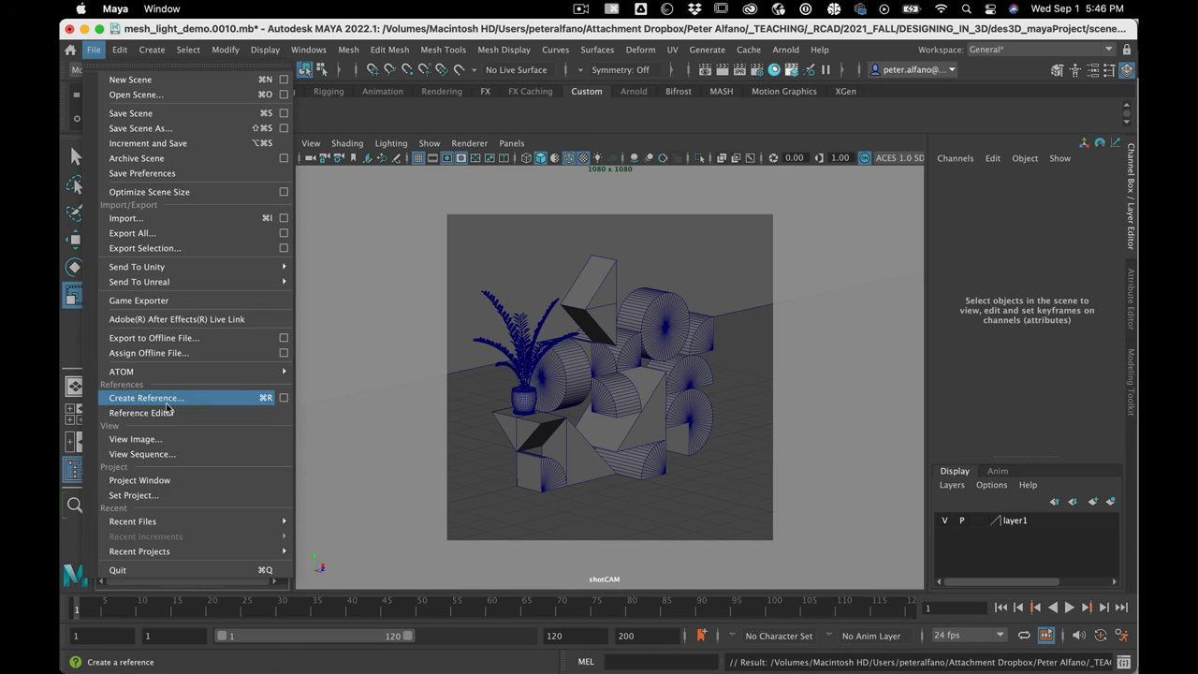
mouse_move(184, 454)
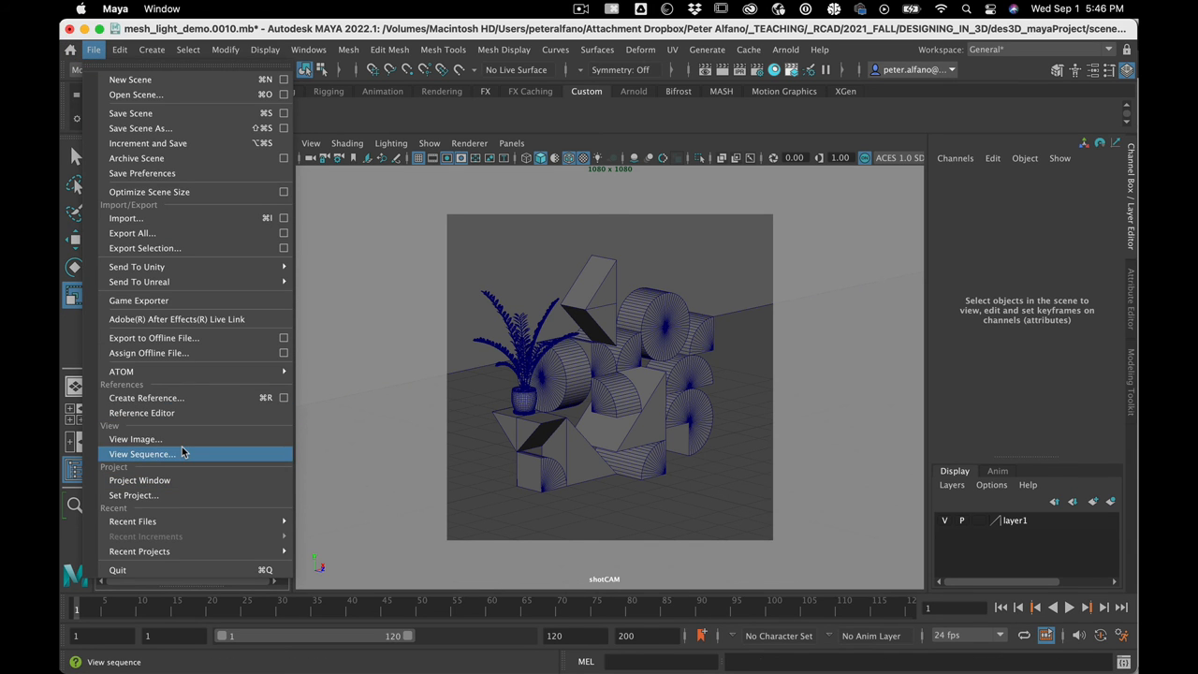
left_click(146, 398)
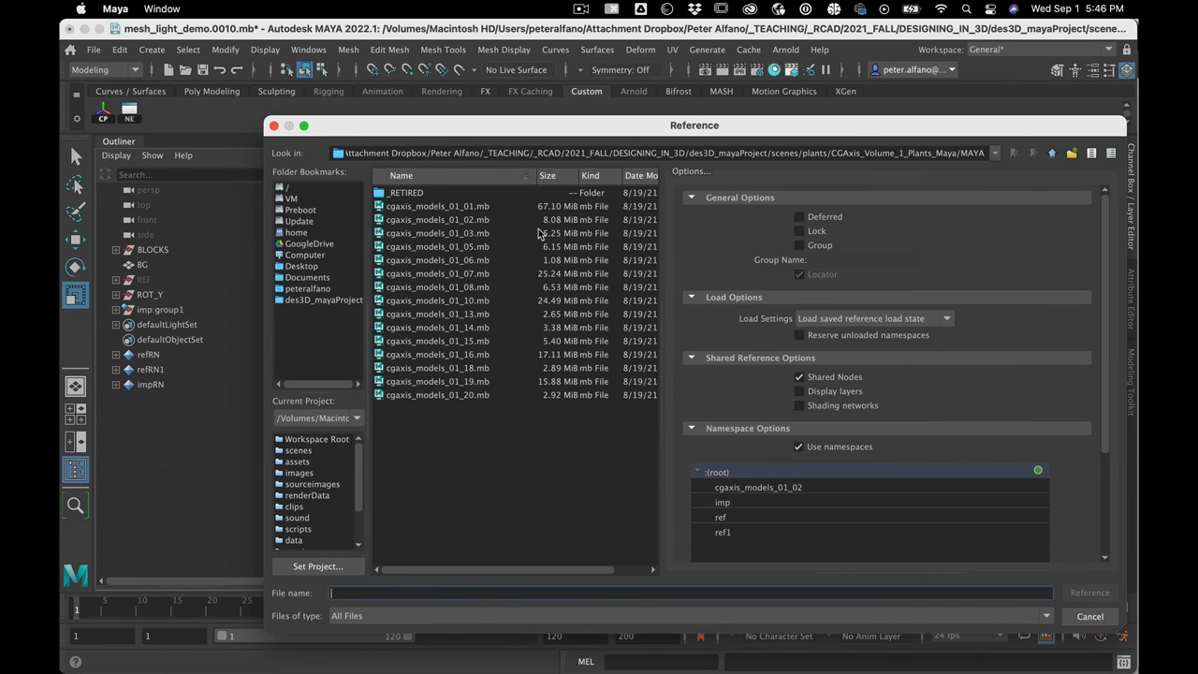
left_click(1052, 152)
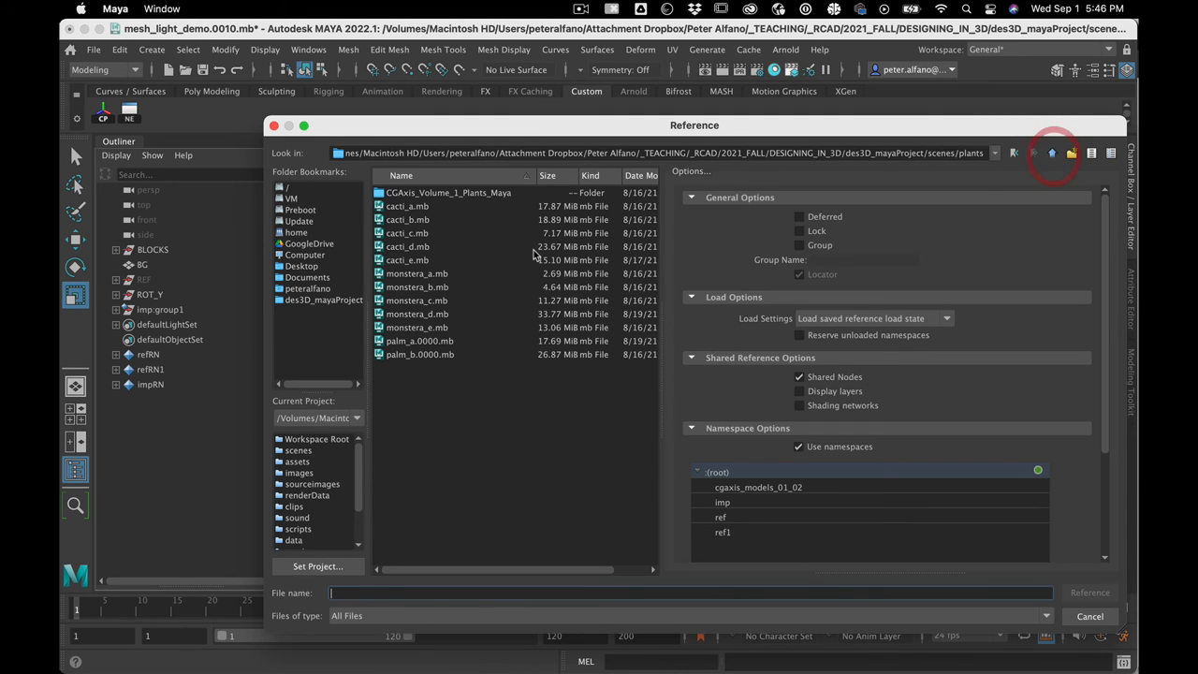
left_click(405, 219)
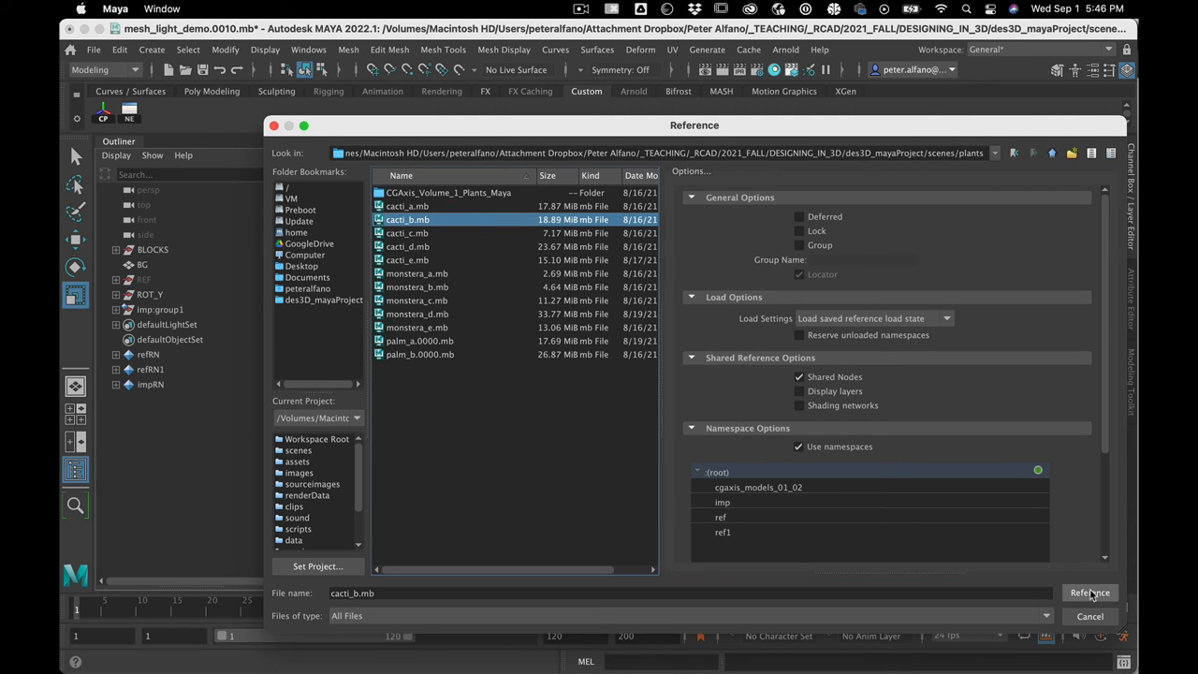
left_click(1091, 590)
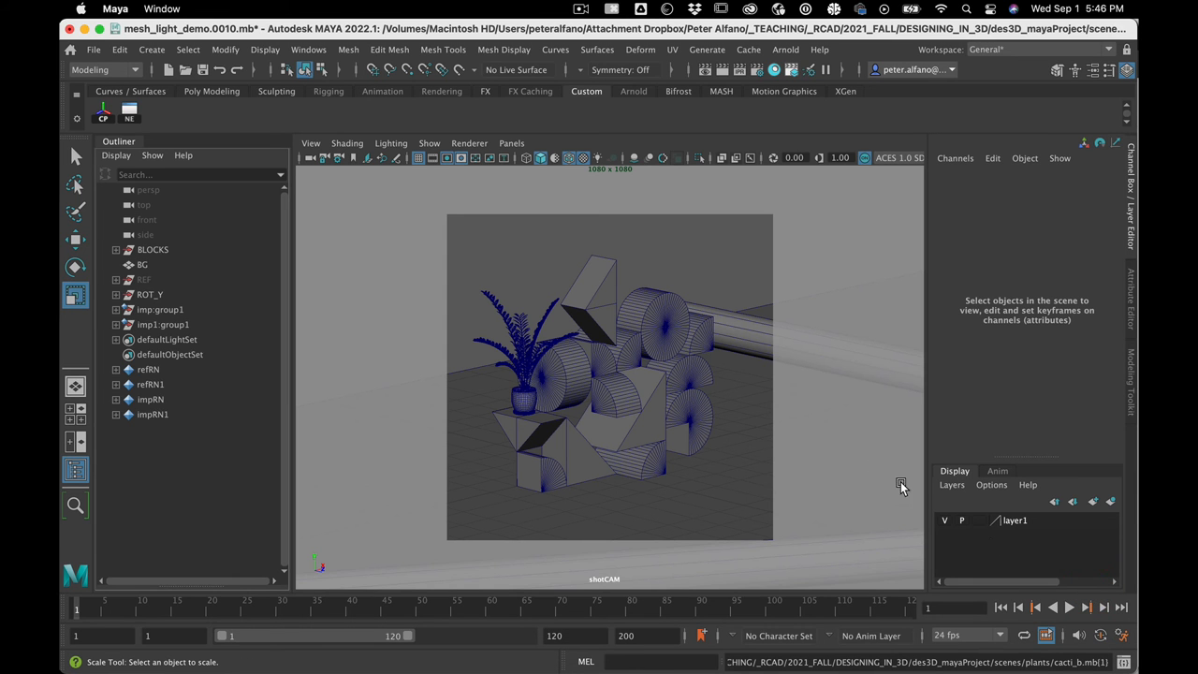
- Shrink the imp1:group1 cactus to about 0.03 scale and move it front right of the blocks
left_click(163, 324)
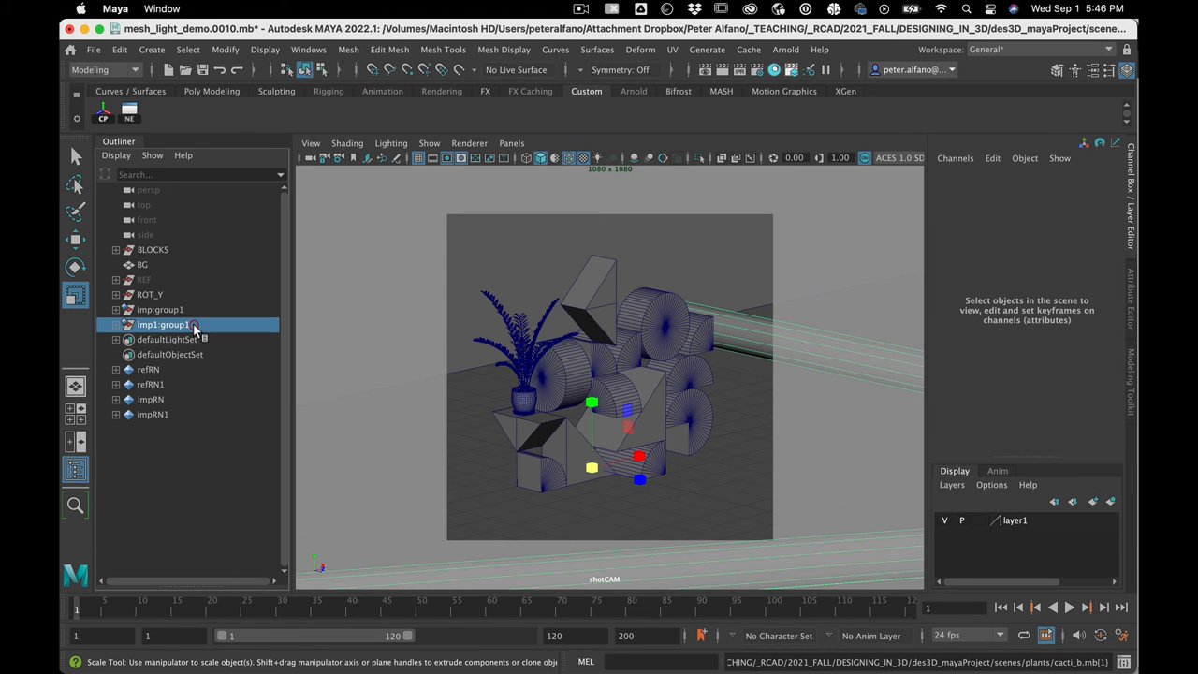
left_click(164, 324)
type("0.03")
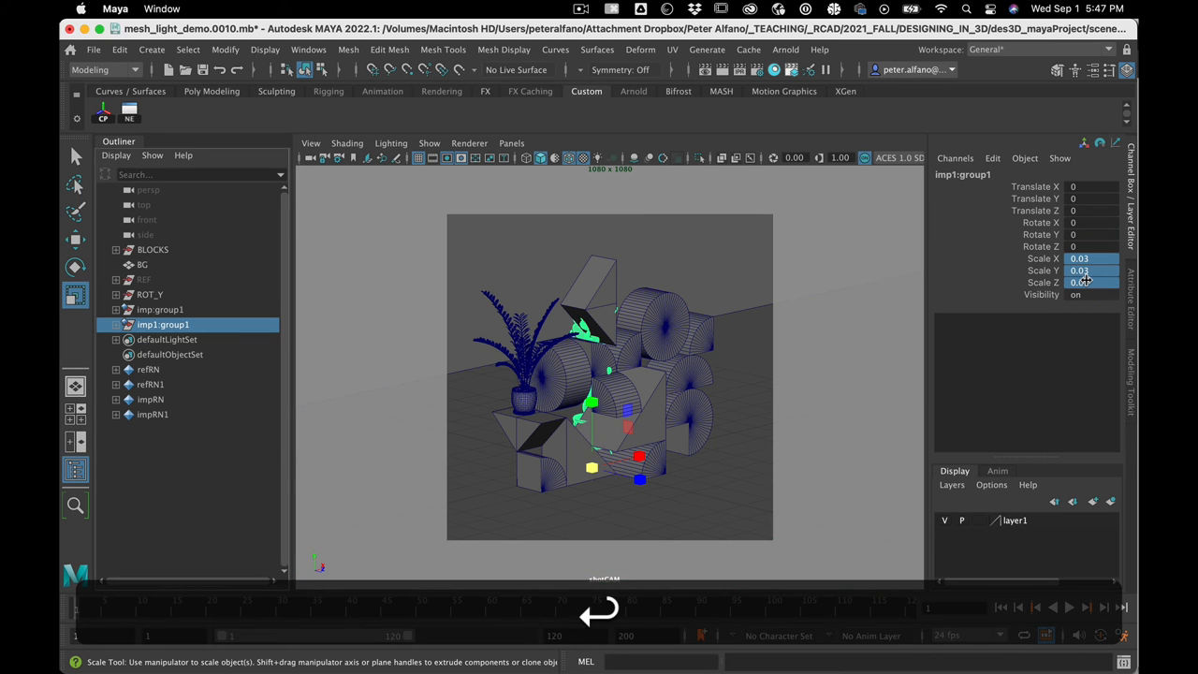
left_click(160, 309)
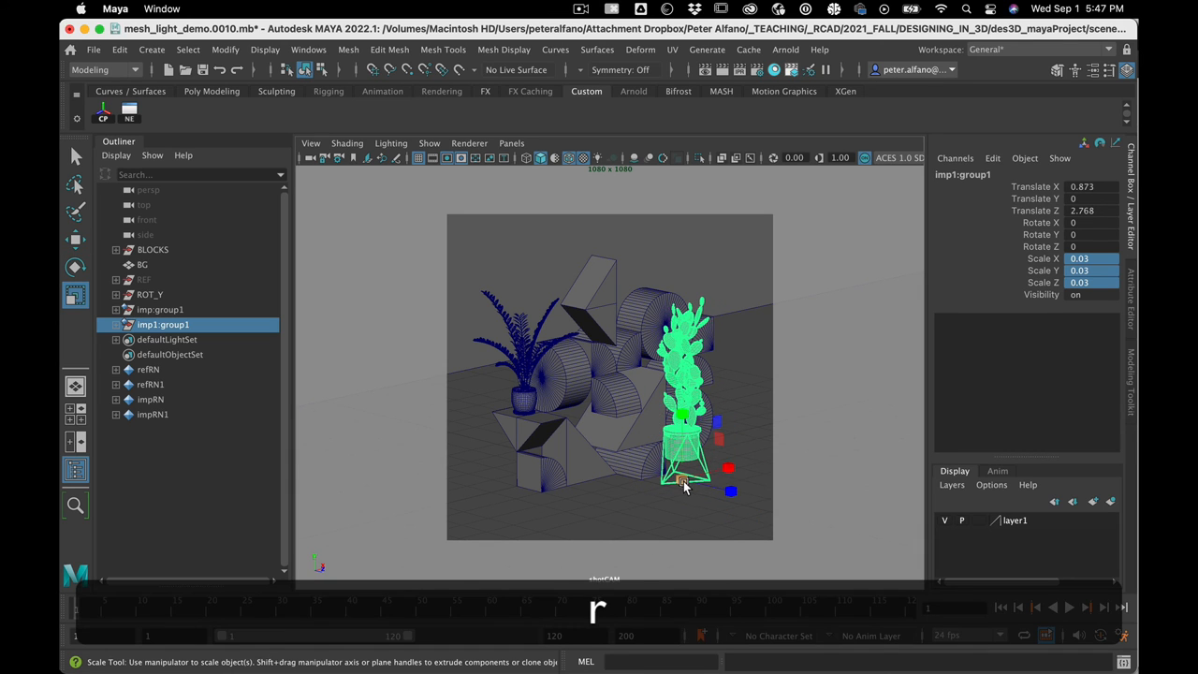
left_click_drag(683, 484, 653, 496)
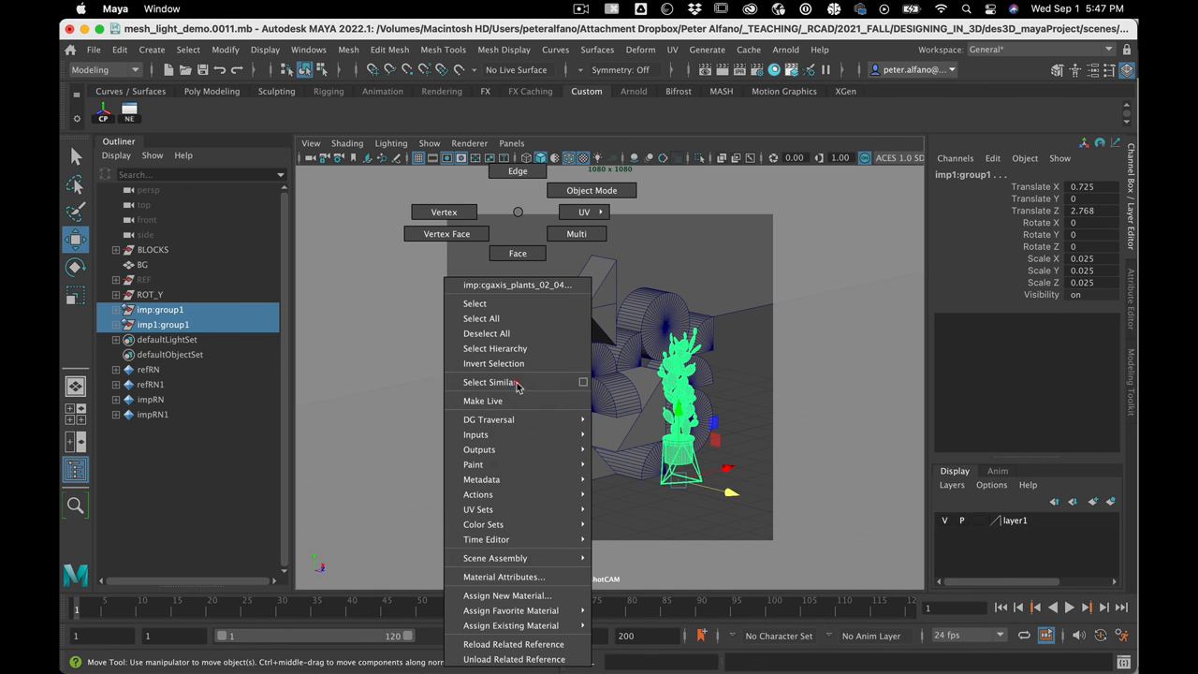
mouse_move(510, 625)
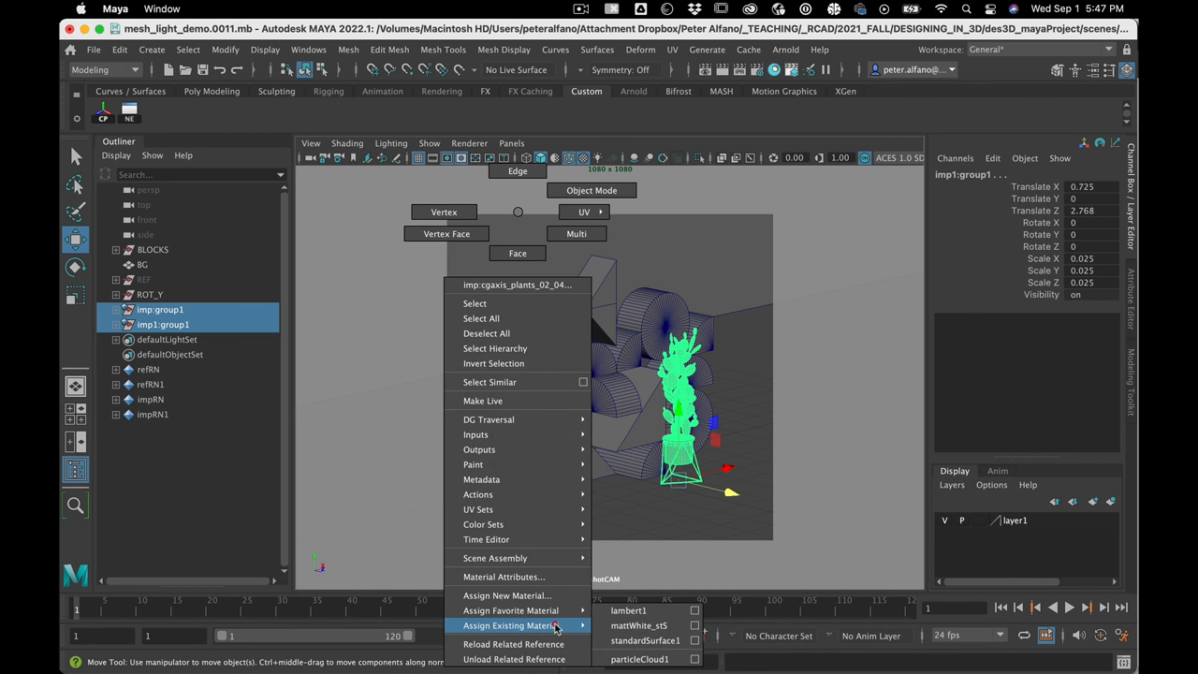
mouse_move(642, 624)
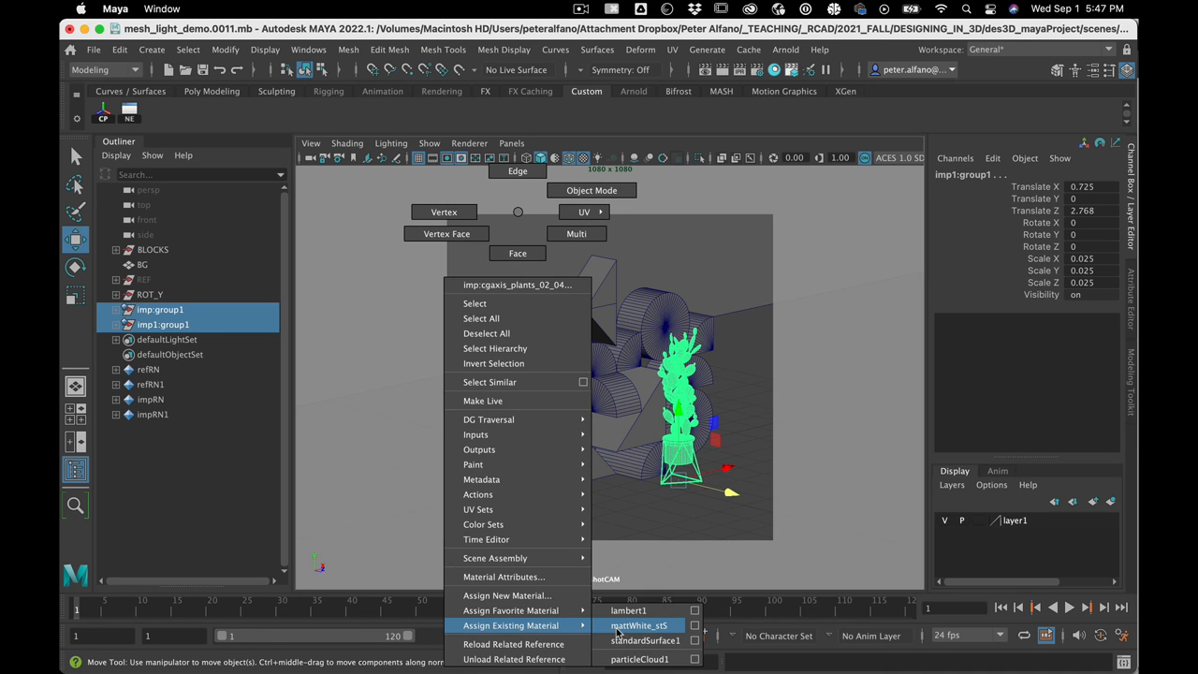
- Assign mattWhite_stS to imp:group1 and imp1:group1, then clear the selection
left_click(641, 625)
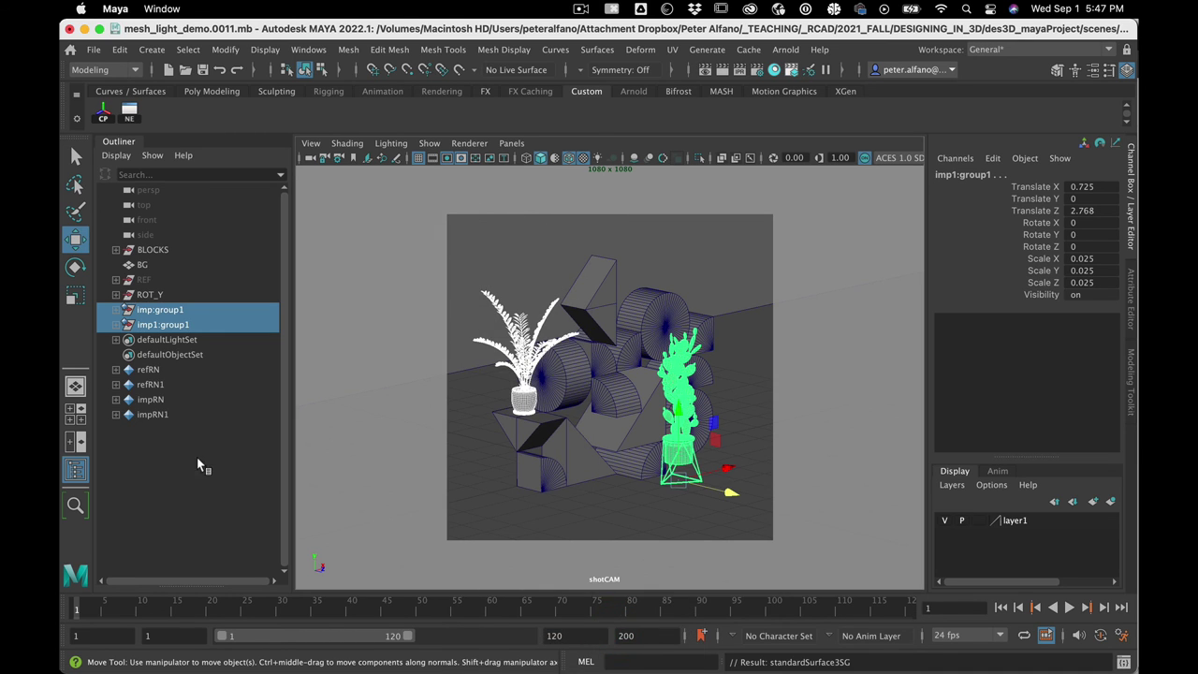
left_click(829, 241)
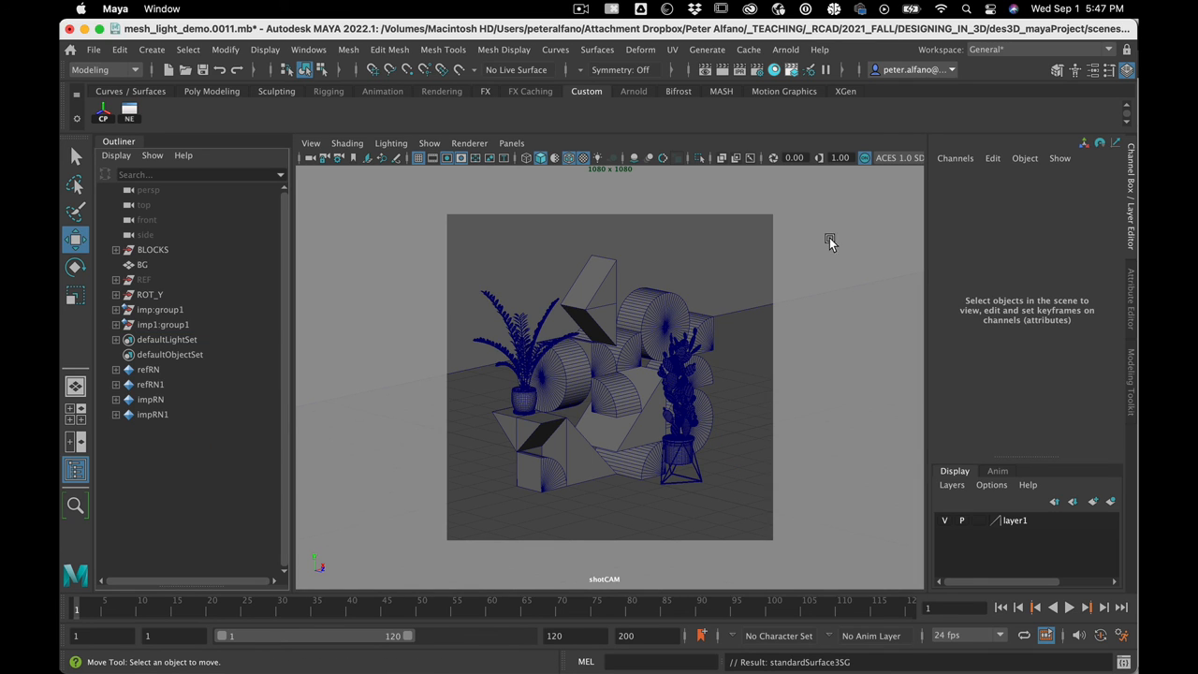